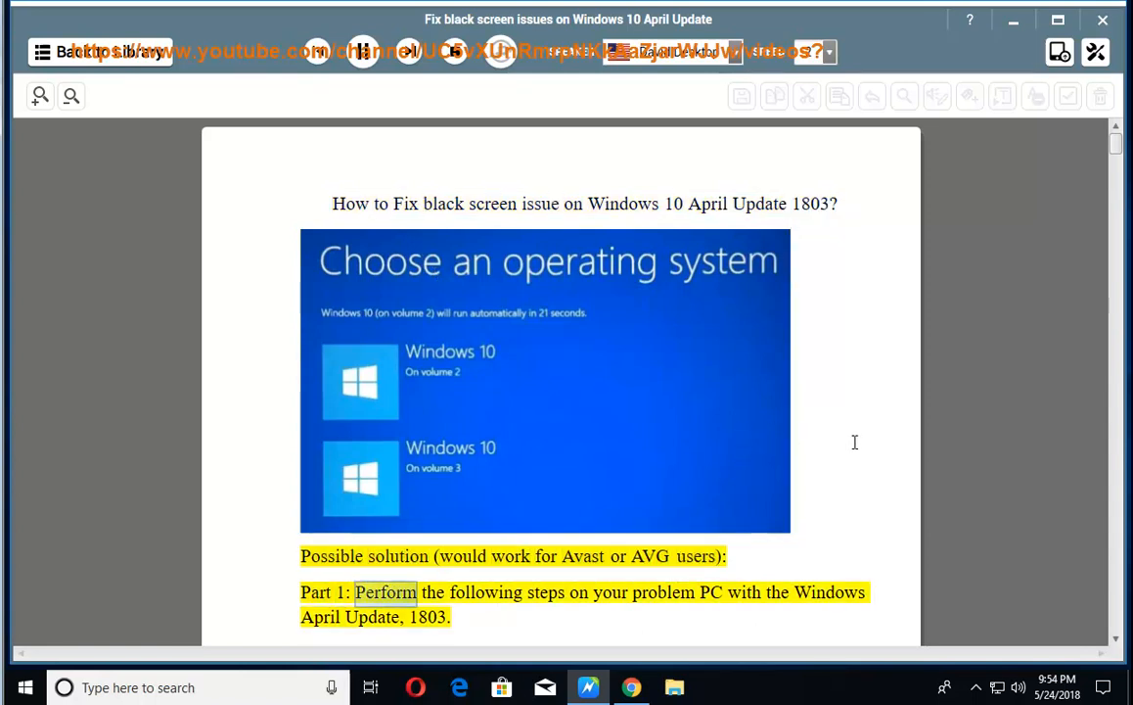
# Check the Windows version with winver from the Run dialog, confirming 1803, then dismiss About Windows
pyautogui.scroll(-3)
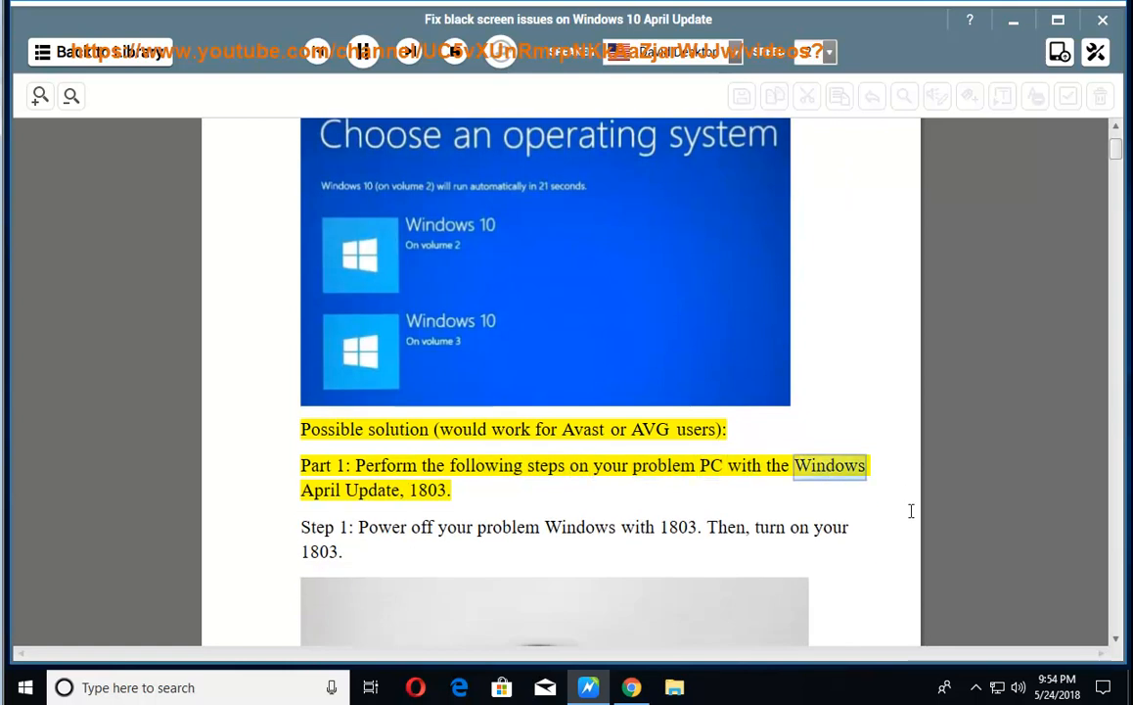
pyautogui.doubleClick(428, 490)
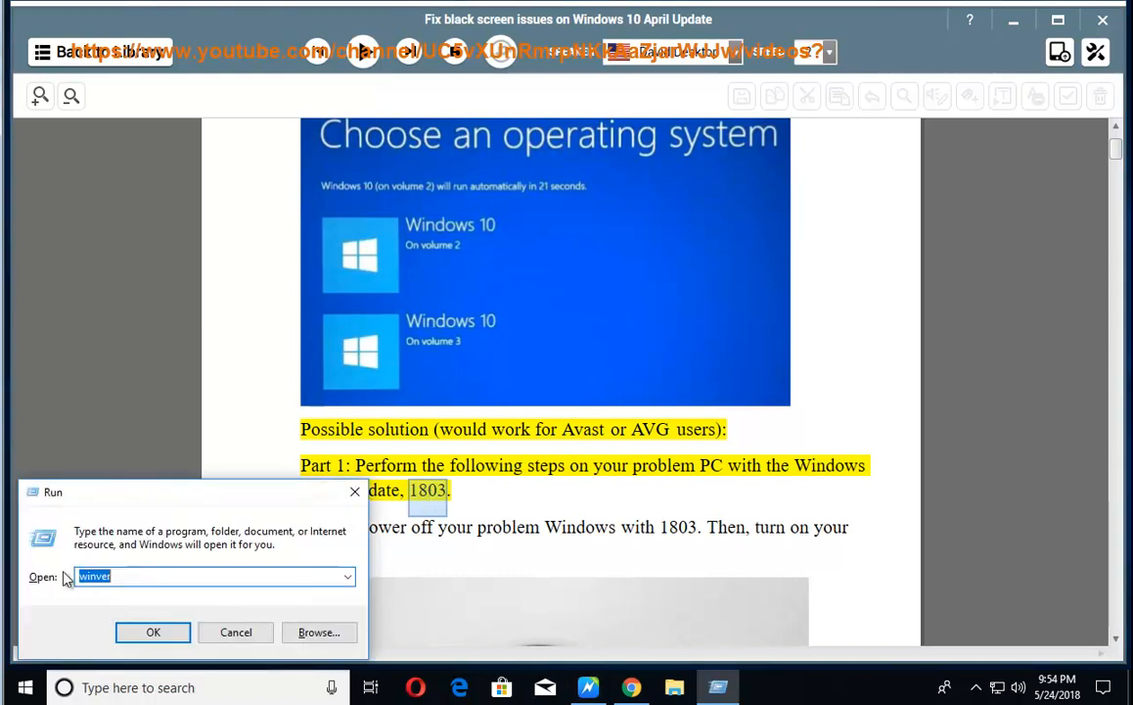
pyautogui.click(152, 630)
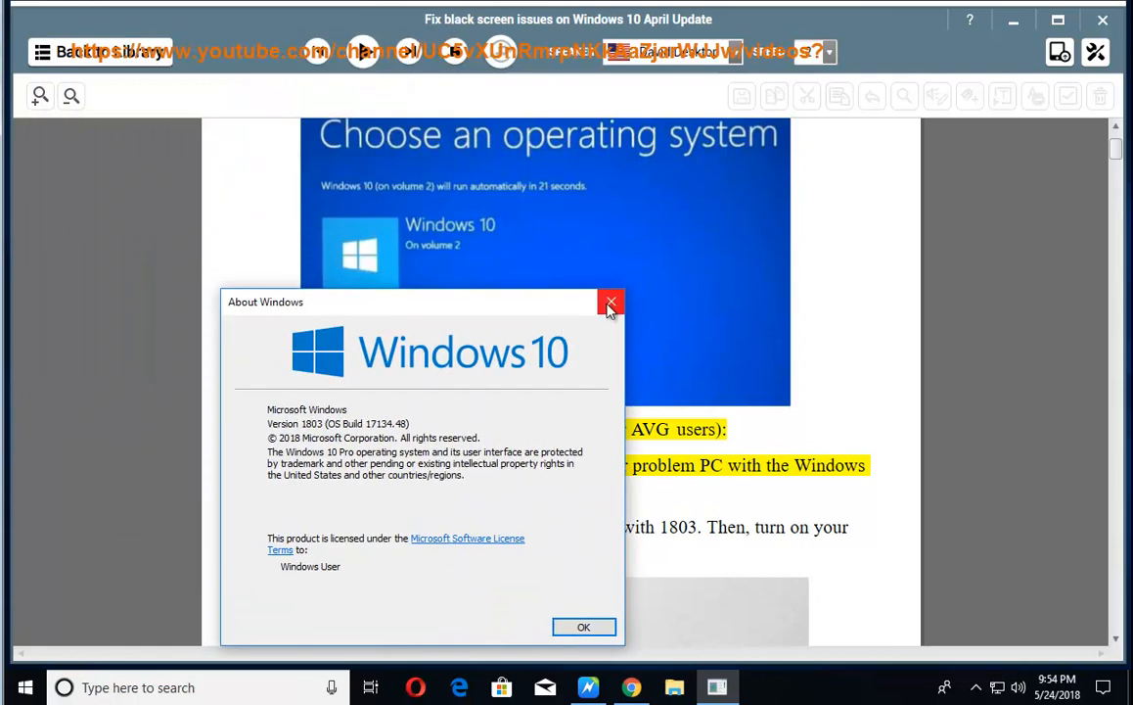
pyautogui.click(610, 301)
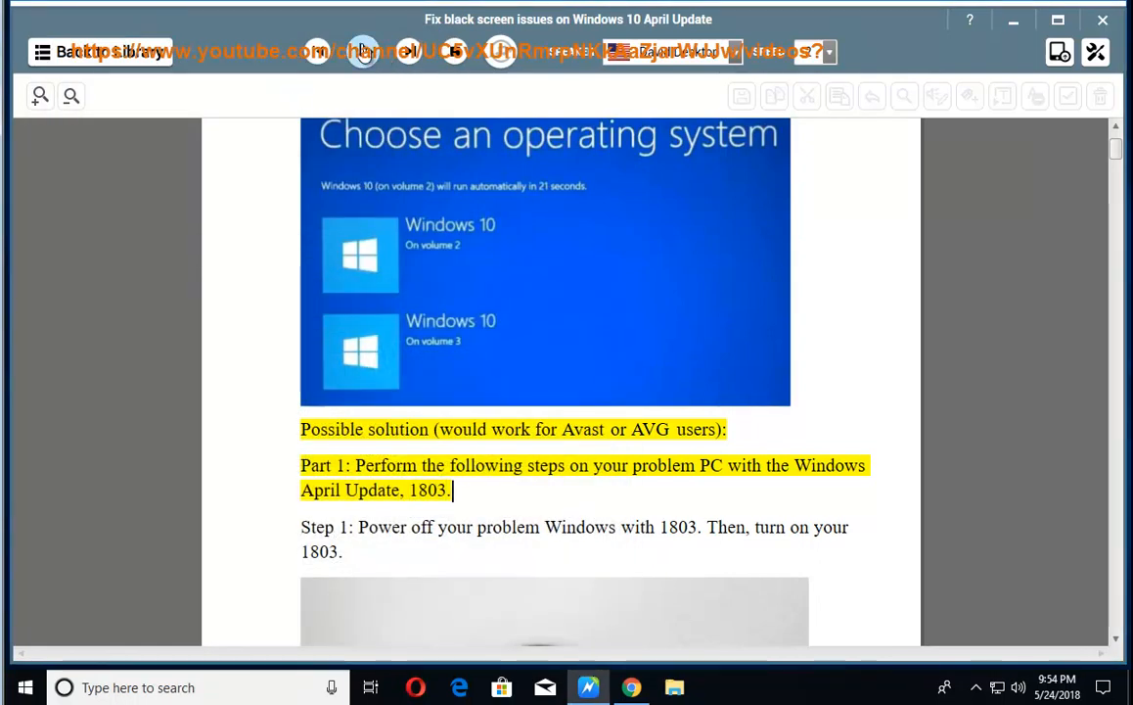
# Follow the read-aloud down through Part 1's steps toward Step 6
pyautogui.scroll(-3)
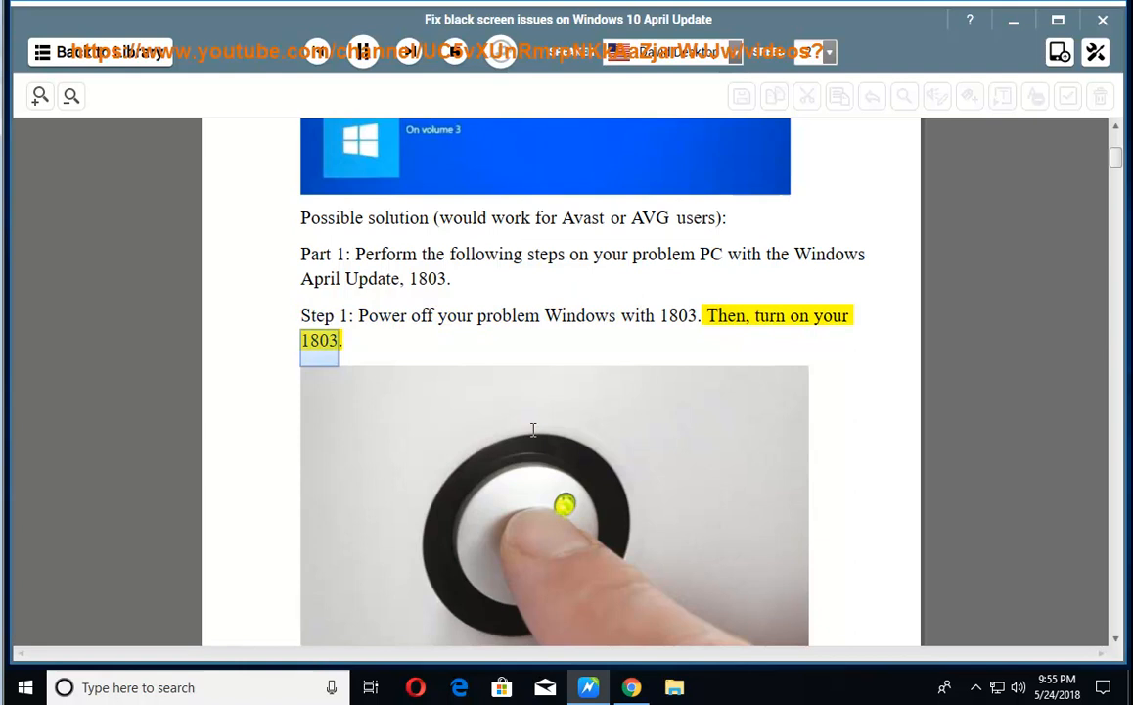
pyautogui.scroll(-3)
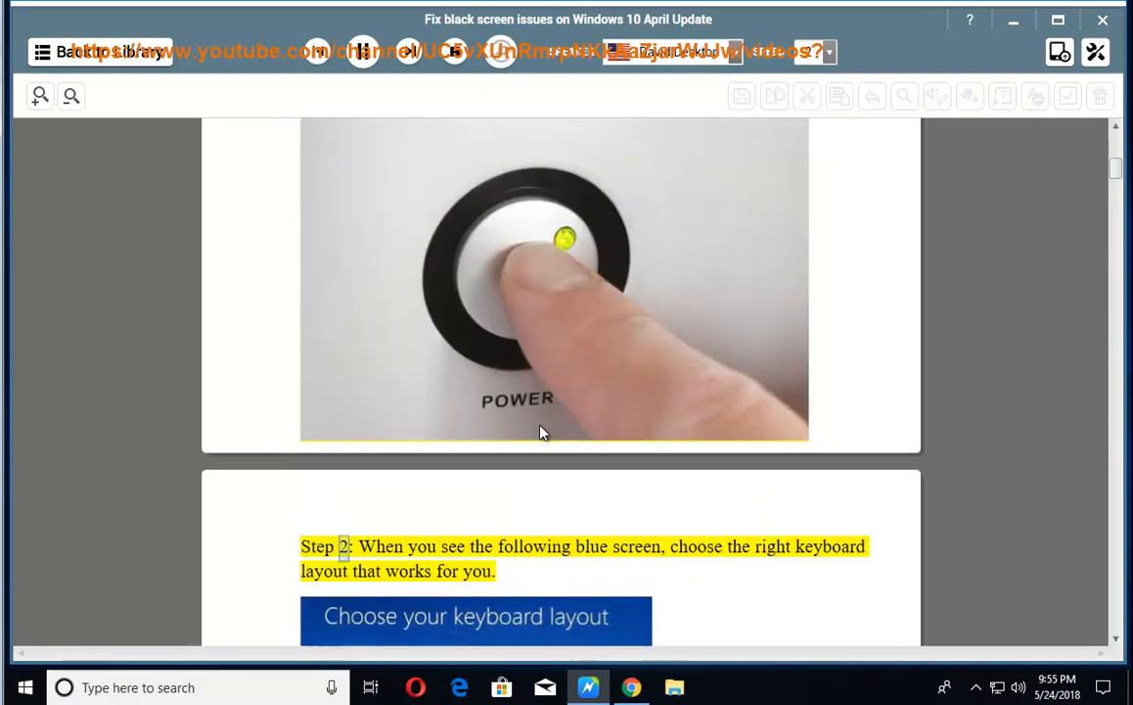
pyautogui.scroll(-3)
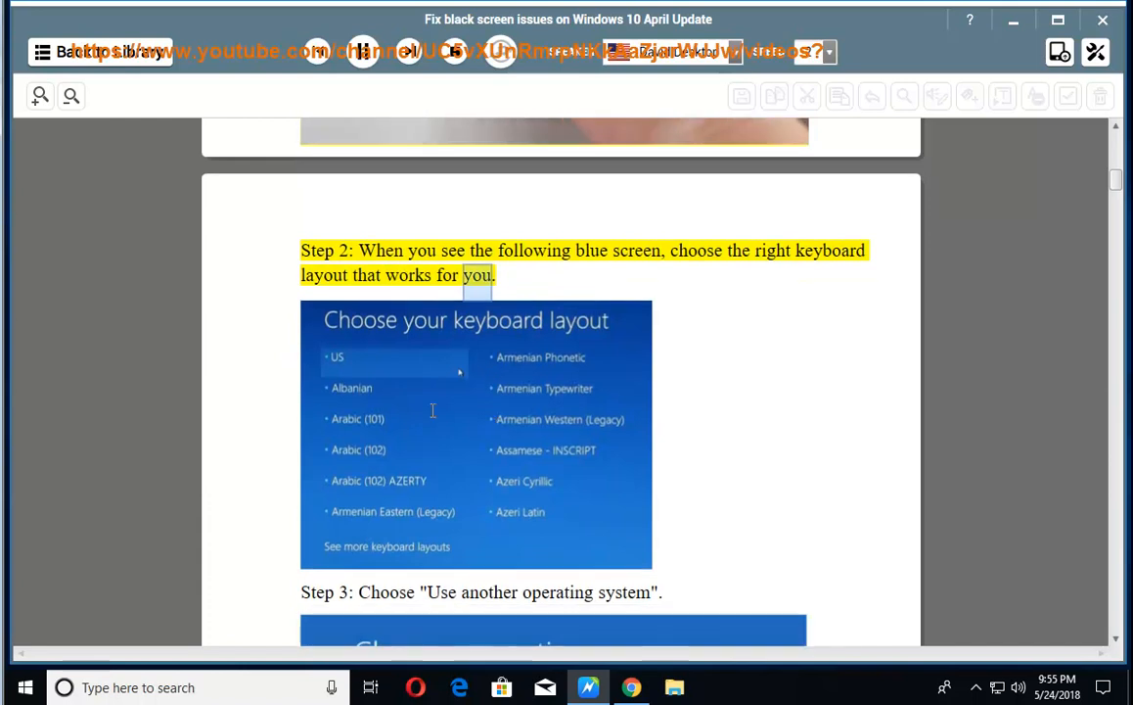
pyautogui.scroll(-3)
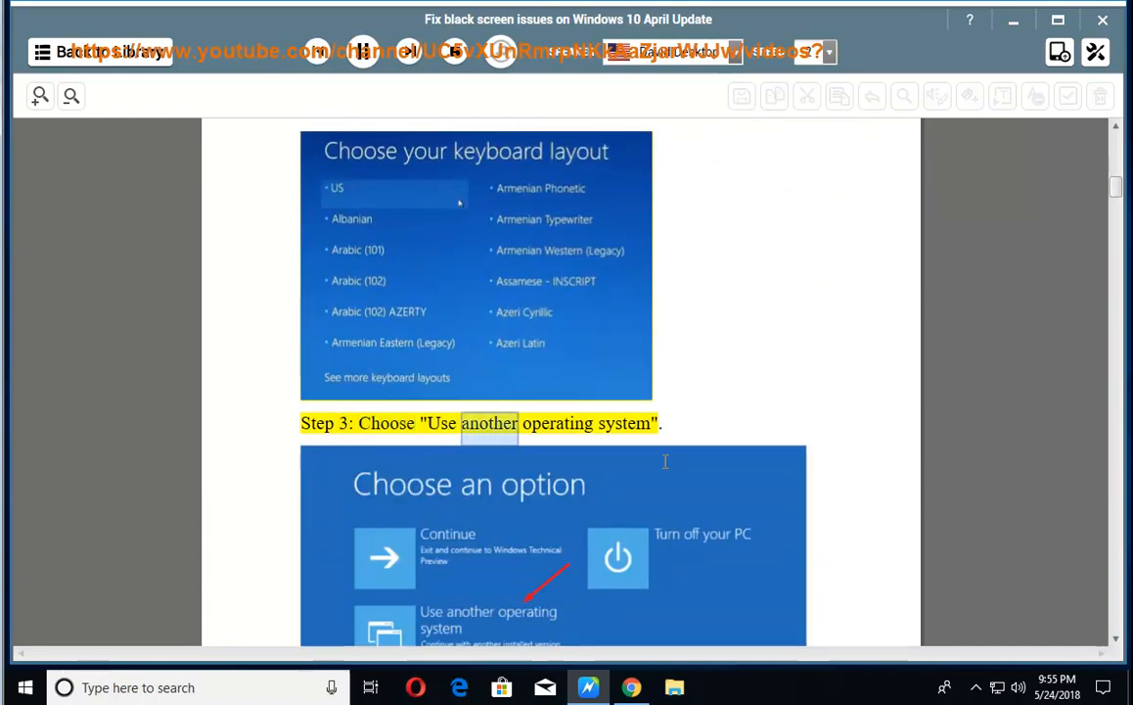
pyautogui.scroll(-3)
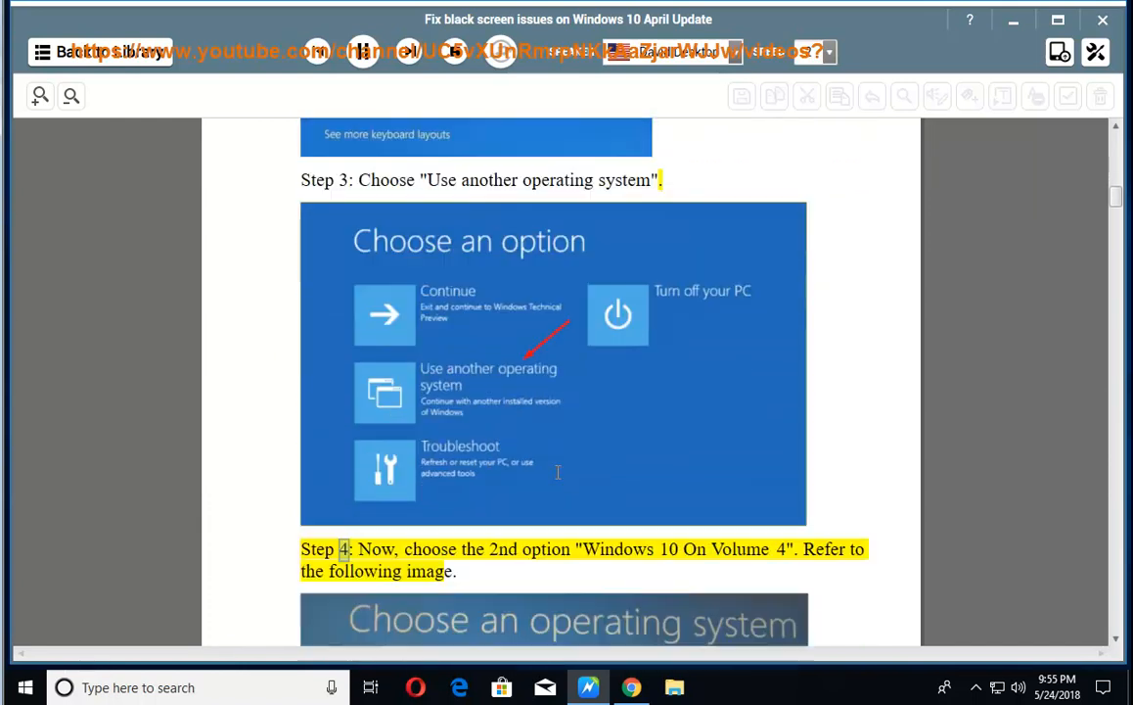
pyautogui.scroll(-3)
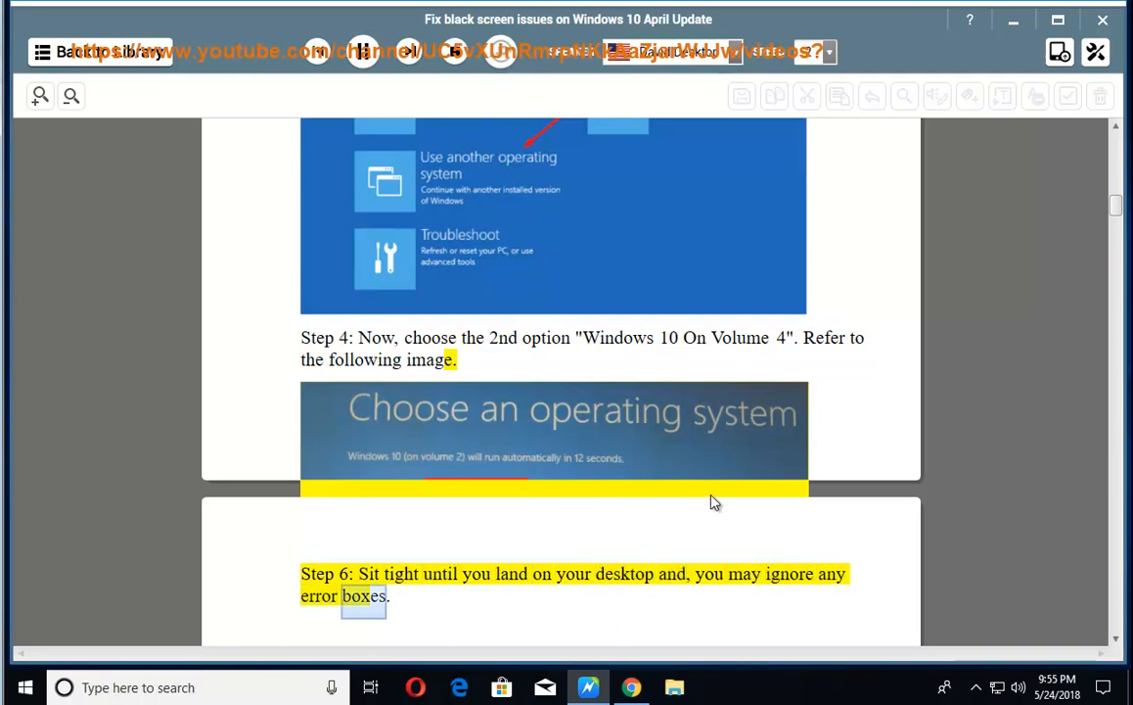
# Follow the read-aloud into Part 2's note, Step 1 download link and Step 2
pyautogui.scroll(-3)
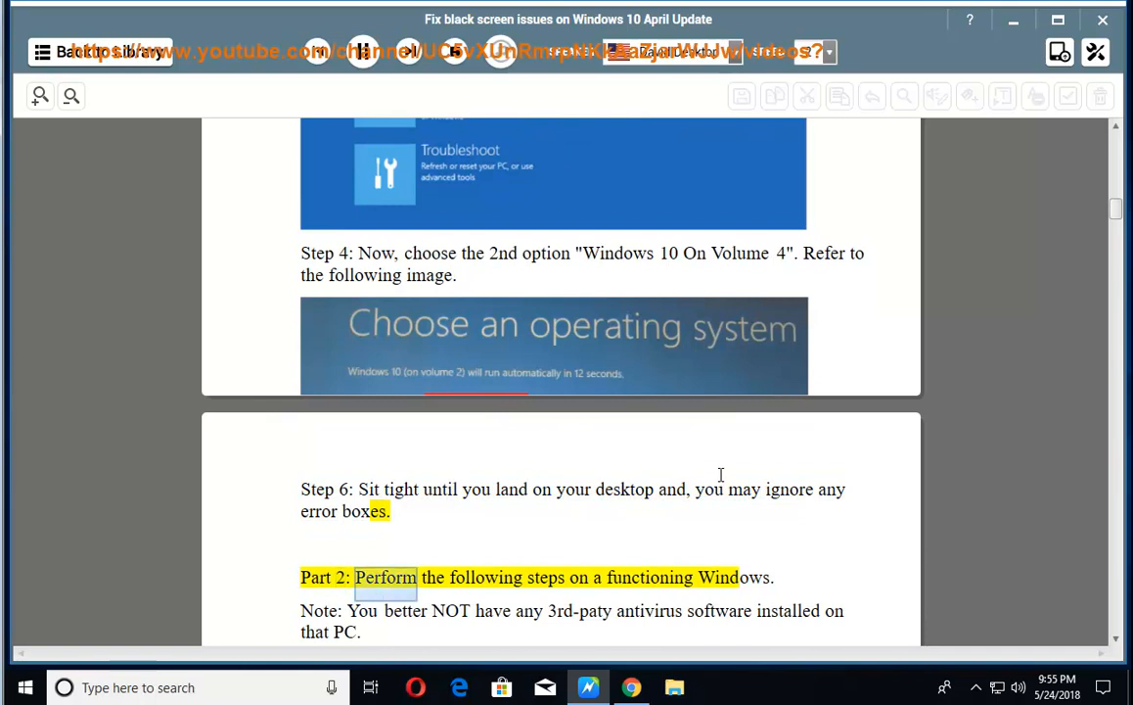
pyautogui.doubleClick(732, 575)
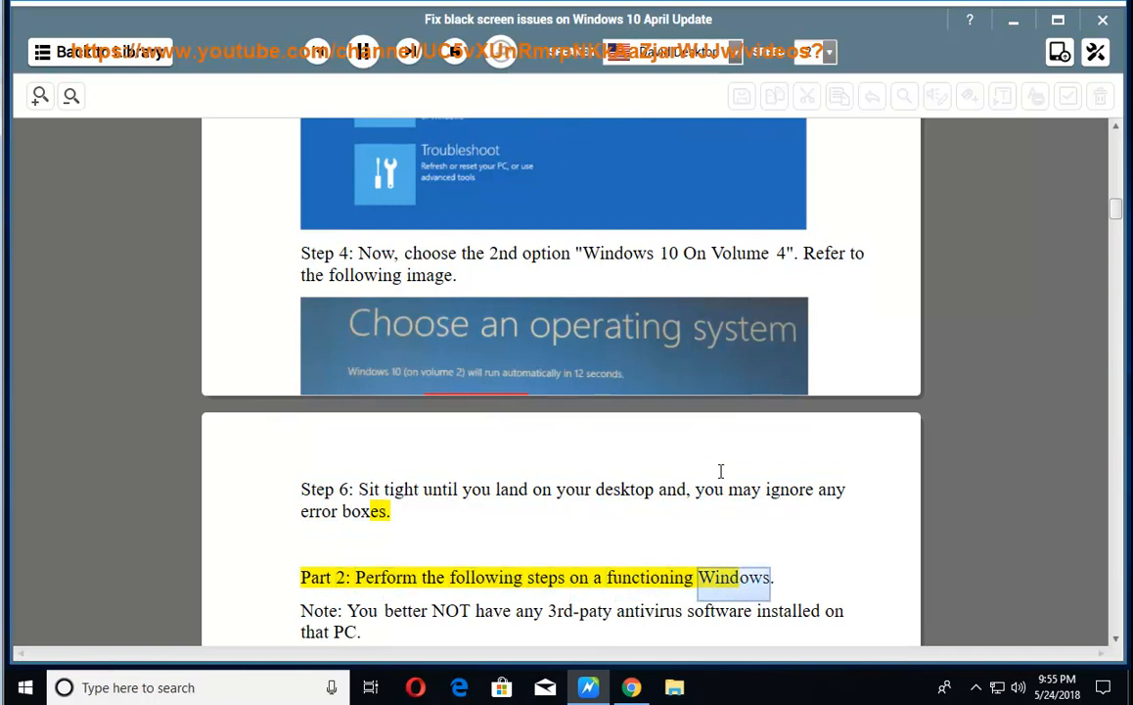
pyautogui.scroll(-3)
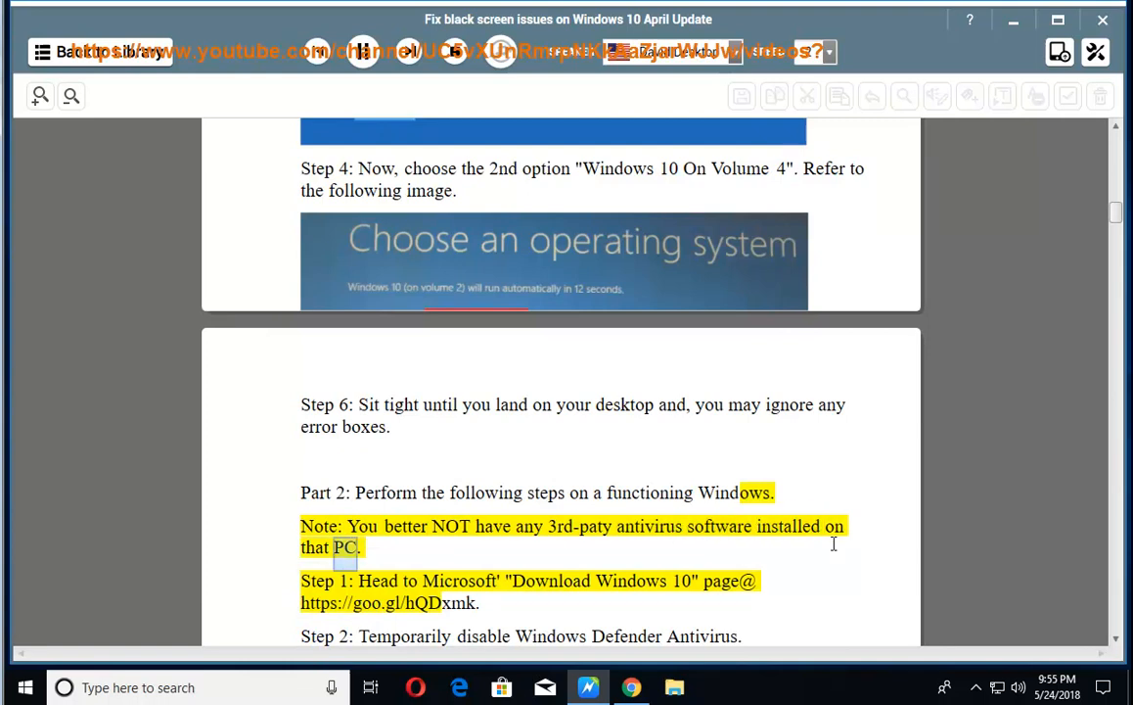
pyautogui.doubleClick(376, 579)
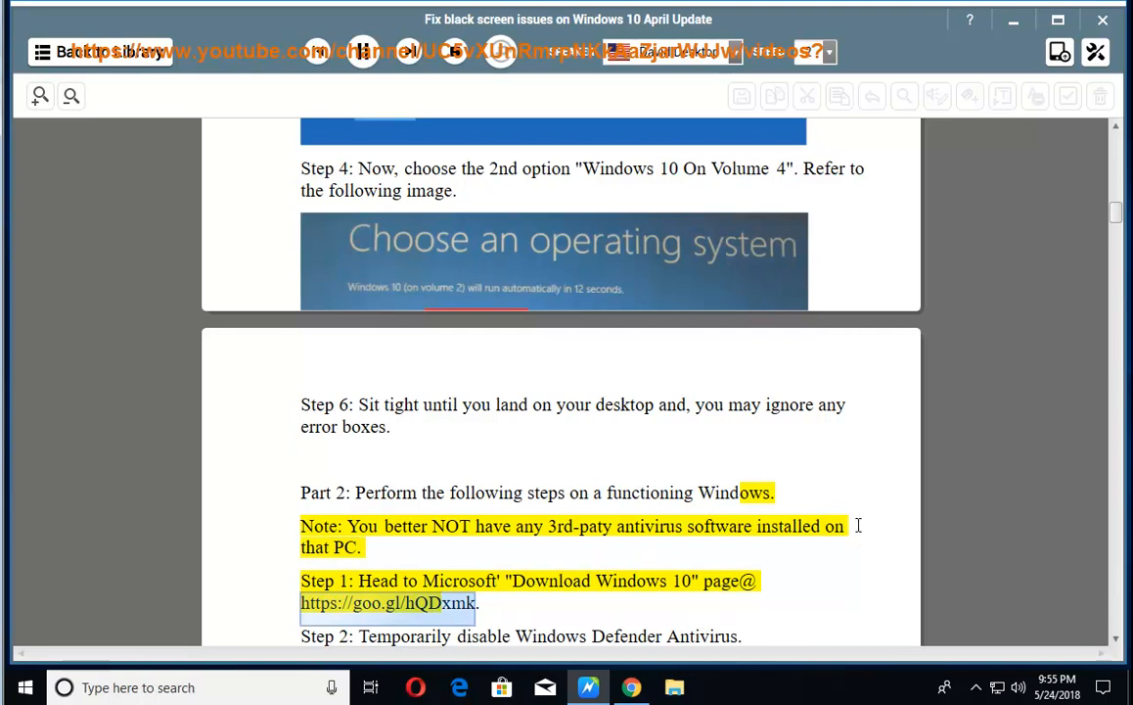
pyautogui.moveTo(761, 499)
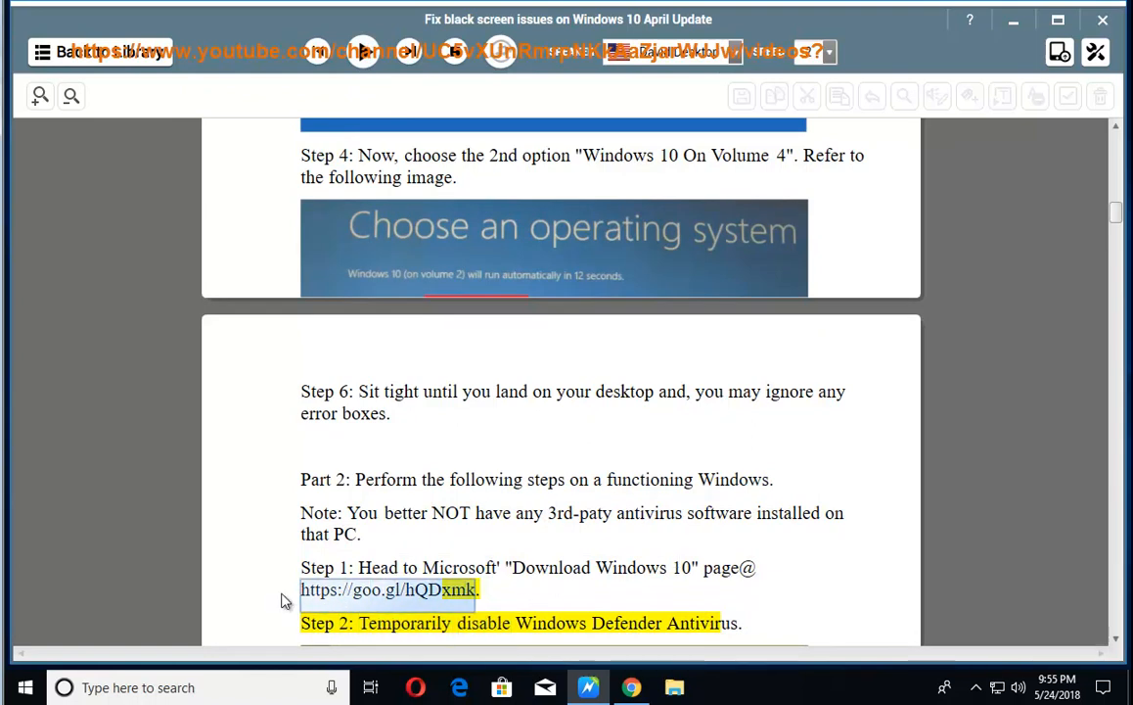
pyautogui.moveTo(957, 82)
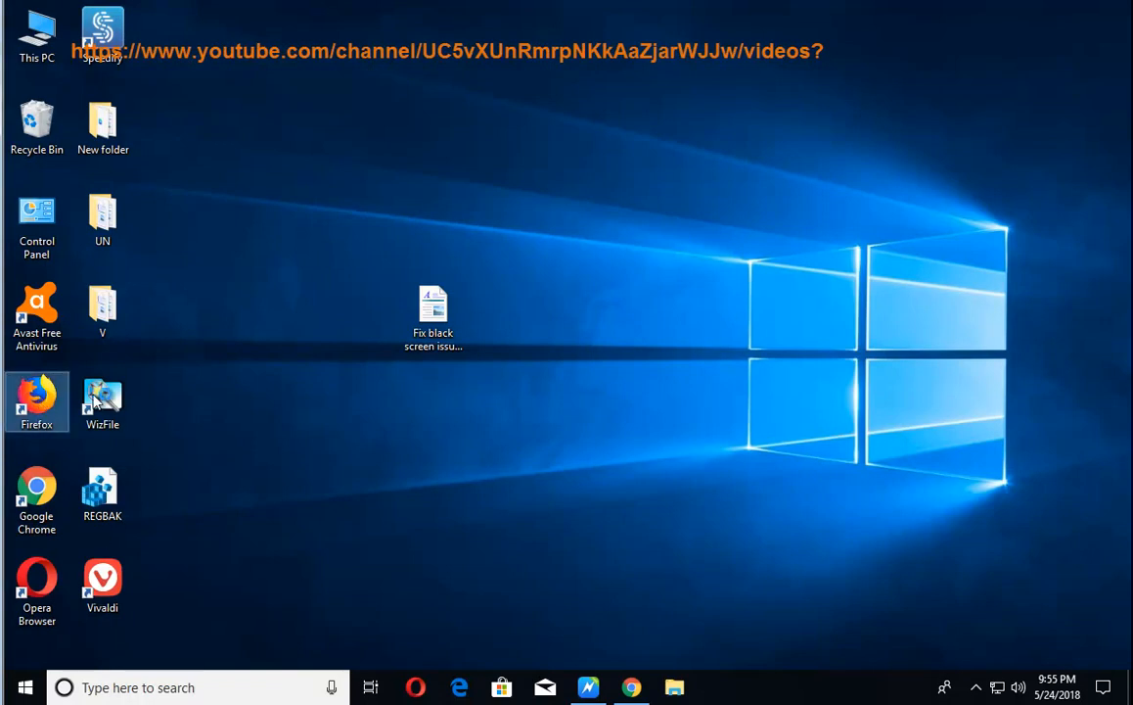
pyautogui.moveTo(521, 462)
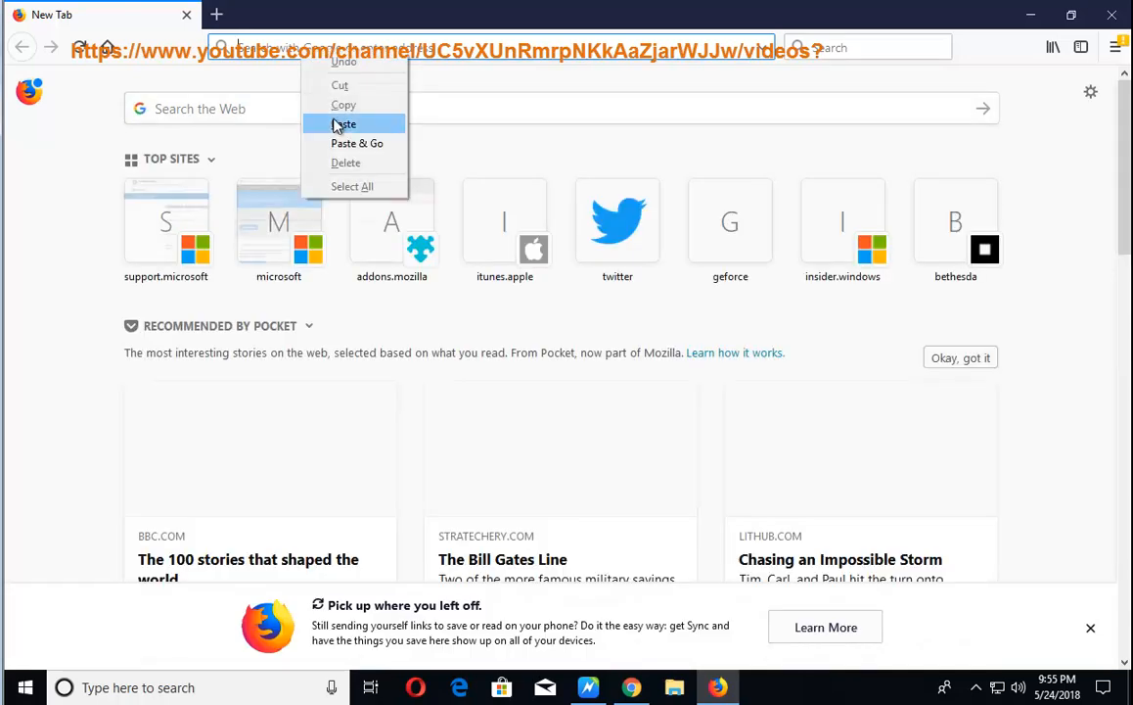
# Paste & Go the copied goo.gl link to load Microsoft's Download Windows 10 page
pyautogui.click(356, 143)
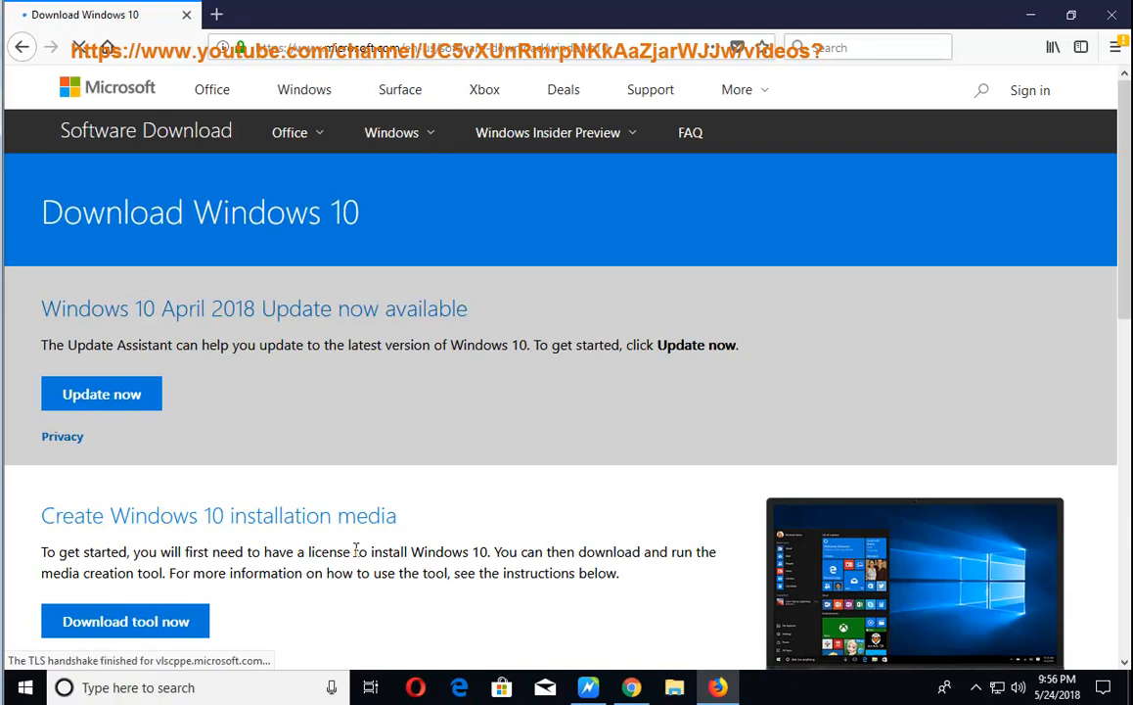
pyautogui.scroll(3)
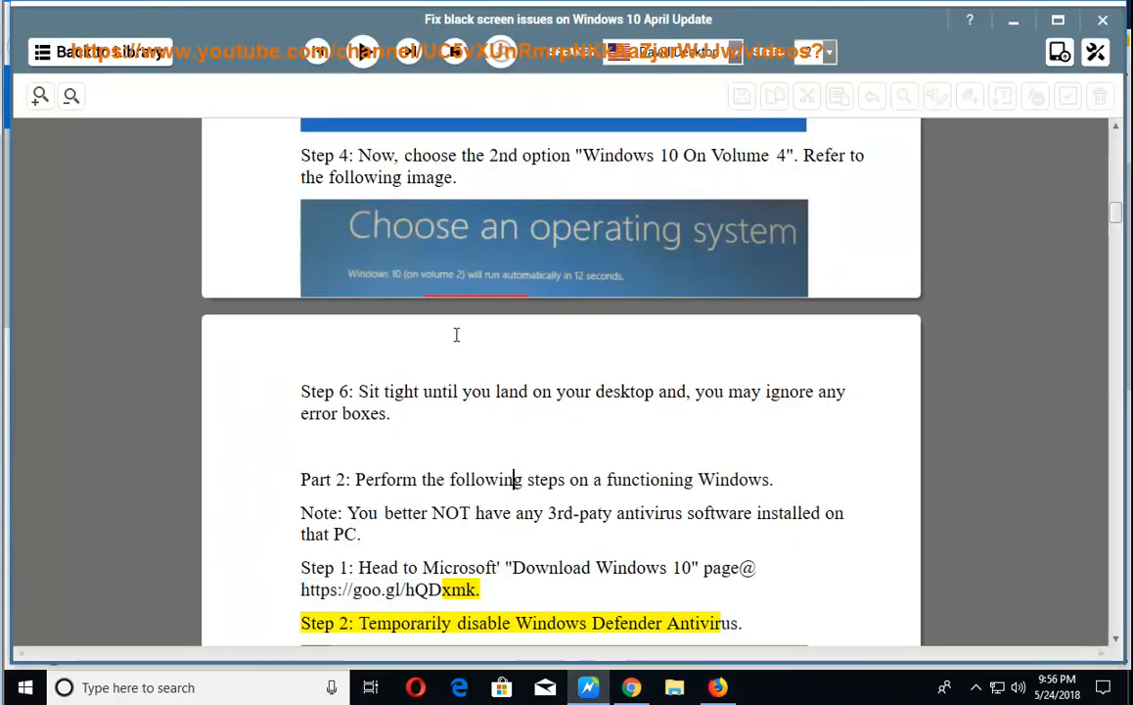
pyautogui.moveTo(572, 307)
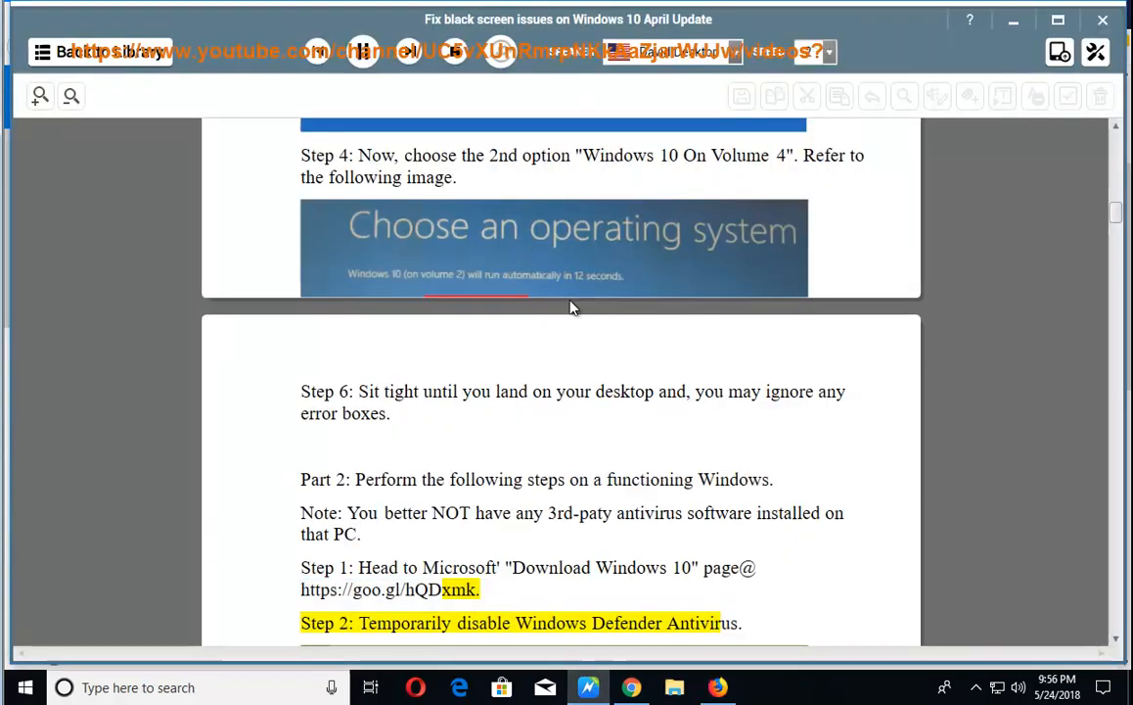
# Scroll the guide down to Step 2's Windows Defender settings screenshot and hint
pyautogui.scroll(-3)
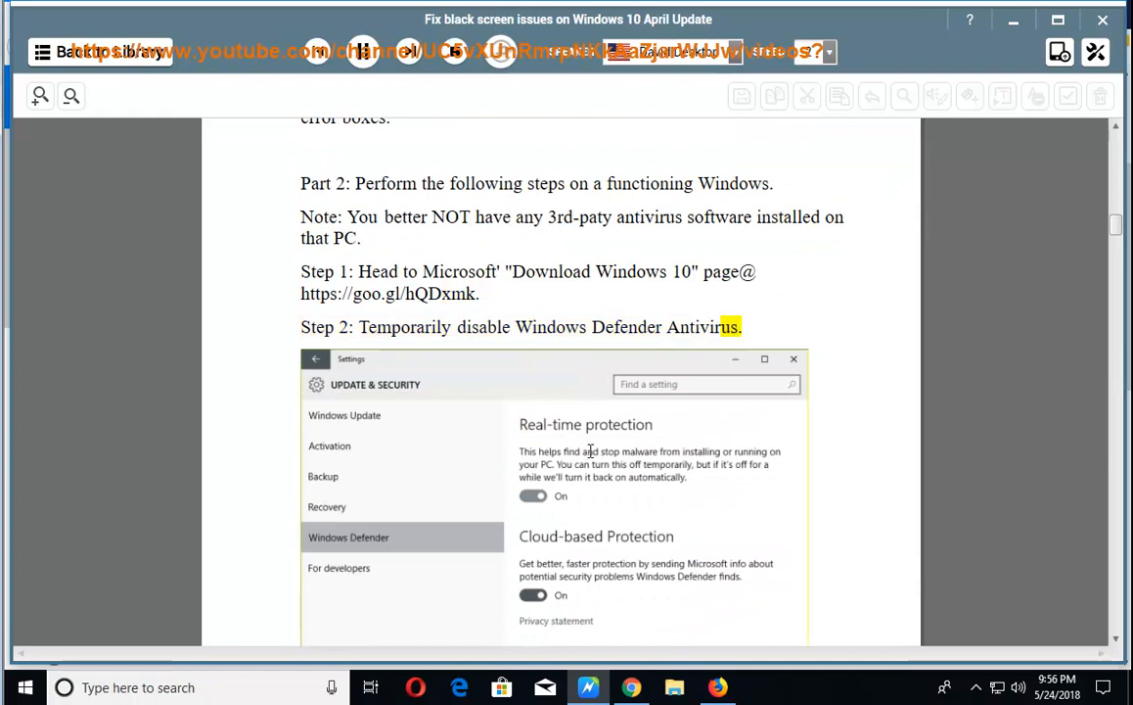
pyautogui.scroll(-3)
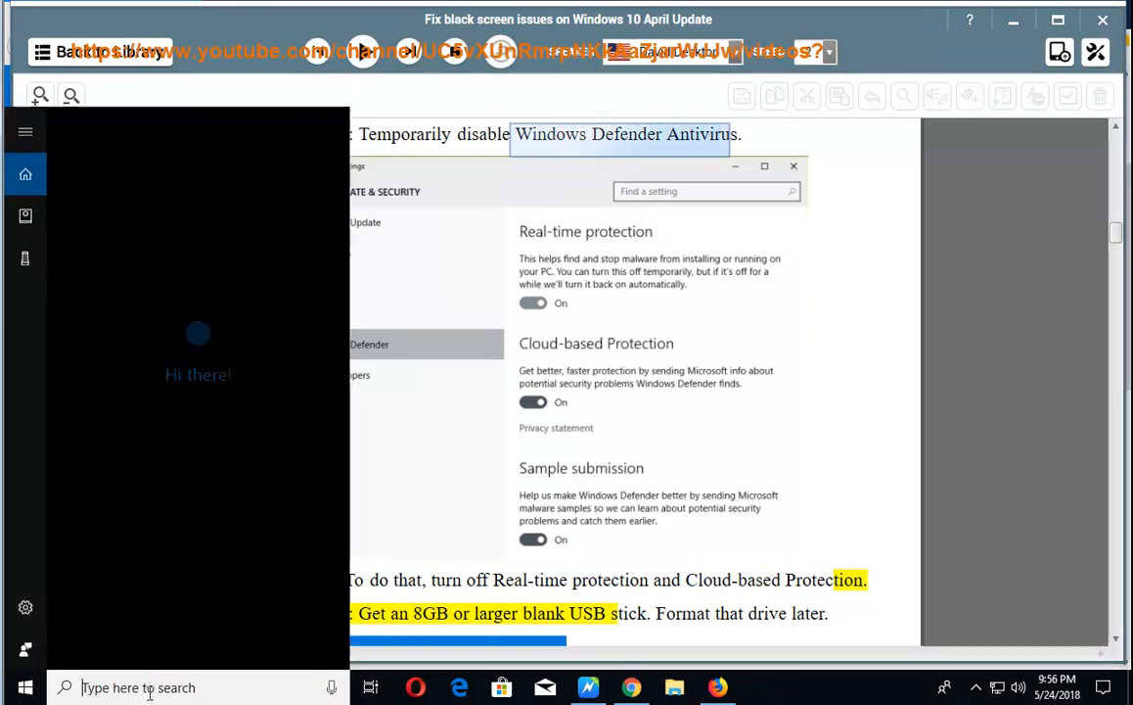
# Search 'def', check Virus & threat protection shows Avast as provider with periodic scanning off, then close Security Center
pyautogui.write('e')
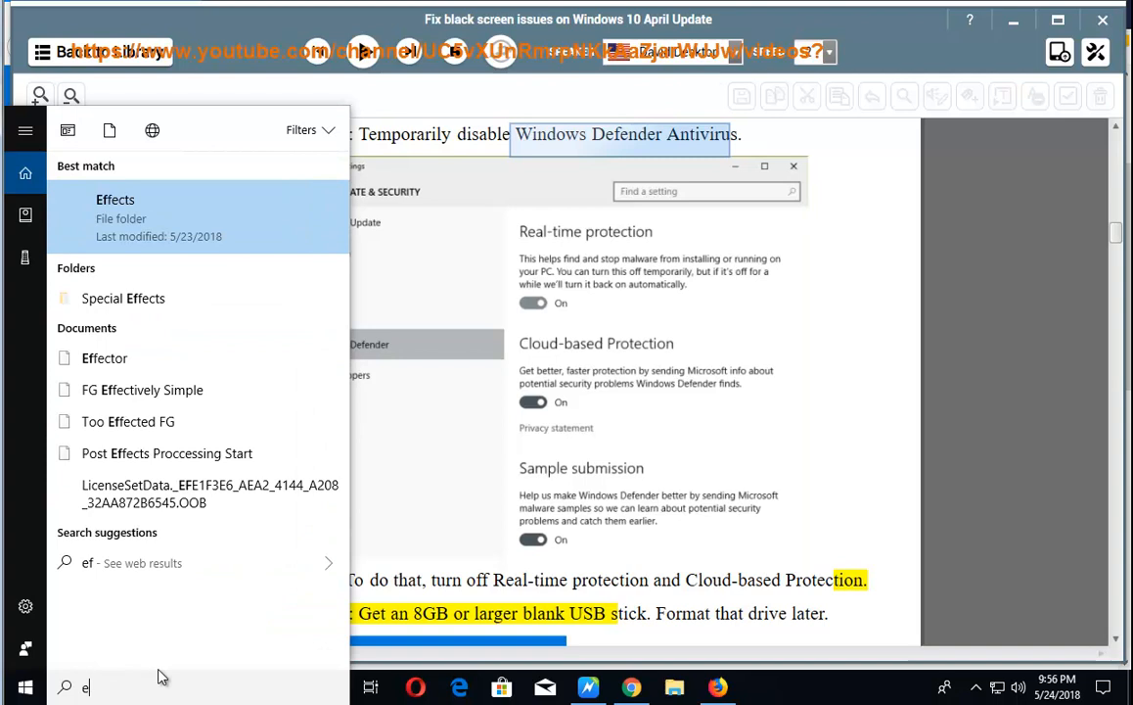
pyautogui.write('def')
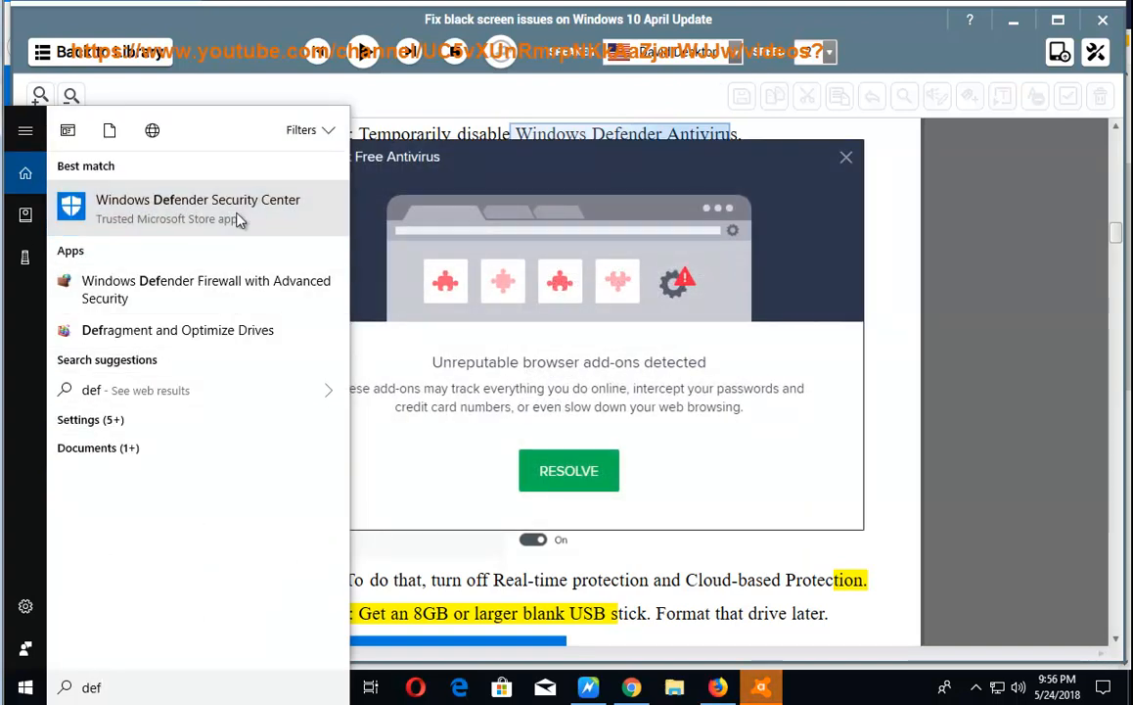
pyautogui.click(197, 207)
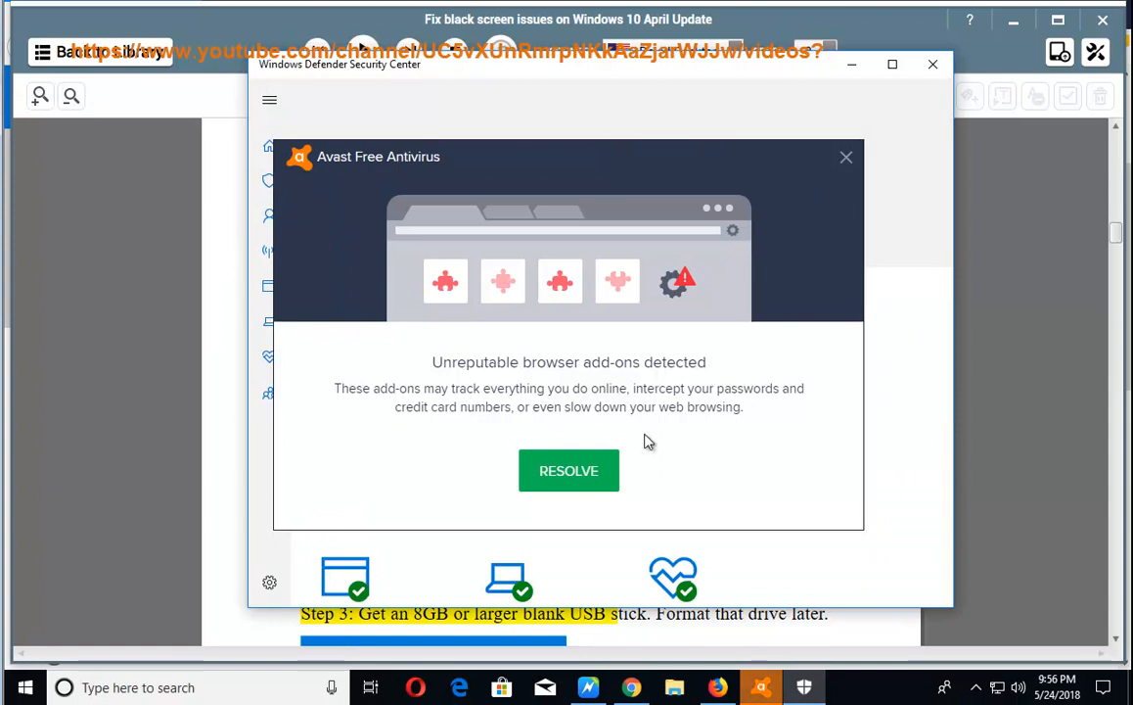
pyautogui.click(846, 157)
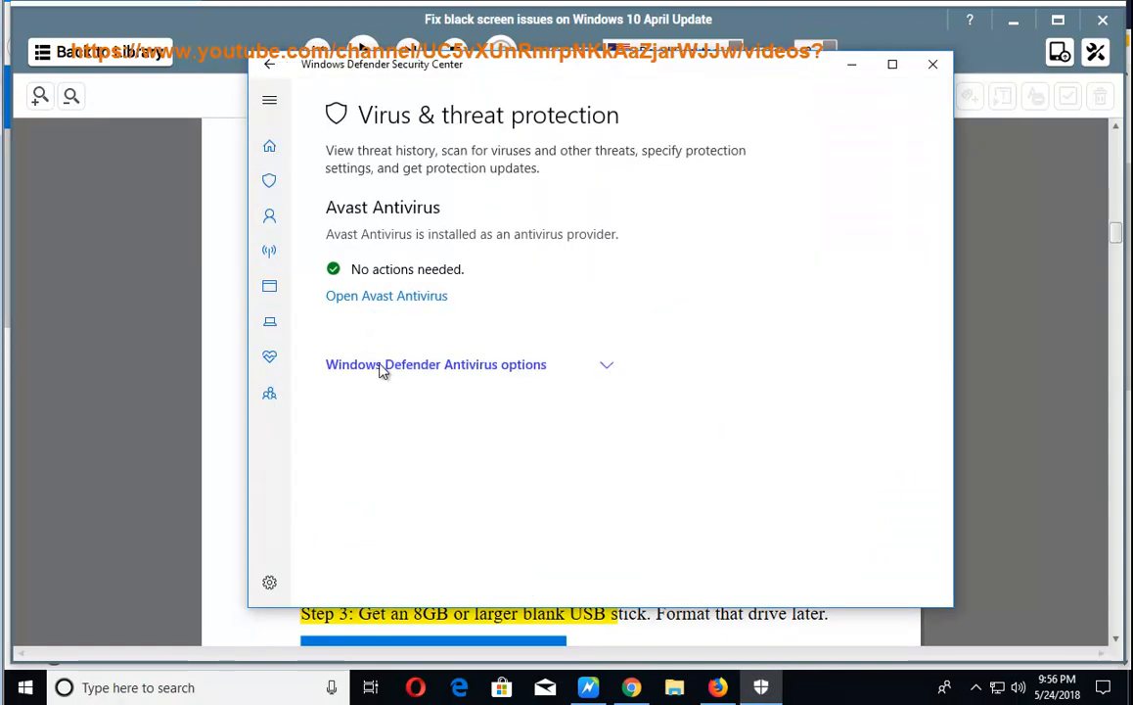
pyautogui.click(606, 364)
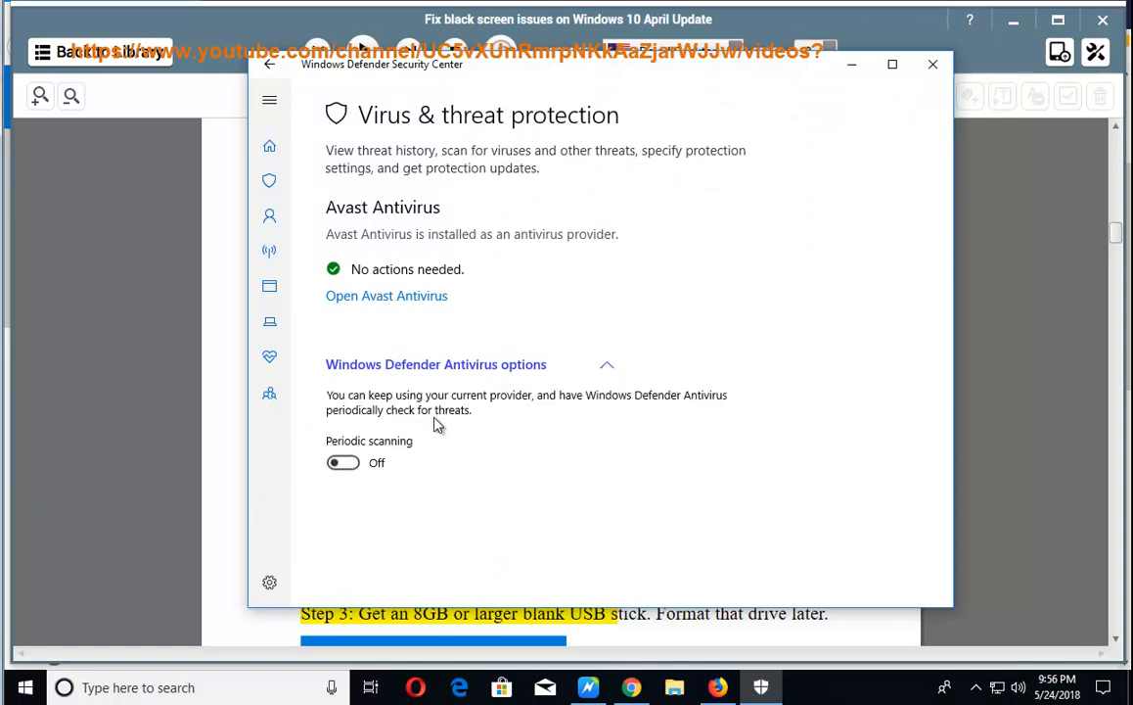
pyautogui.moveTo(439, 315)
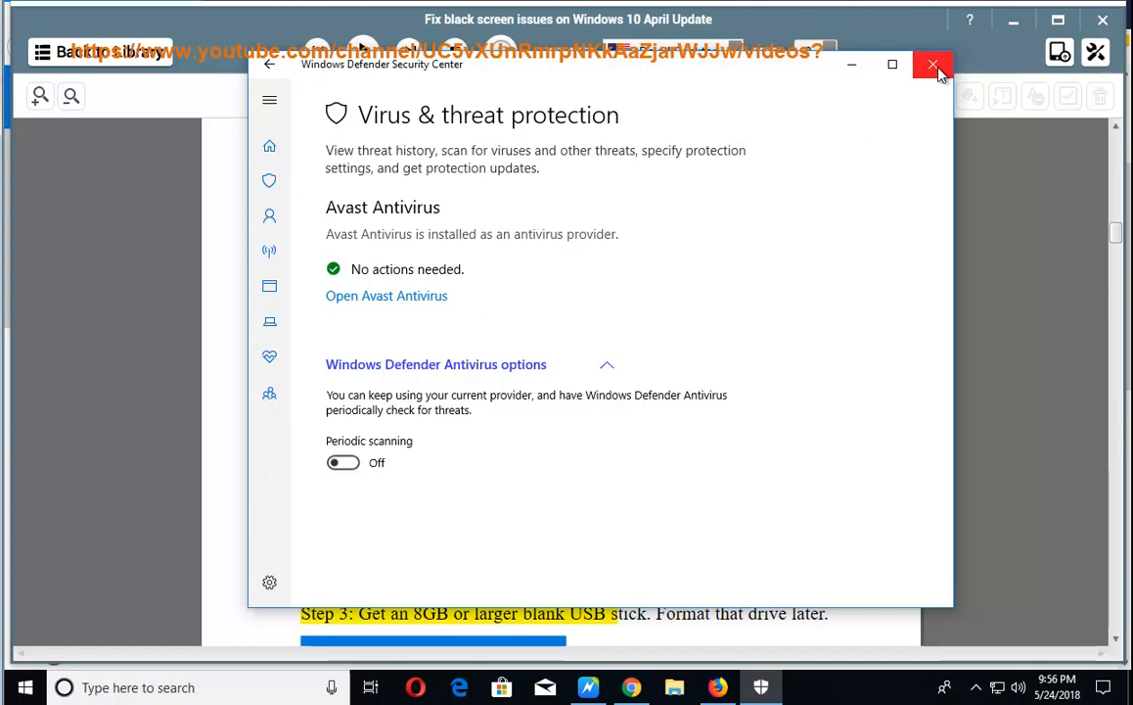
pyautogui.click(932, 64)
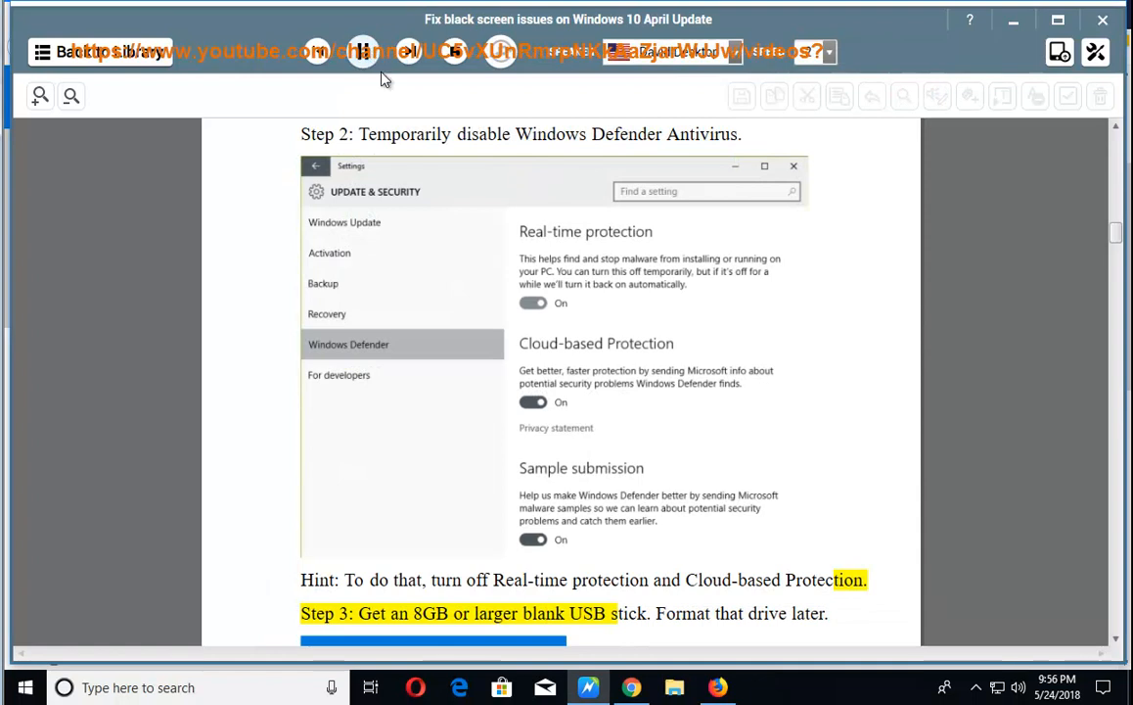
# Follow the read-aloud past Step 3 to Step 4 on running the Media Creation Tool
pyautogui.scroll(-3)
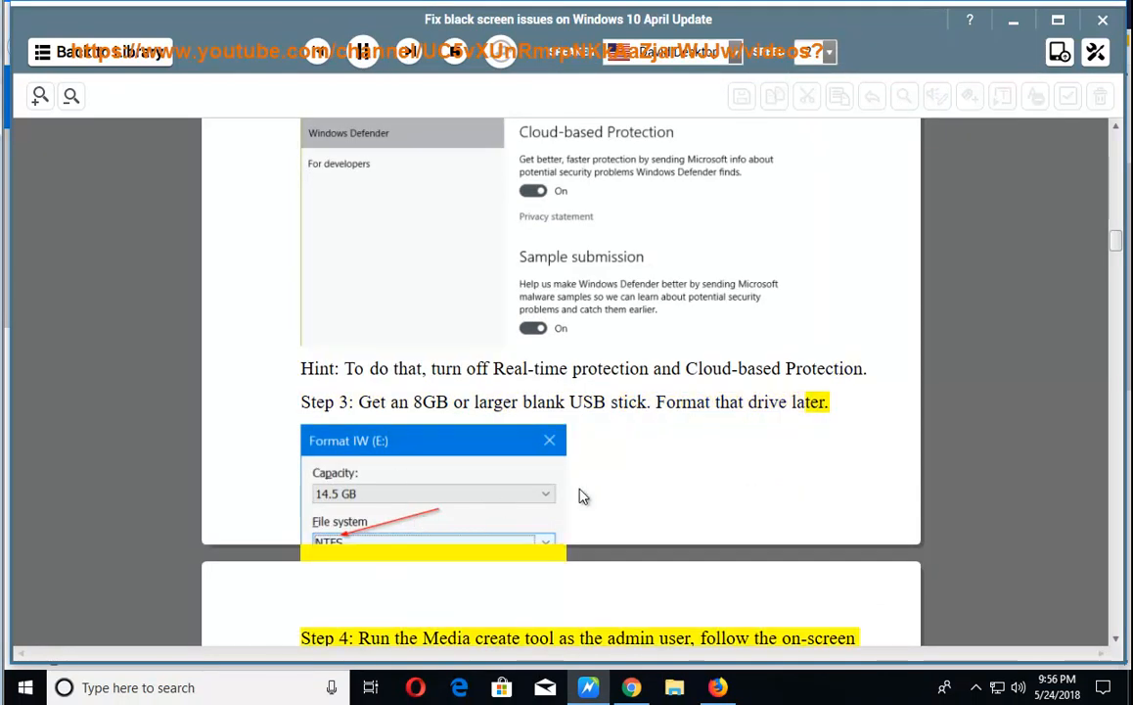
pyautogui.scroll(-3)
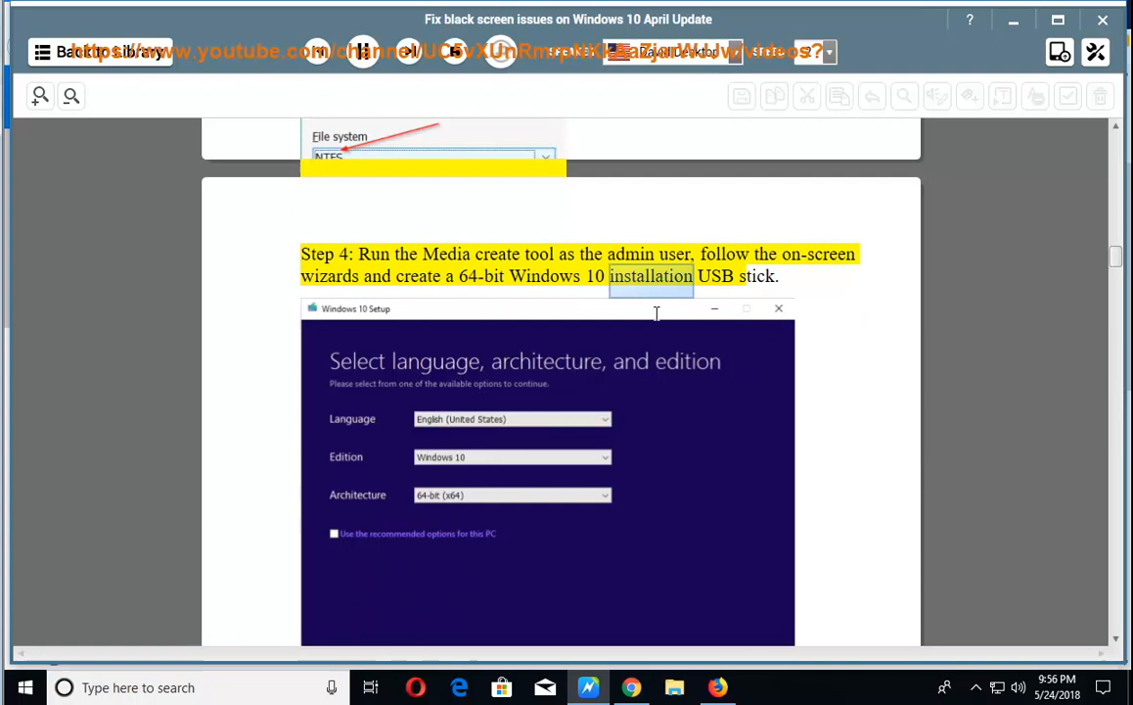
pyautogui.scroll(-3)
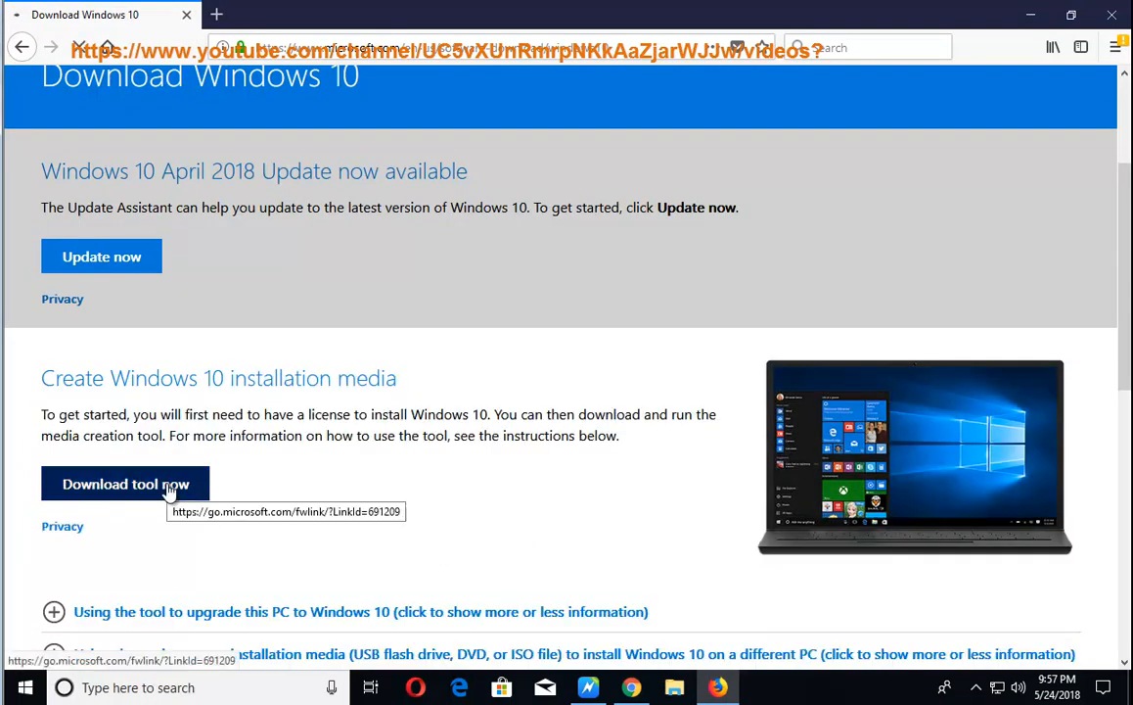
# Download and save MediaCreationTool1803.exe, then show it in its Downloads folder
pyautogui.click(125, 484)
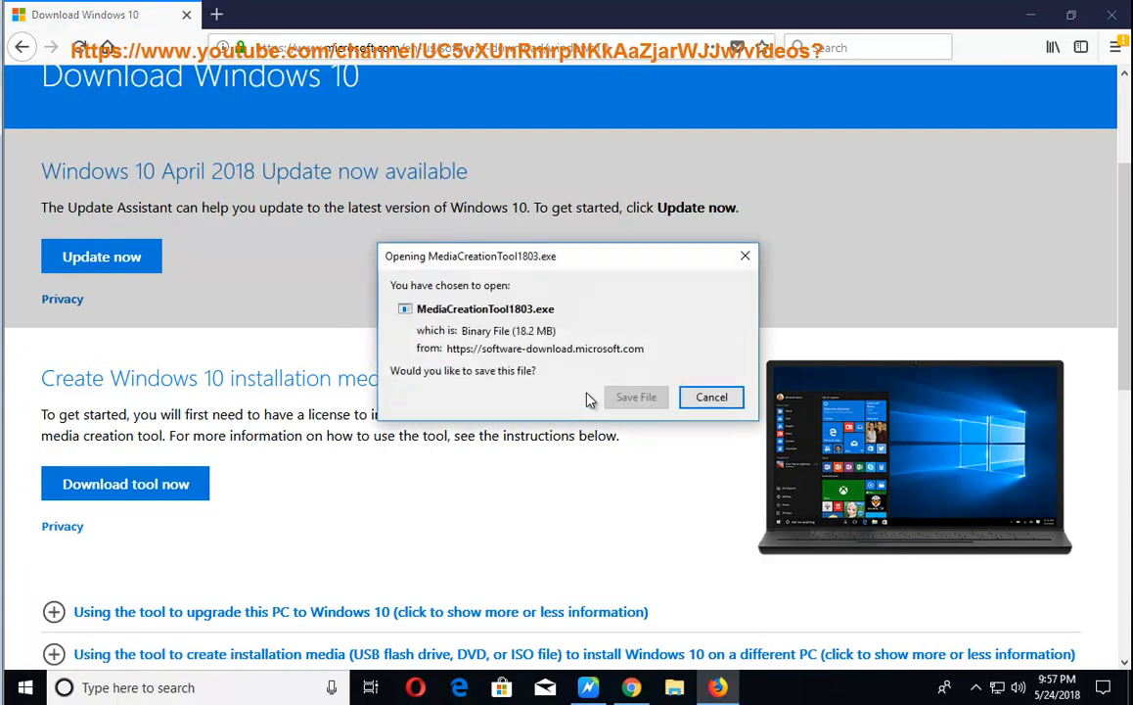
pyautogui.click(636, 395)
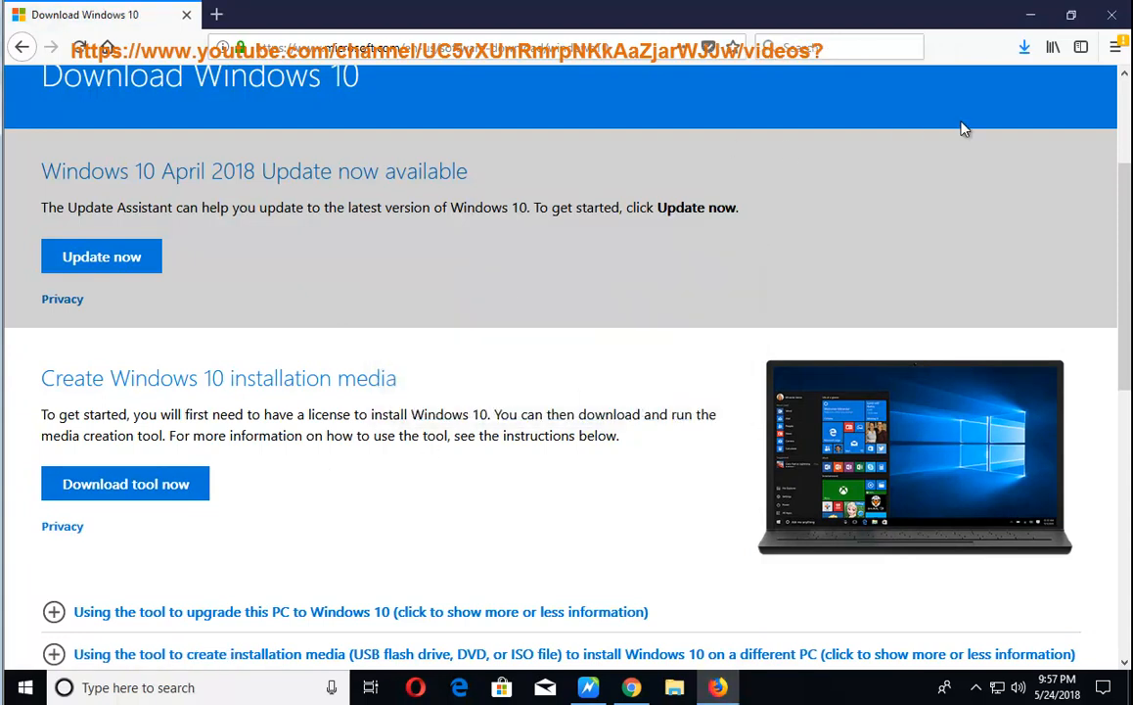
pyautogui.click(1024, 47)
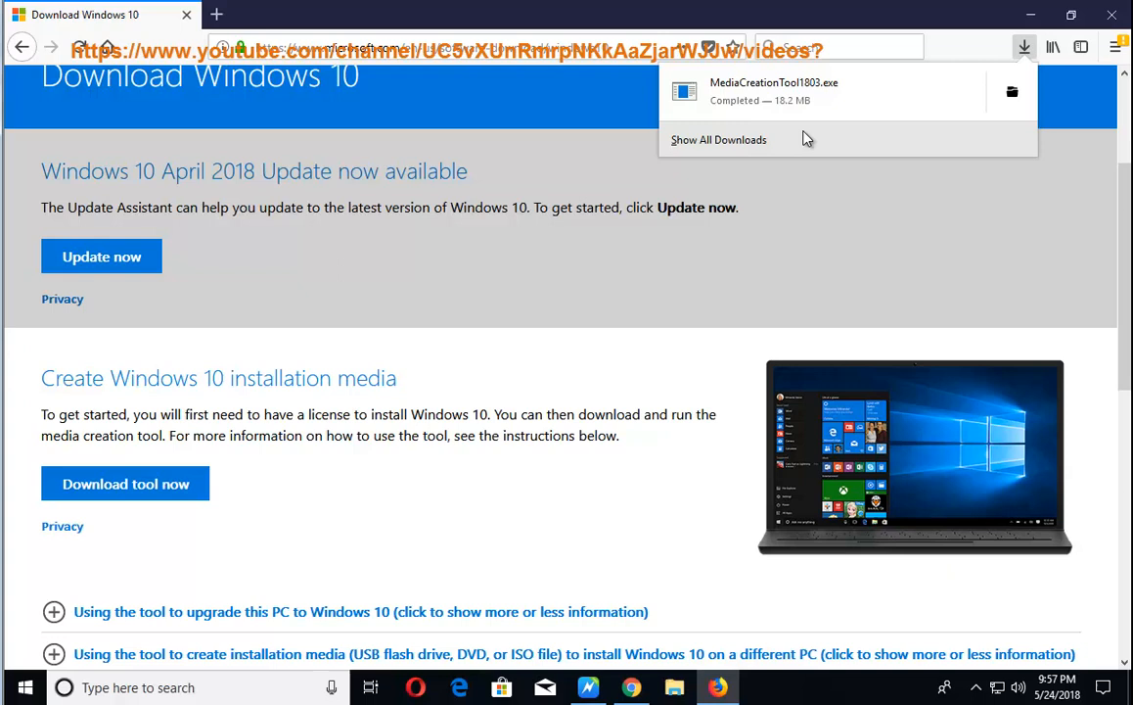
pyautogui.click(912, 177)
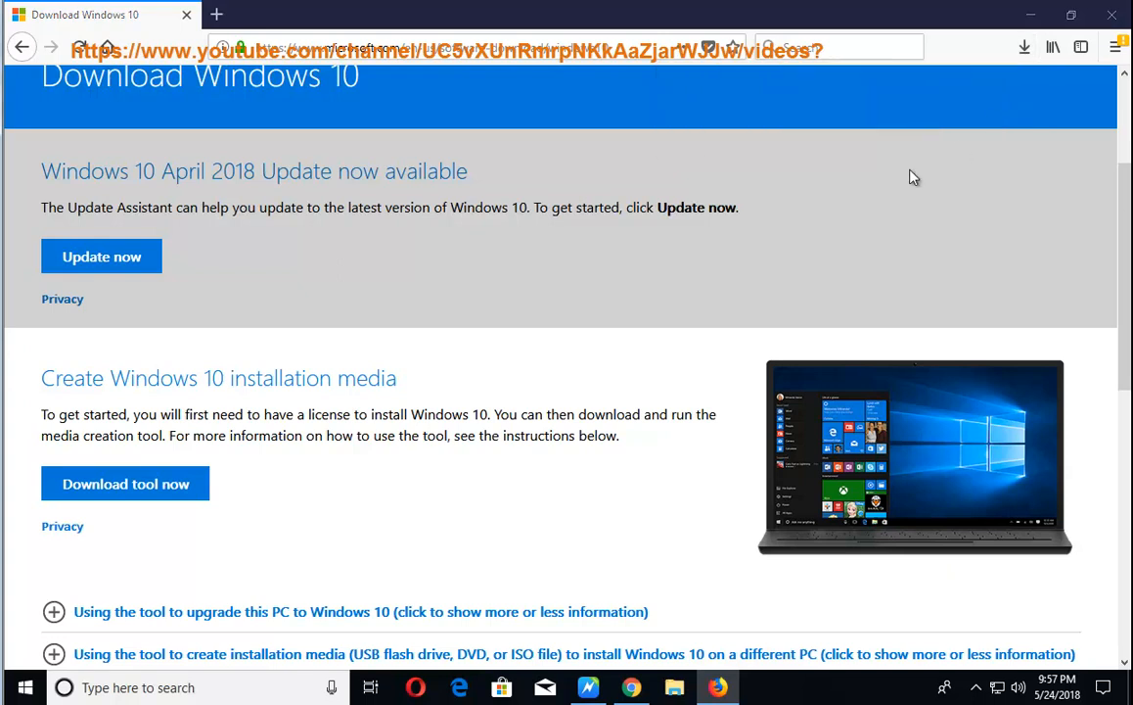
pyautogui.rightClick(587, 266)
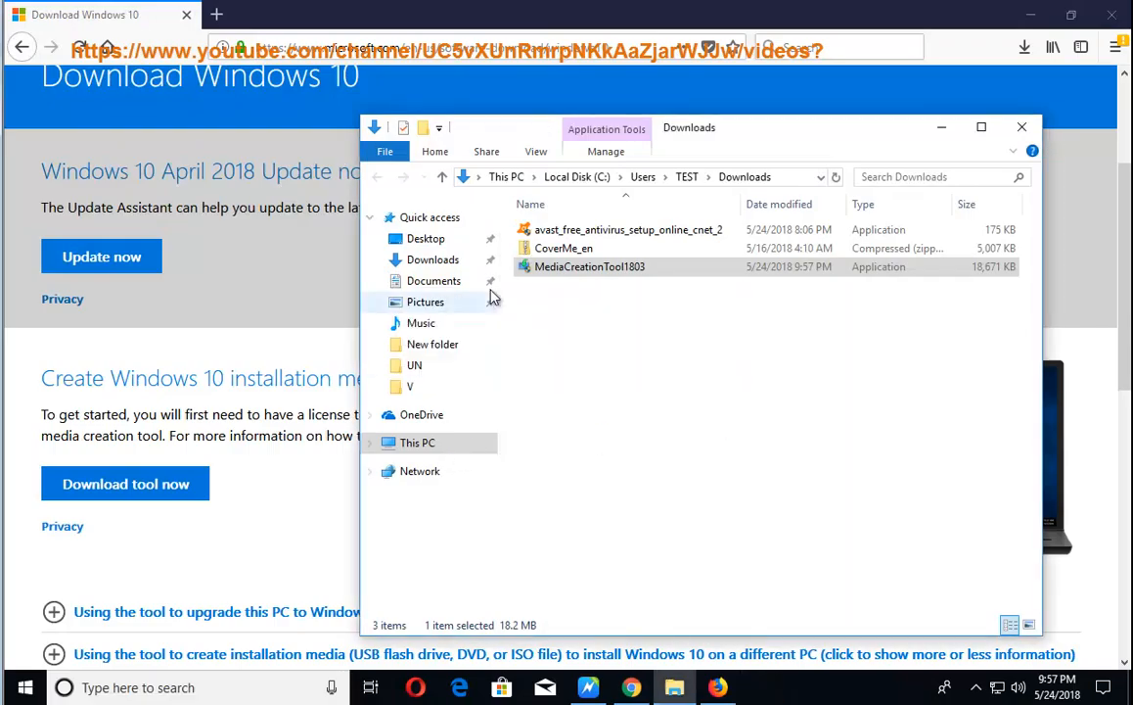
pyautogui.moveTo(616, 331)
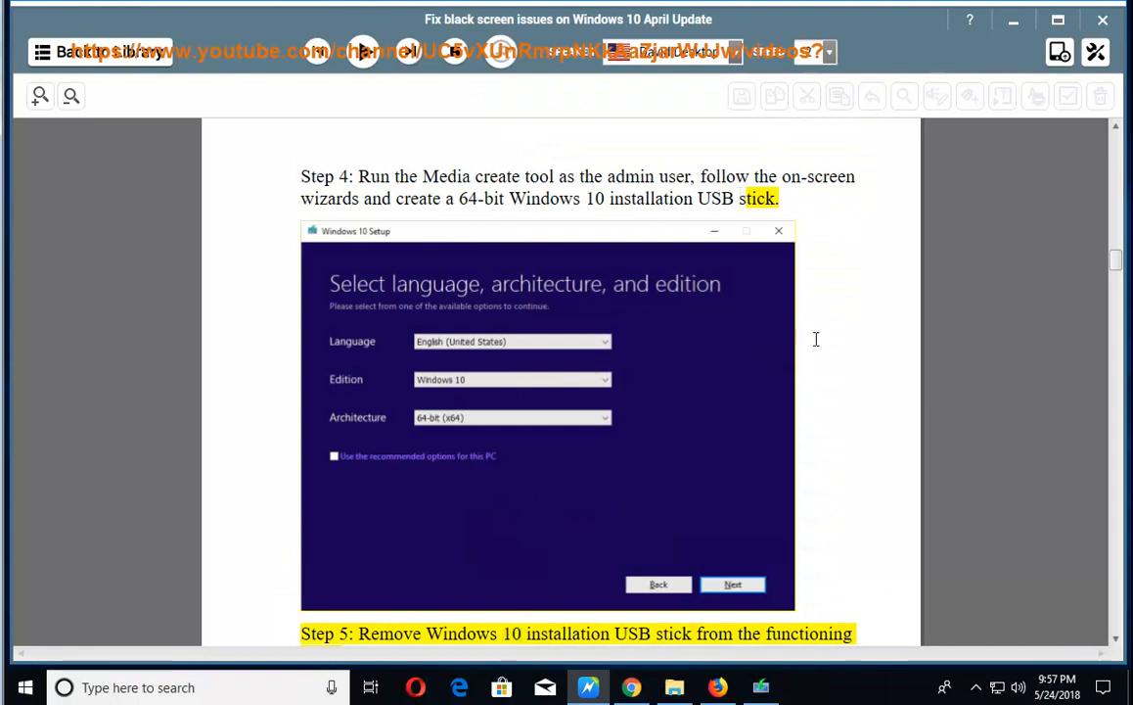
# Accept the Windows 10 Setup license and choose creating installation media for another PC
pyautogui.click(732, 583)
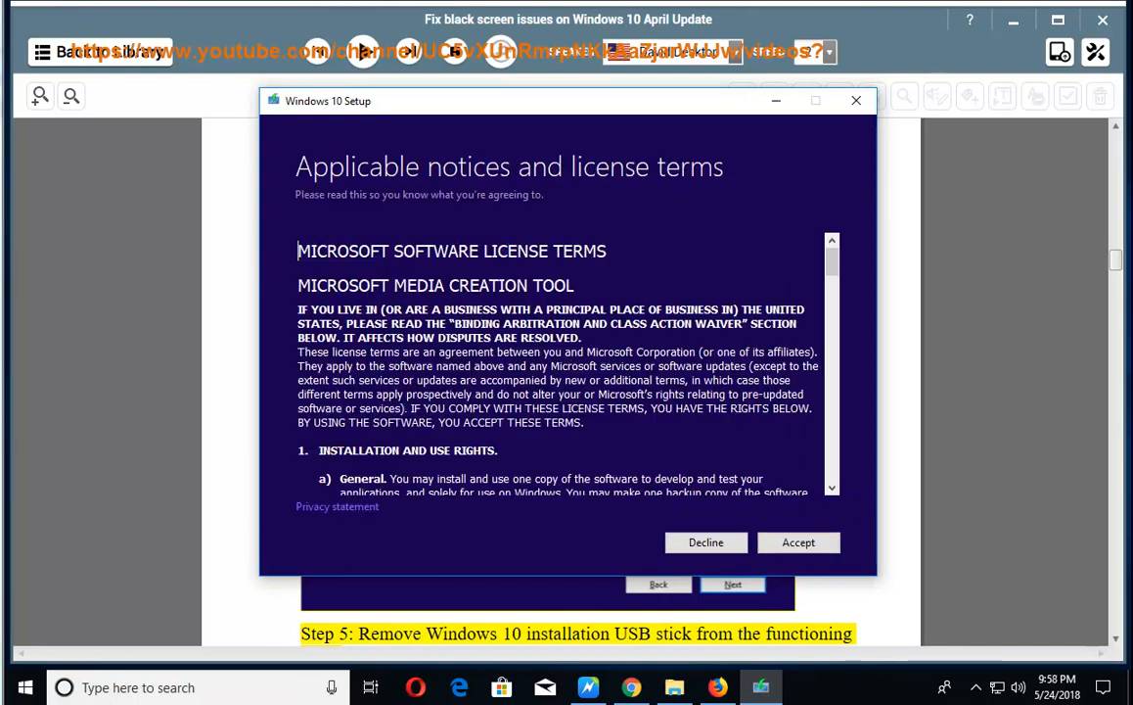
pyautogui.moveTo(642, 554)
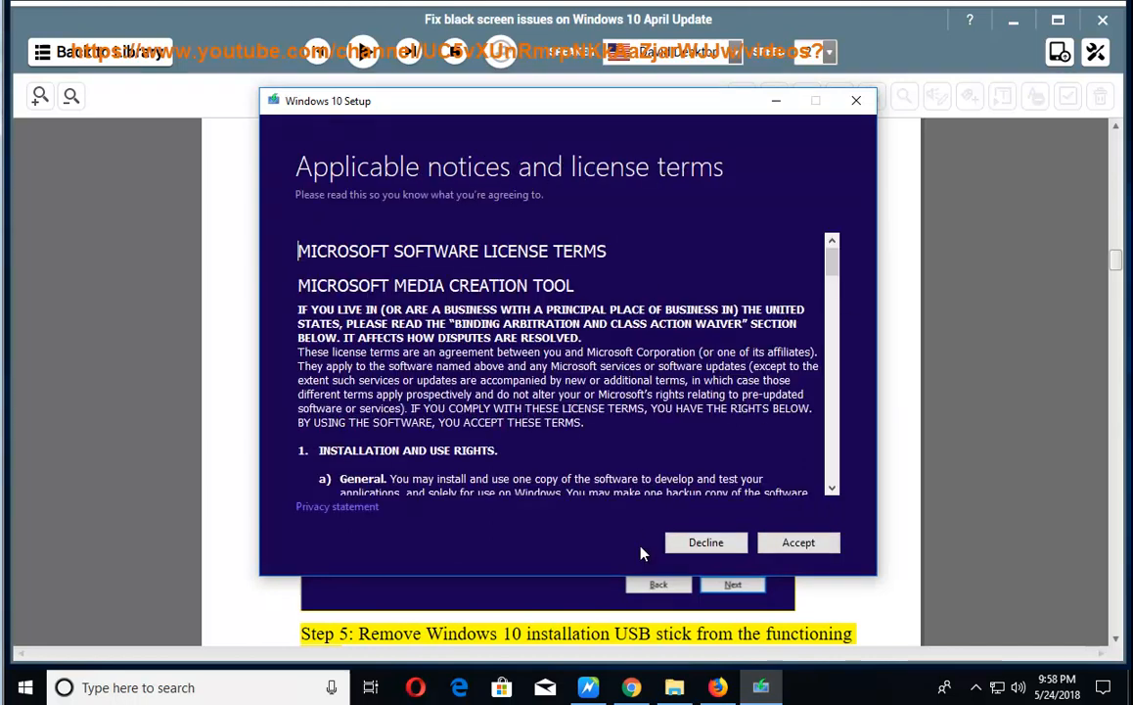
pyautogui.click(799, 542)
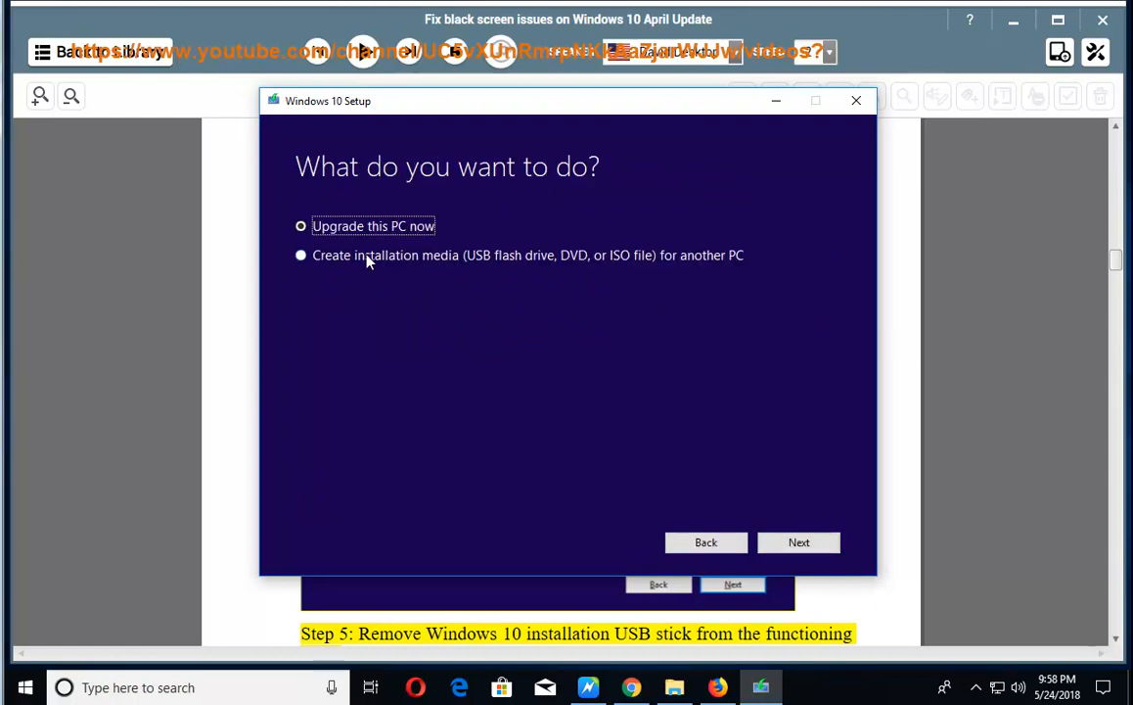
pyautogui.click(302, 254)
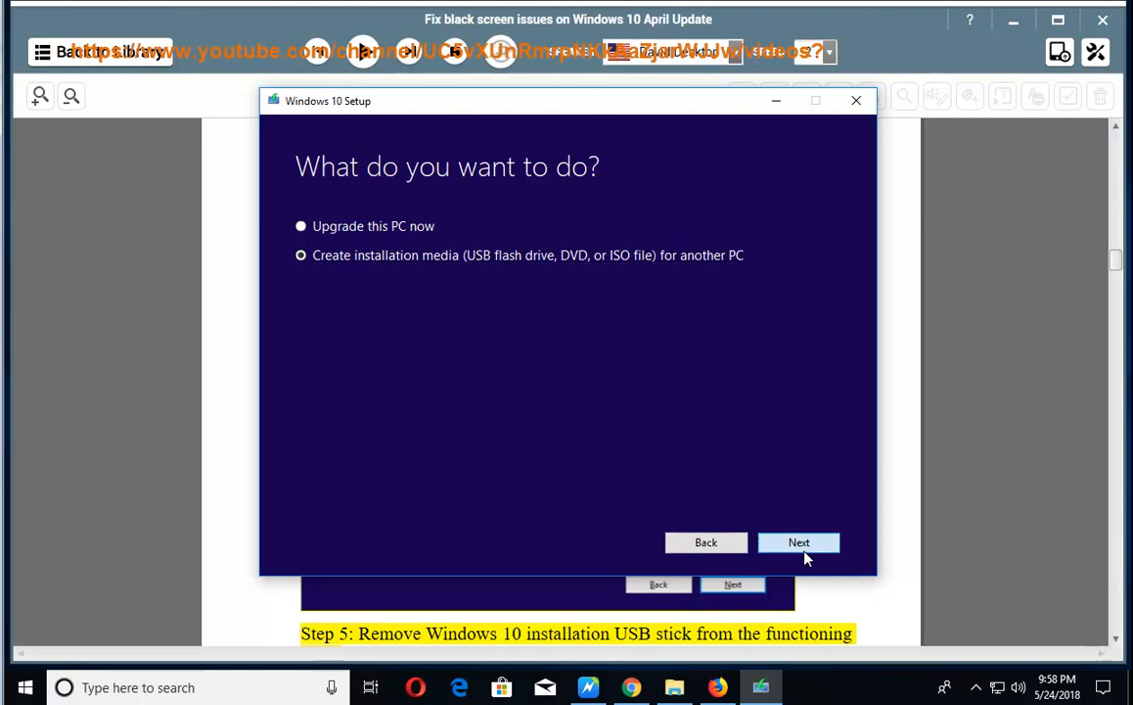
pyautogui.click(799, 543)
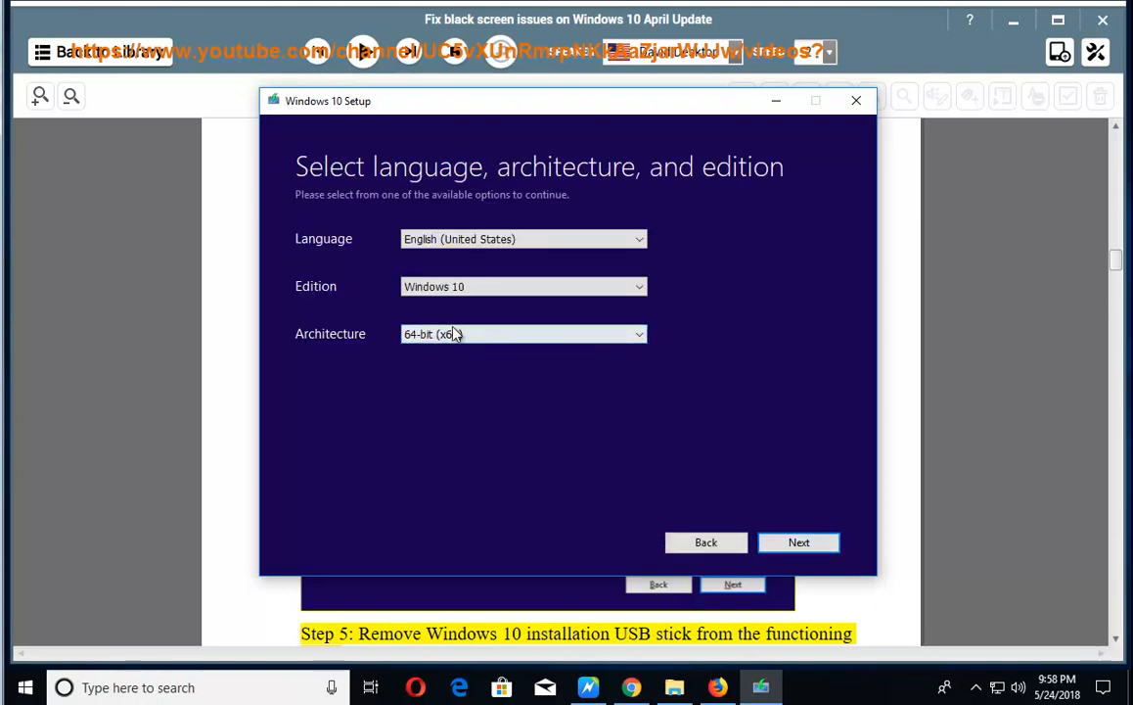
# Keep English, Windows 10, 64-bit, select the USB flash drive and start writing the media
pyautogui.click(798, 543)
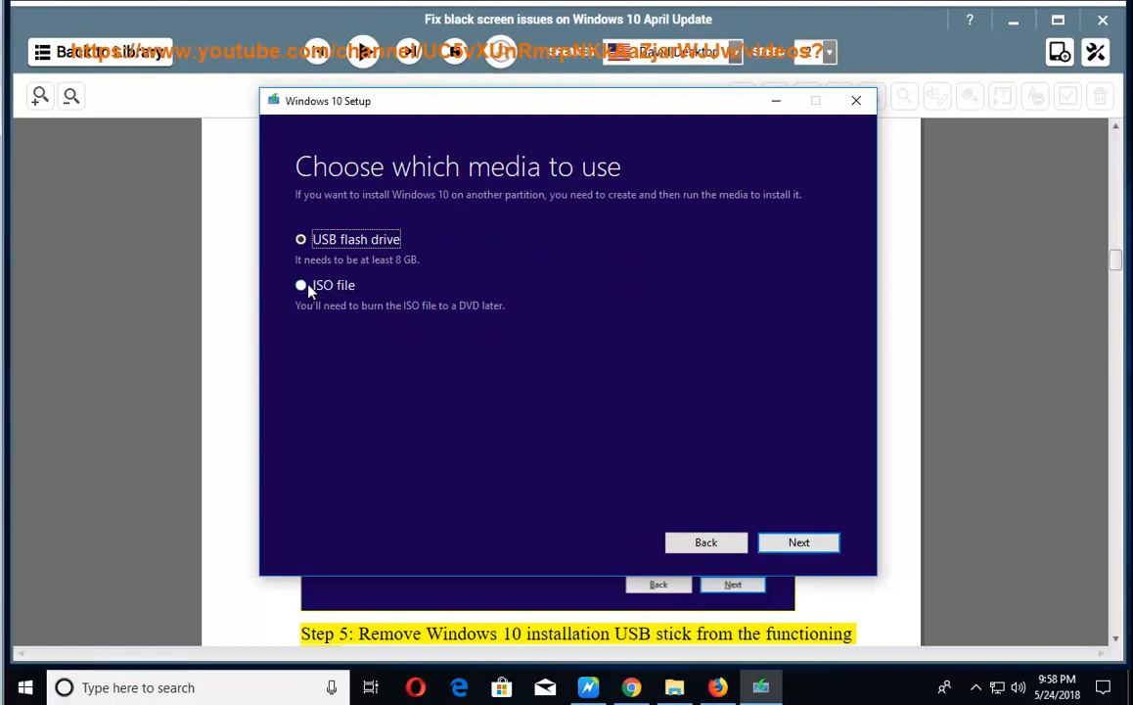
pyautogui.click(798, 542)
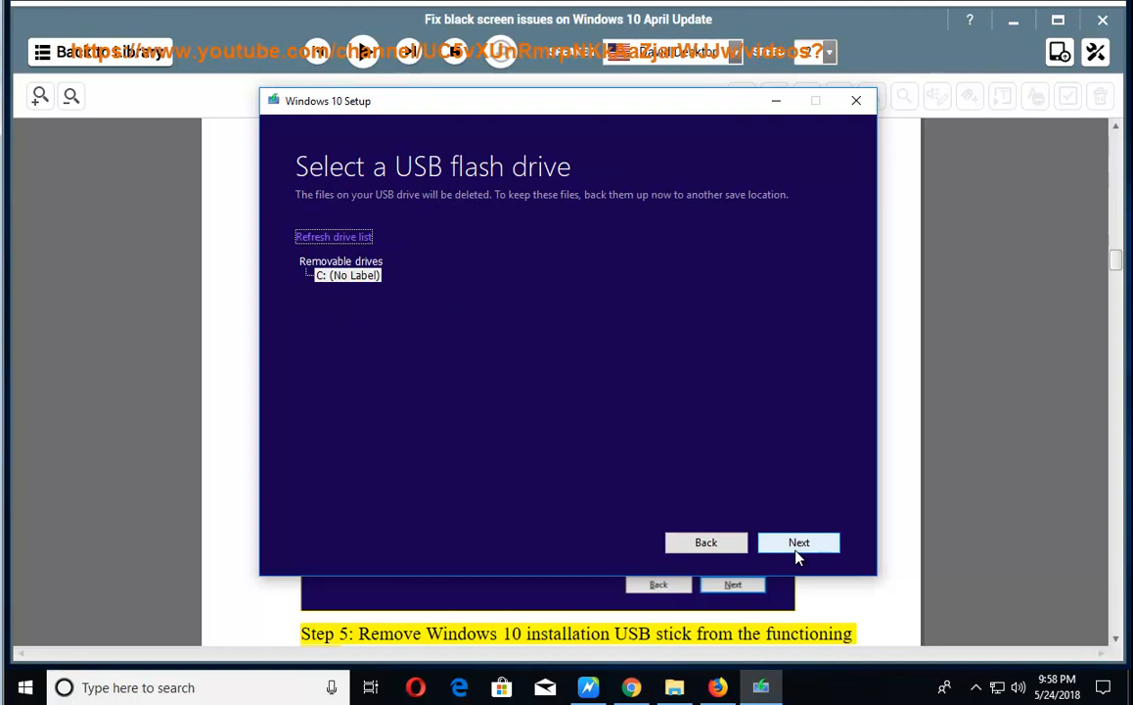
pyautogui.moveTo(357, 252)
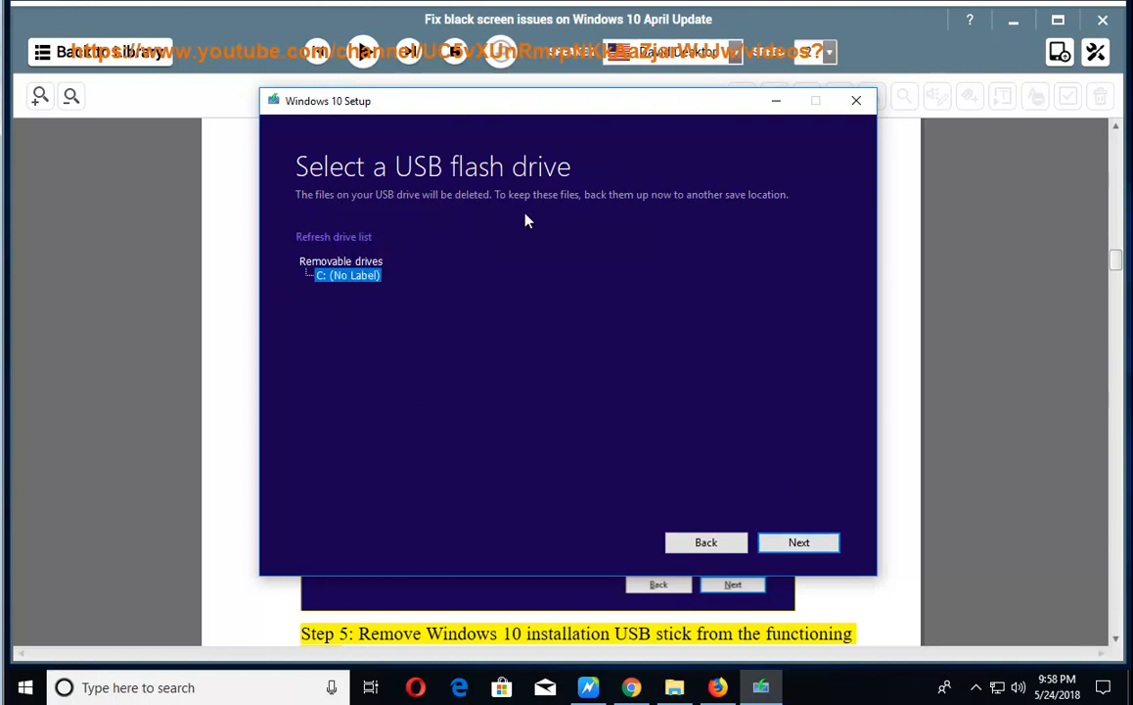
pyautogui.moveTo(799, 542)
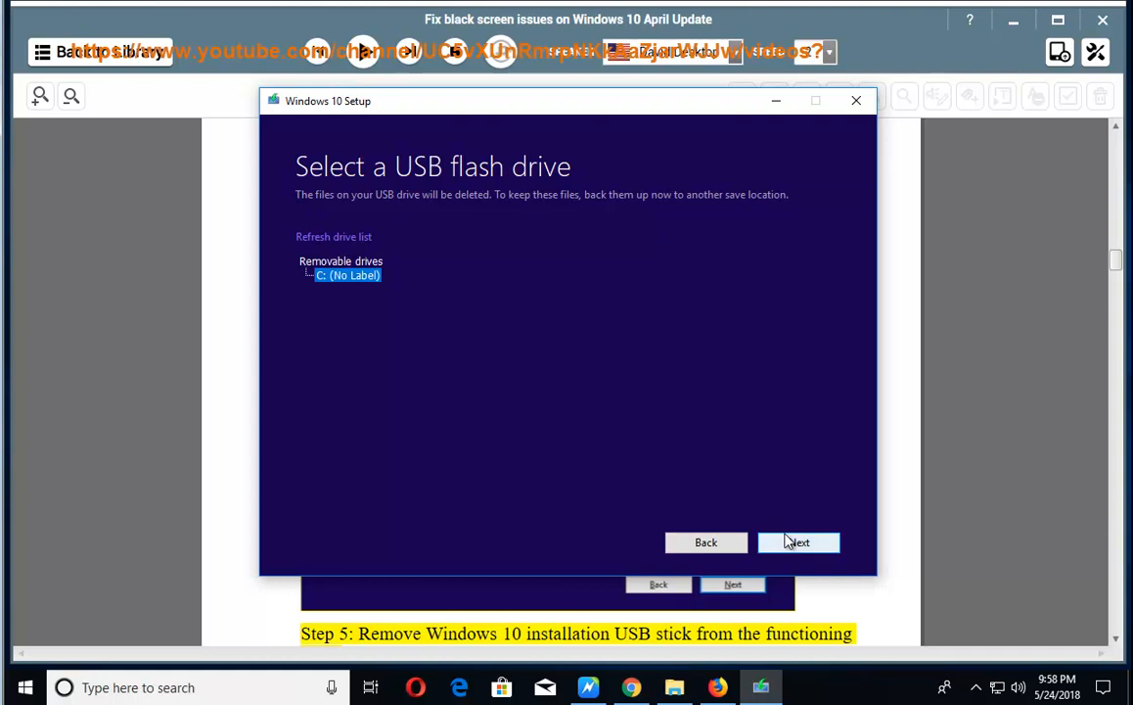
pyautogui.click(856, 100)
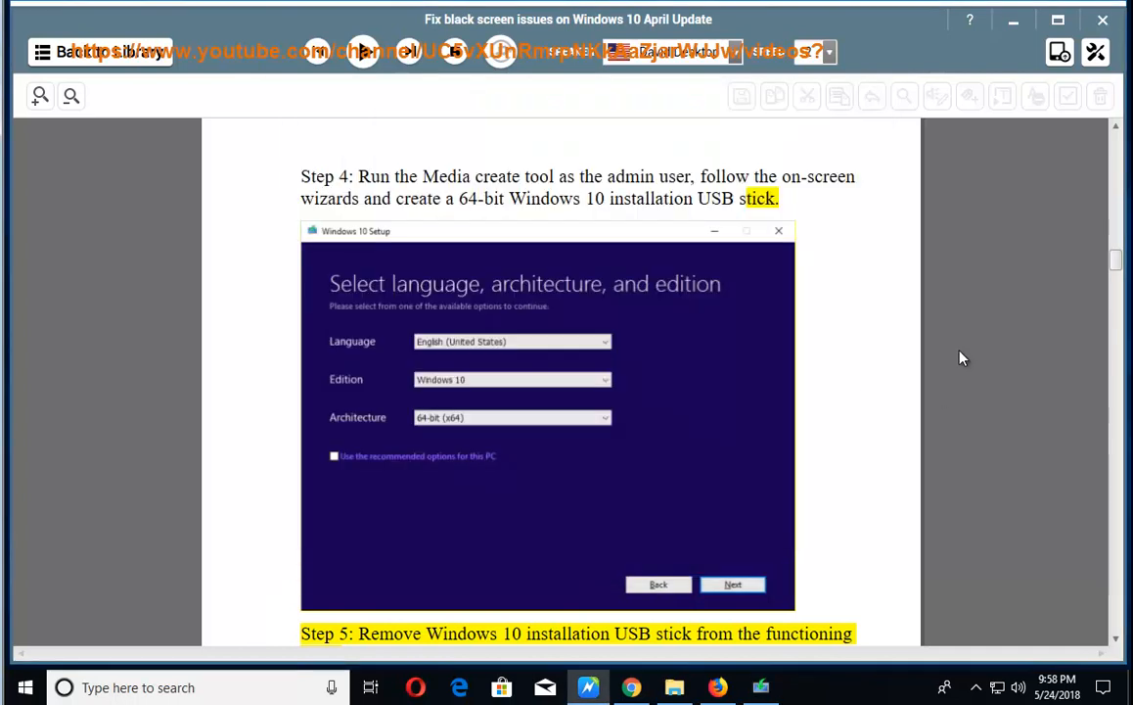
# Follow Step 5 into Part 3 and reposition the reading at '1803' in Part 3's heading
pyautogui.scroll(-3)
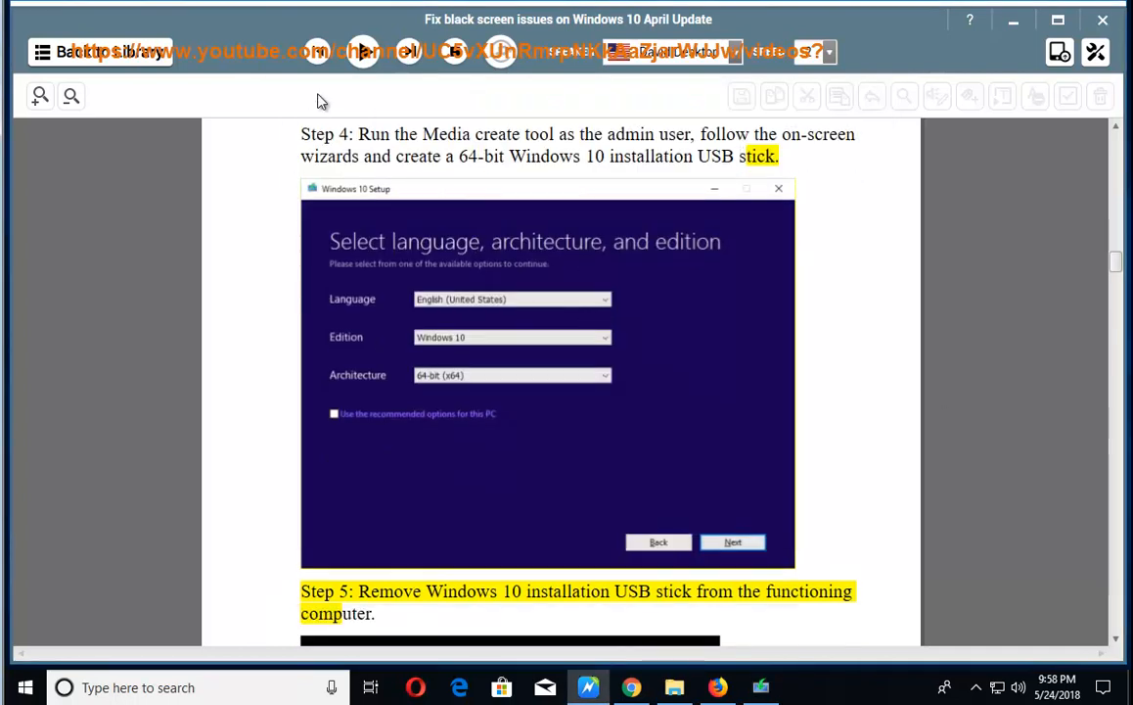
pyautogui.scroll(-3)
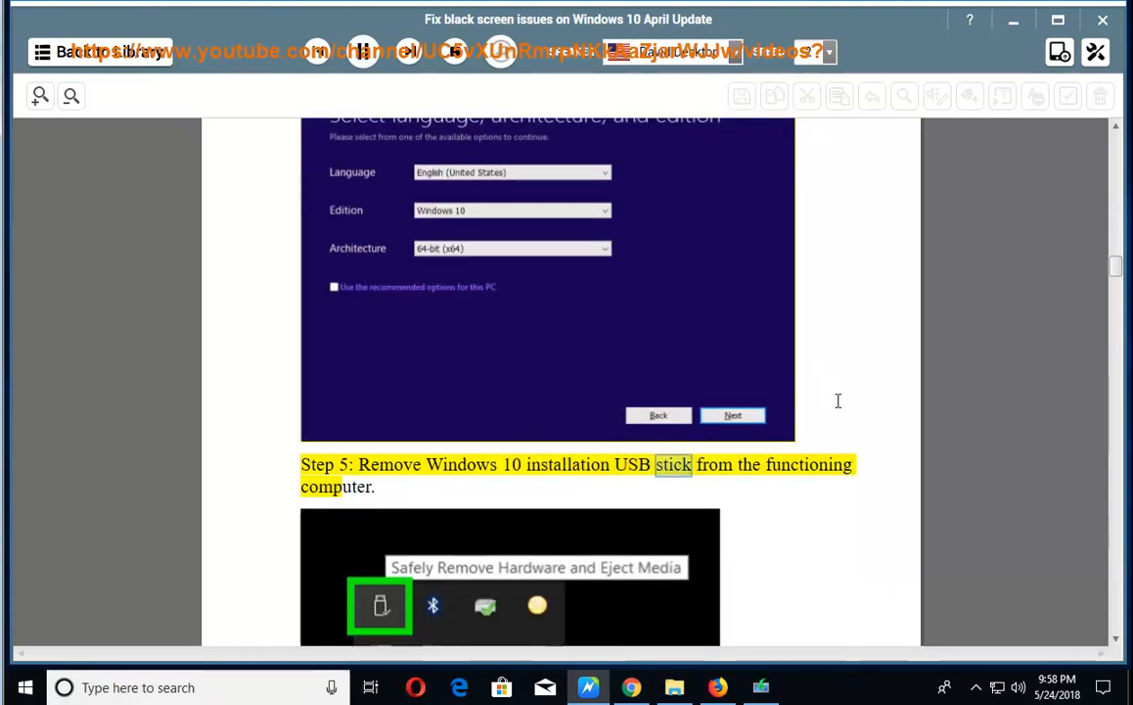
pyautogui.scroll(-3)
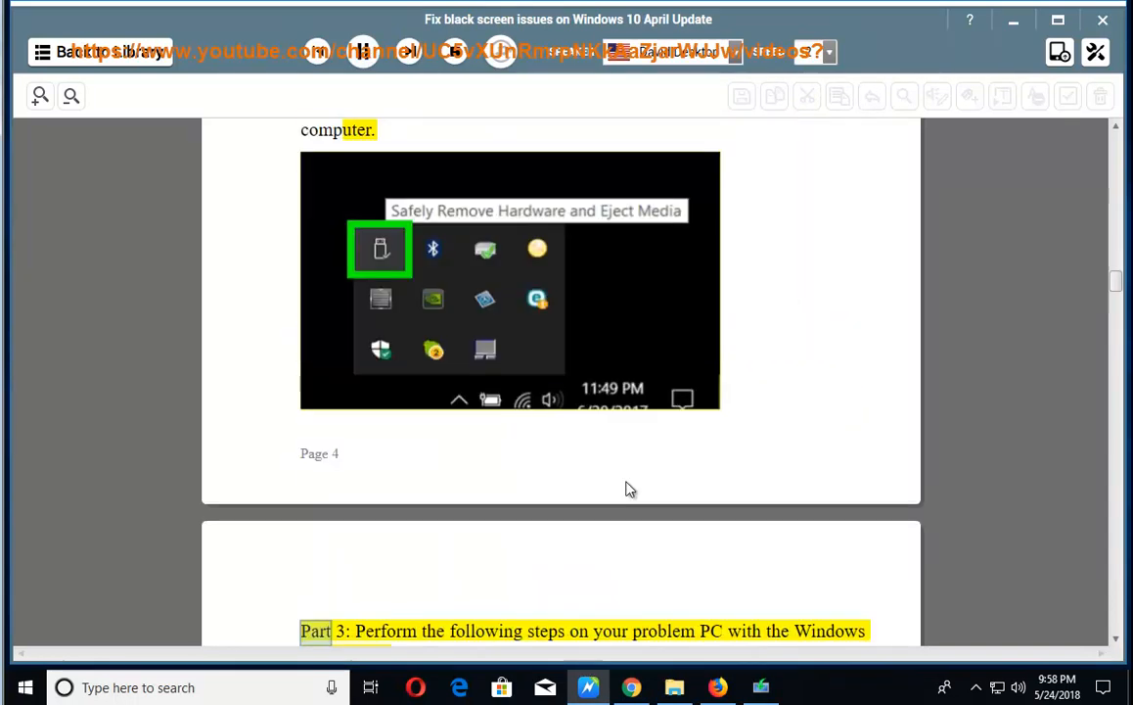
pyautogui.scroll(-3)
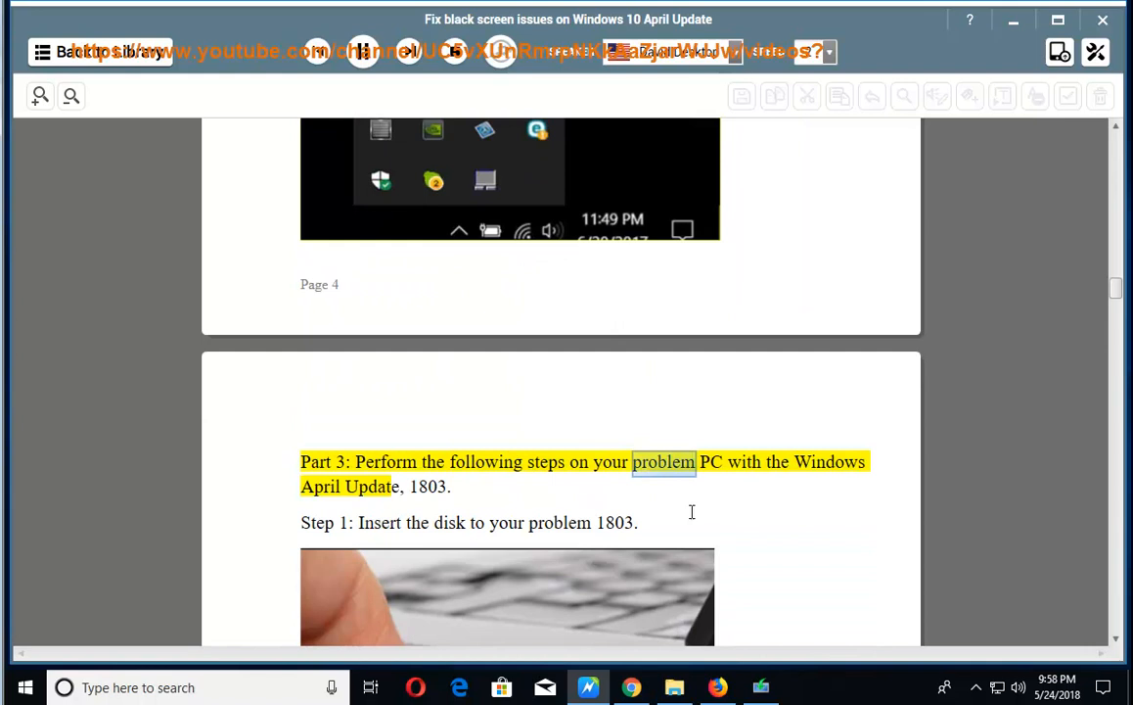
pyautogui.doubleClick(370, 485)
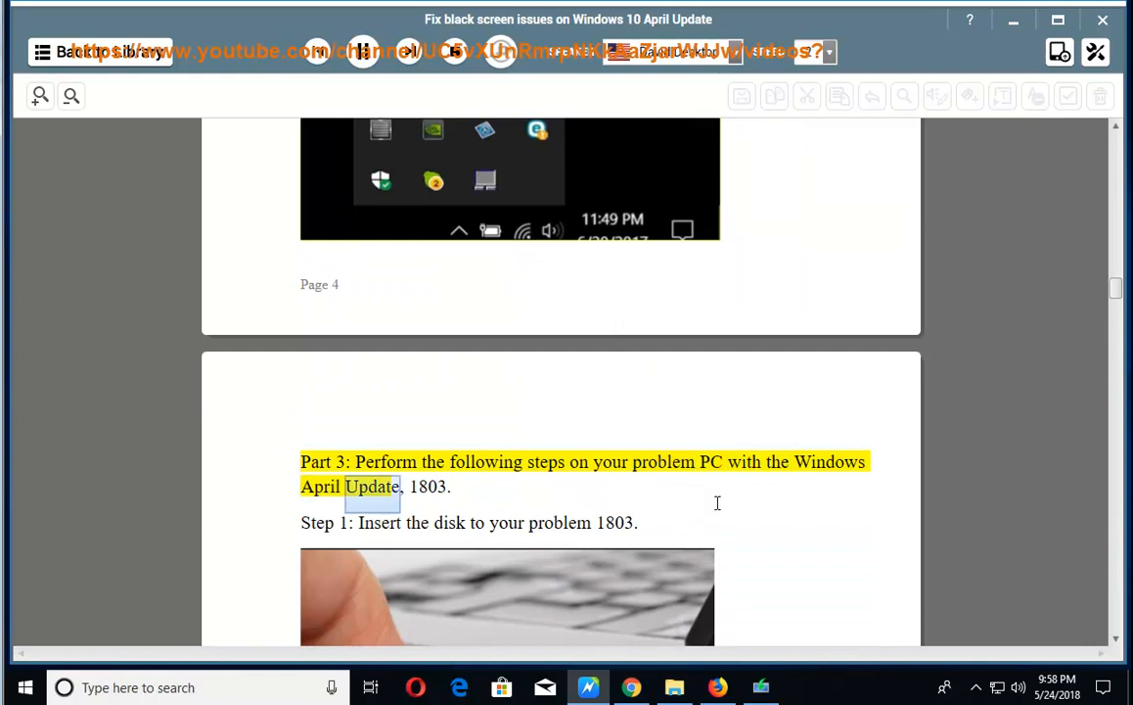
pyautogui.doubleClick(428, 485)
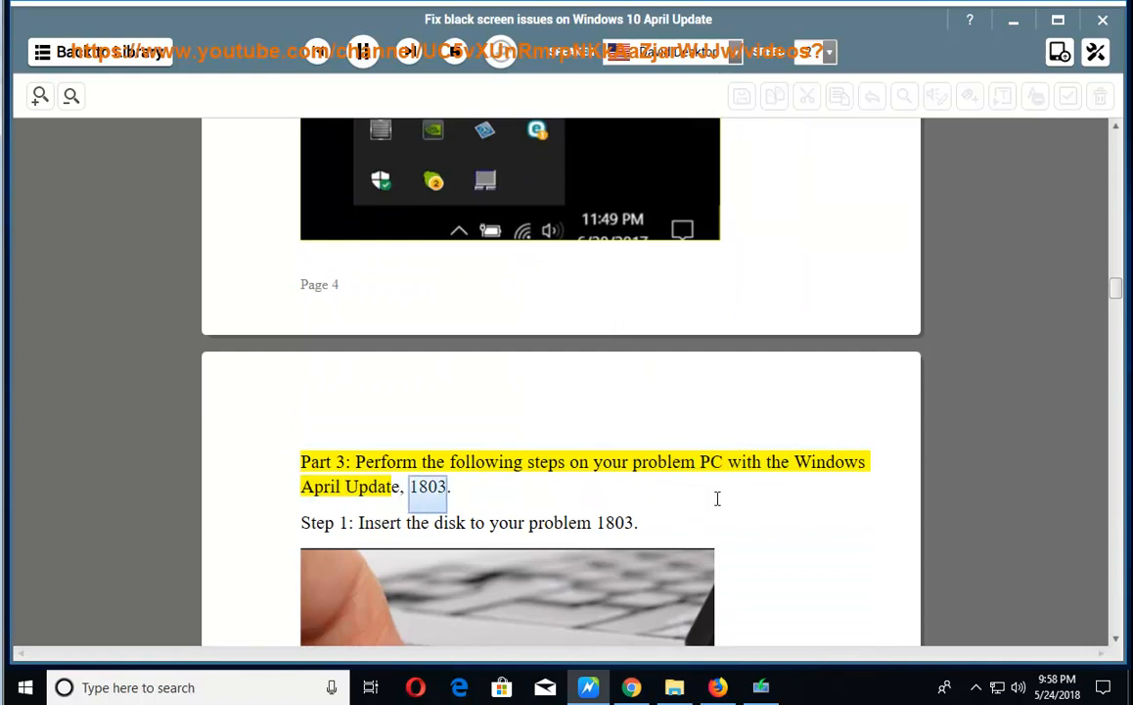
# Reach Part 3's Step 2, briefly opening Task Manager from the taskbar and closing it
pyautogui.scroll(-3)
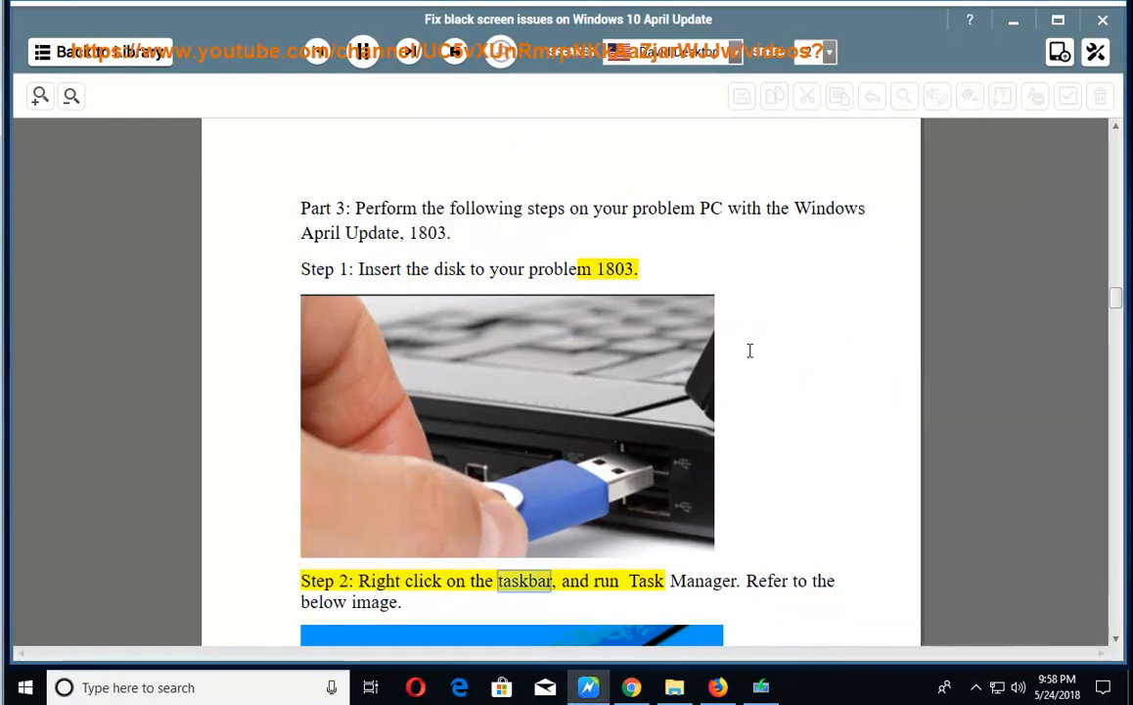
pyautogui.scroll(-3)
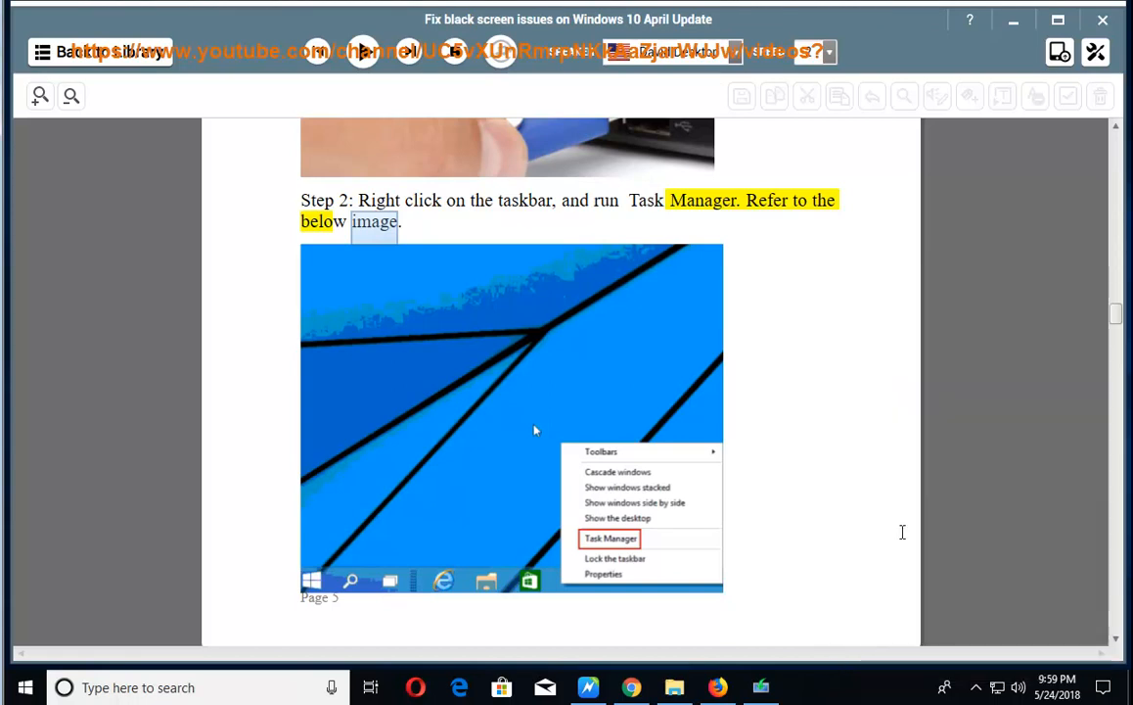
pyautogui.click(610, 538)
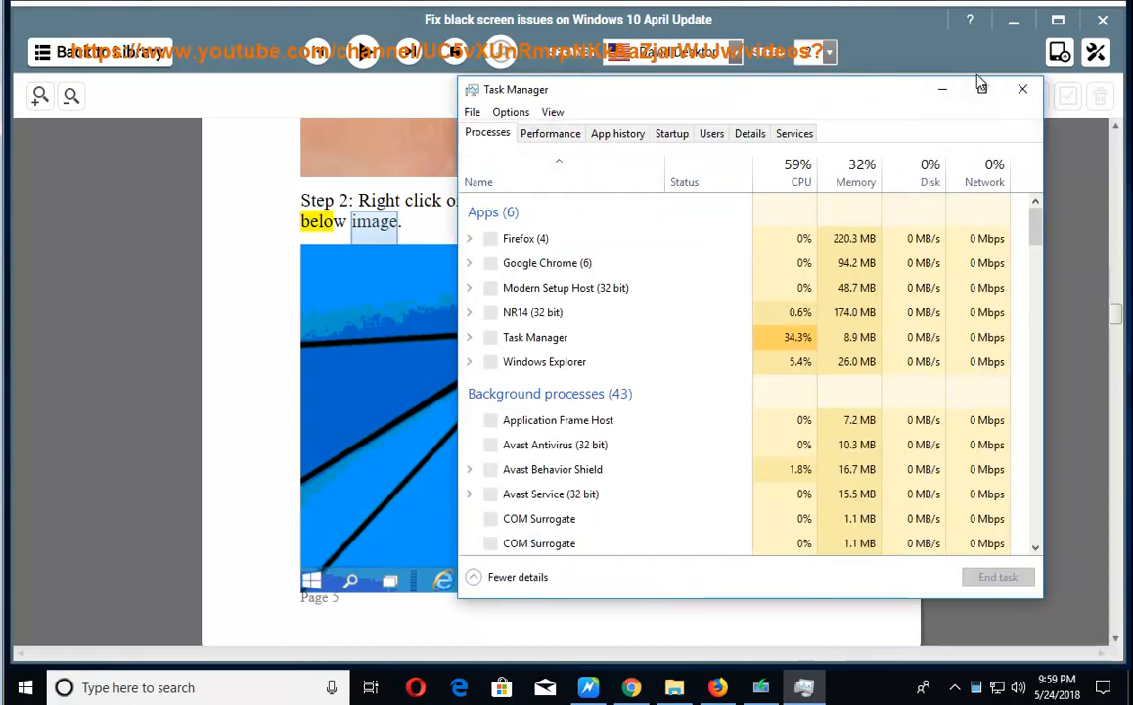
pyautogui.click(1021, 90)
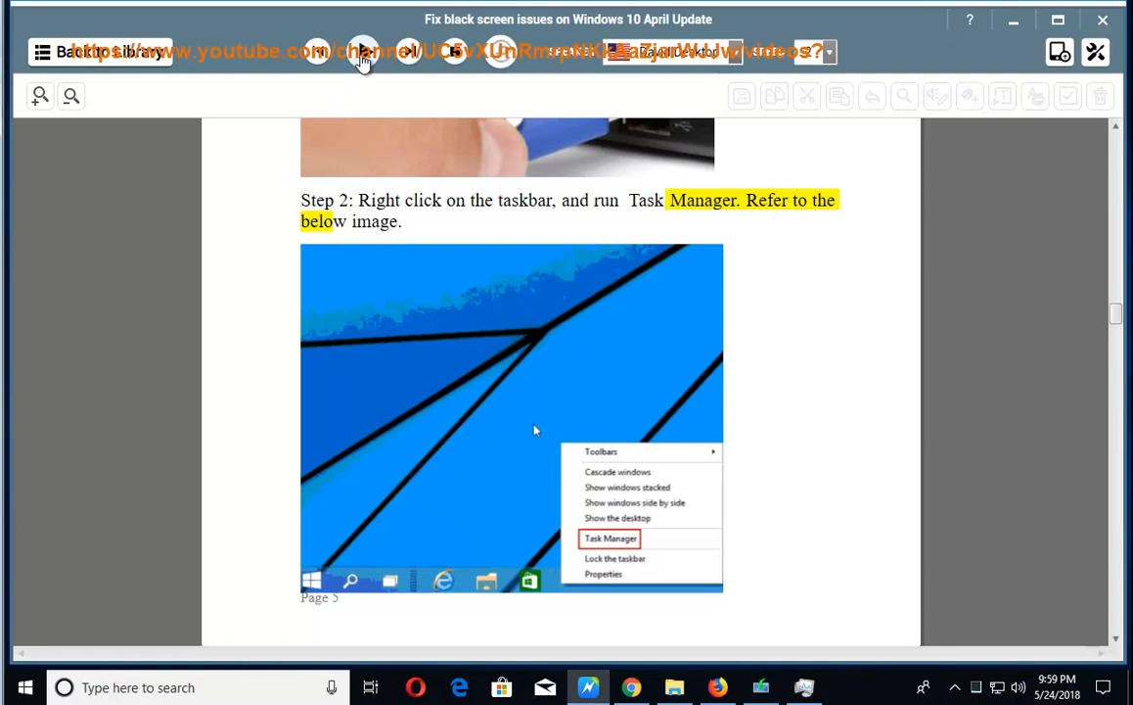
# Follow the read-aloud down to the hint and Step 3 about the 'More details' menu
pyautogui.scroll(-3)
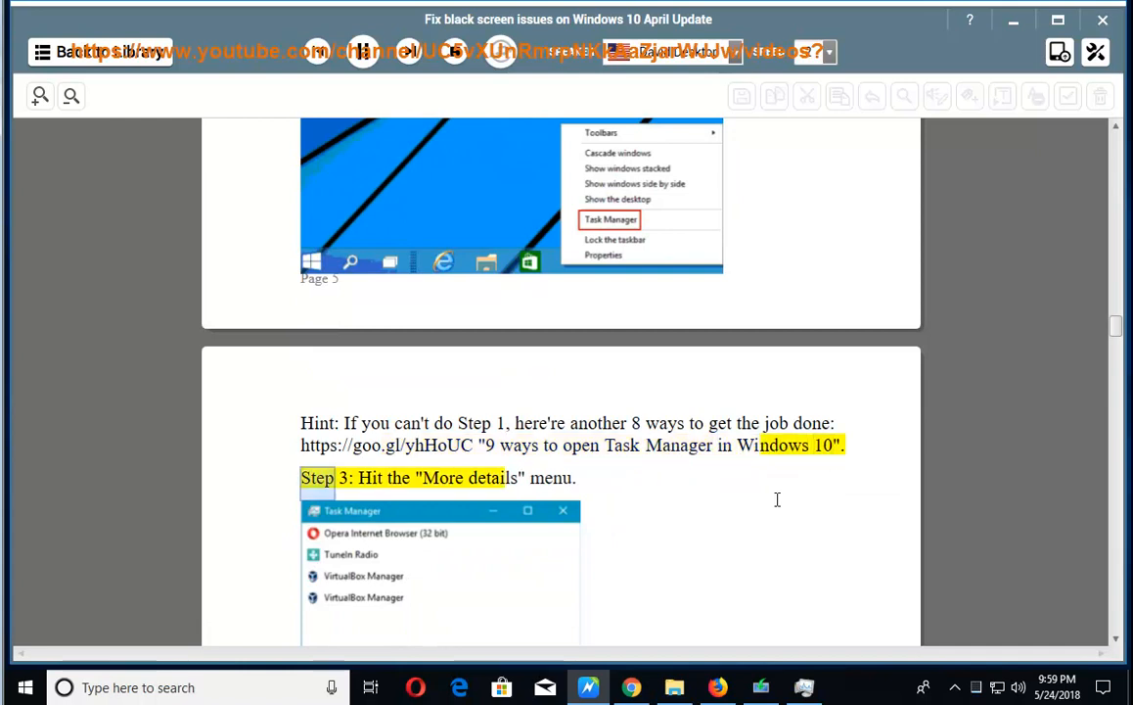
pyautogui.scroll(-3)
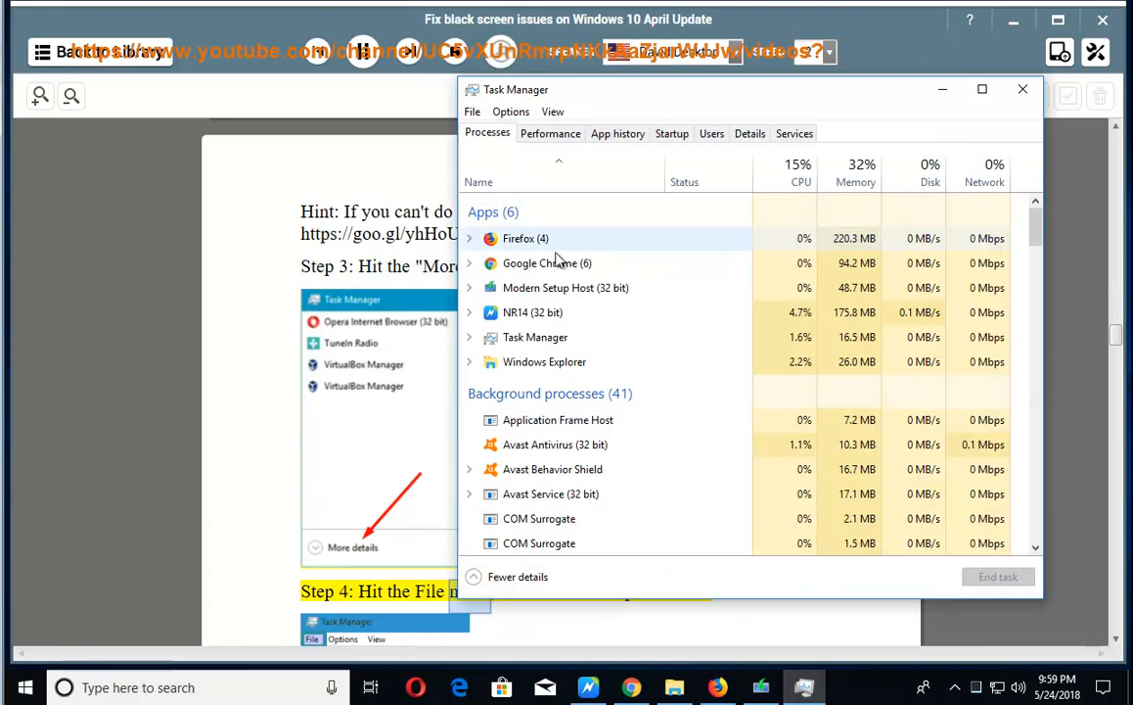
# Start Run new task from Task Manager's File menu with administrative privileges ticked, reaching Step 6 on Browse
pyautogui.click(471, 111)
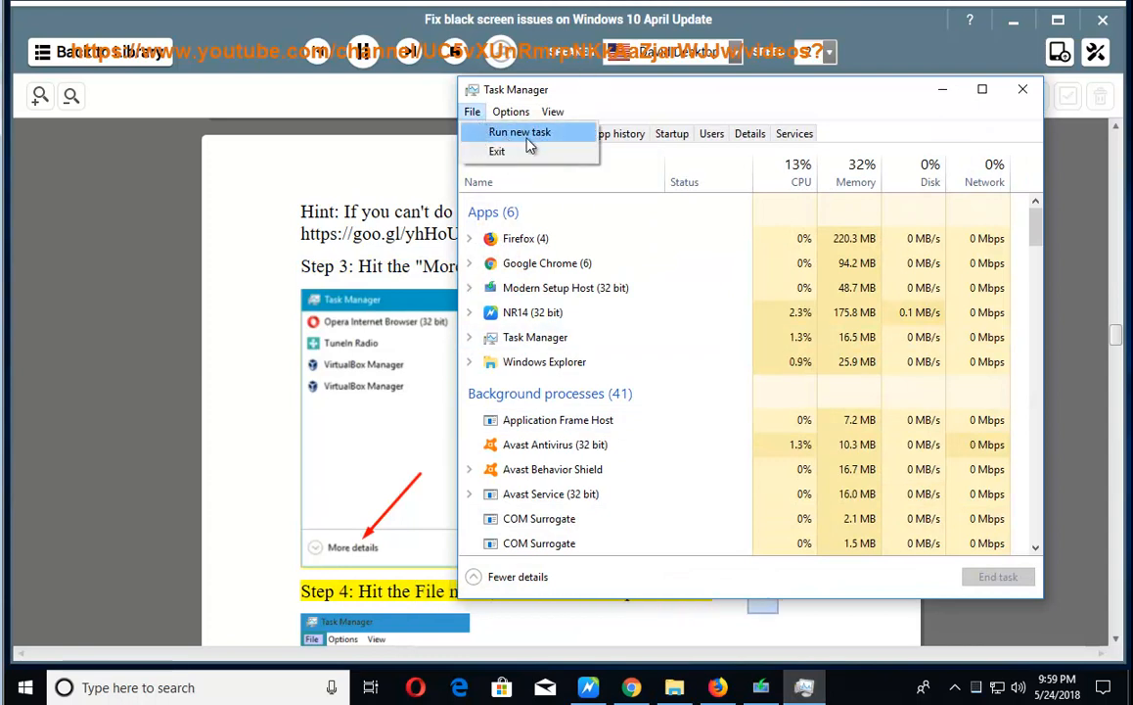
pyautogui.click(520, 134)
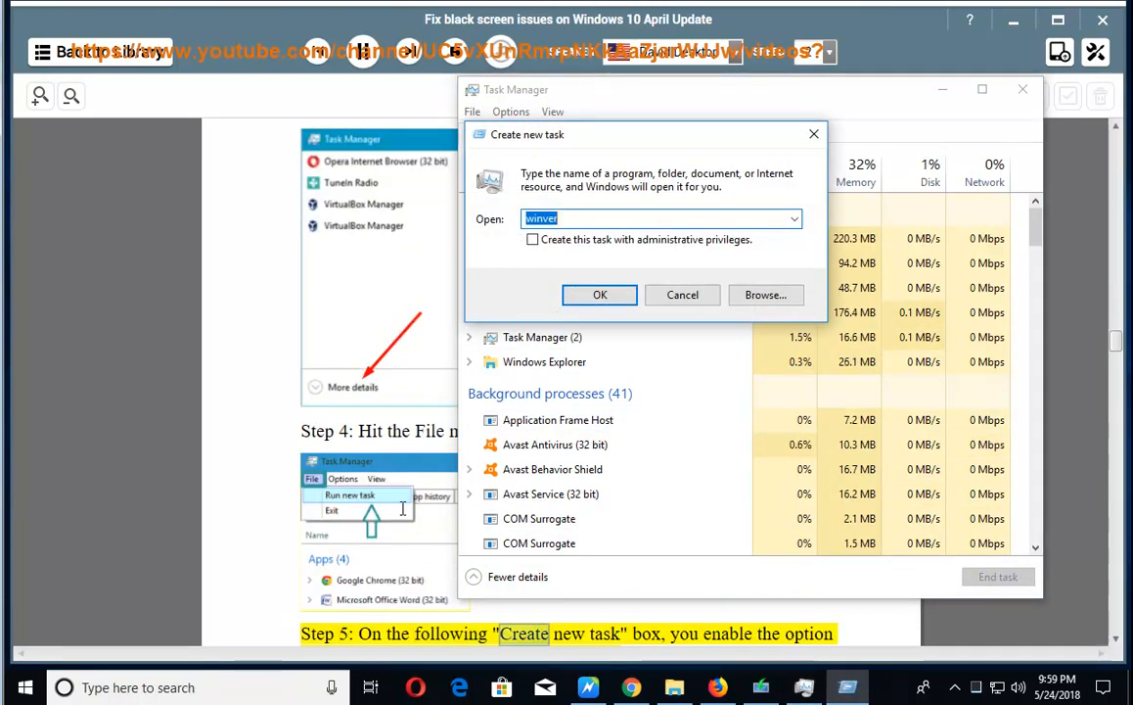
pyautogui.scroll(-3)
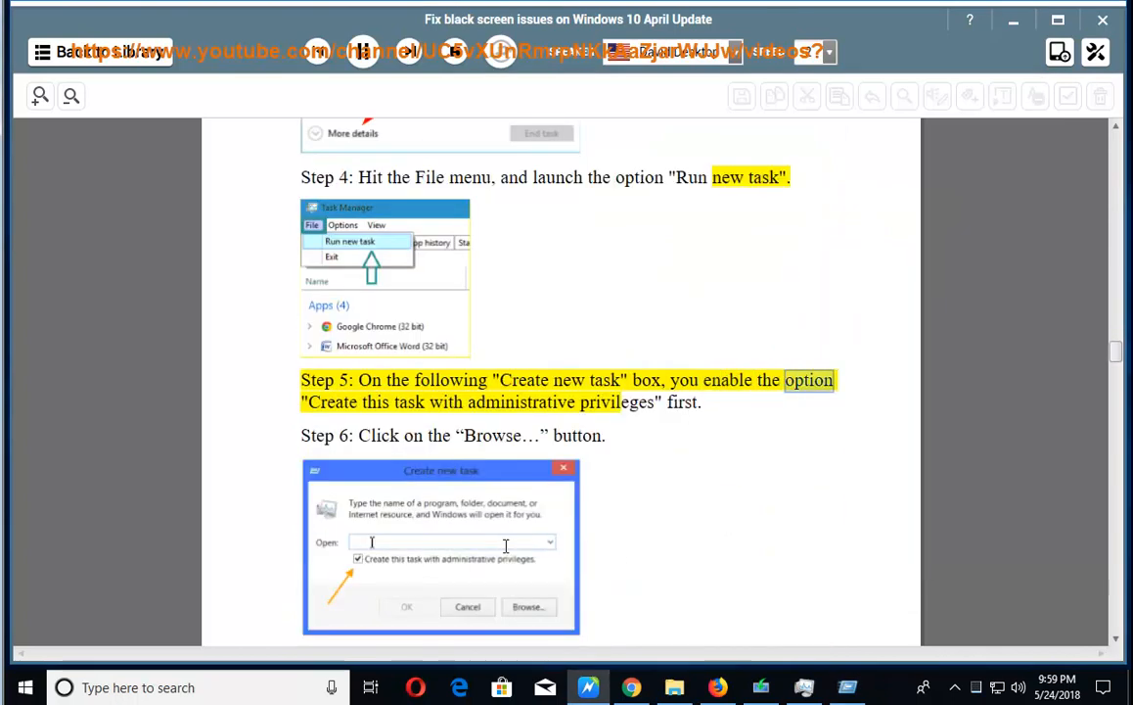
pyautogui.doubleClick(617, 403)
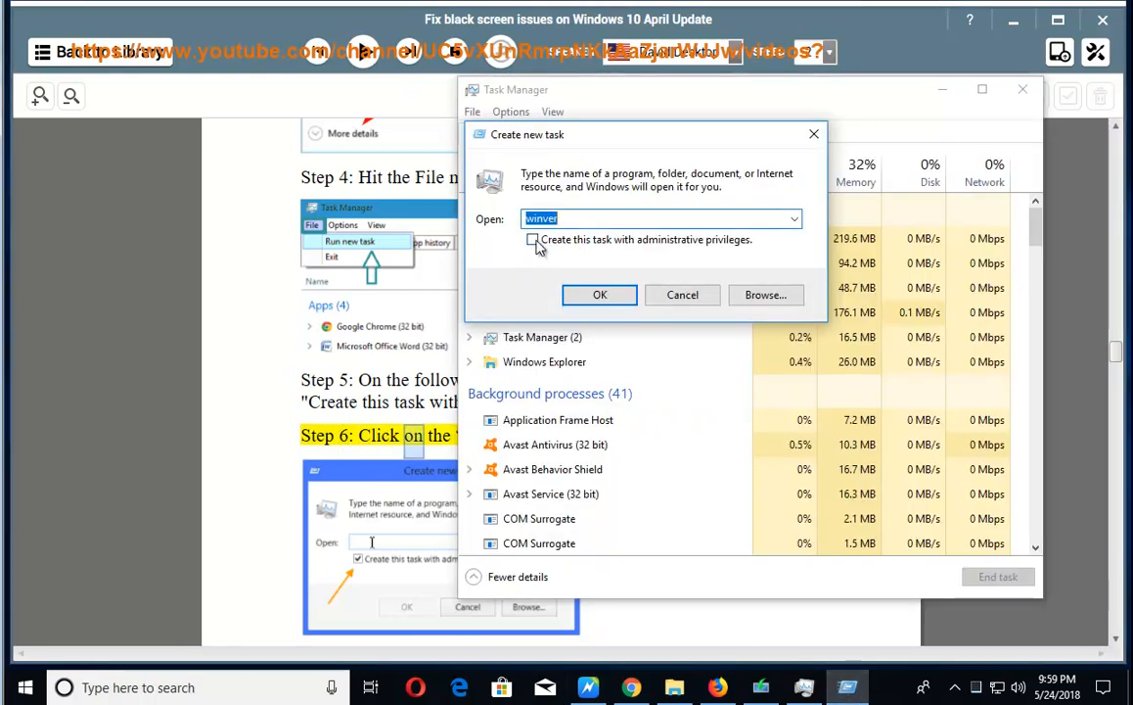
pyautogui.click(533, 239)
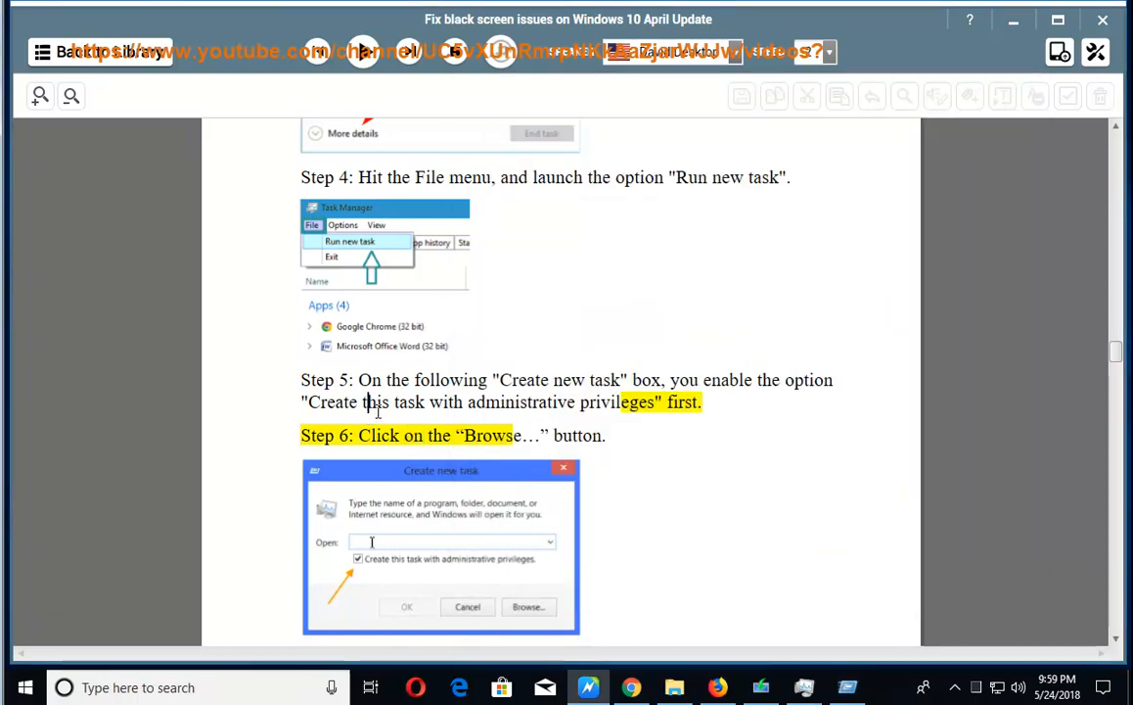
# Advance the read-aloud through the setup walkthrough from Step 7 into the middle installation steps
pyautogui.scroll(-3)
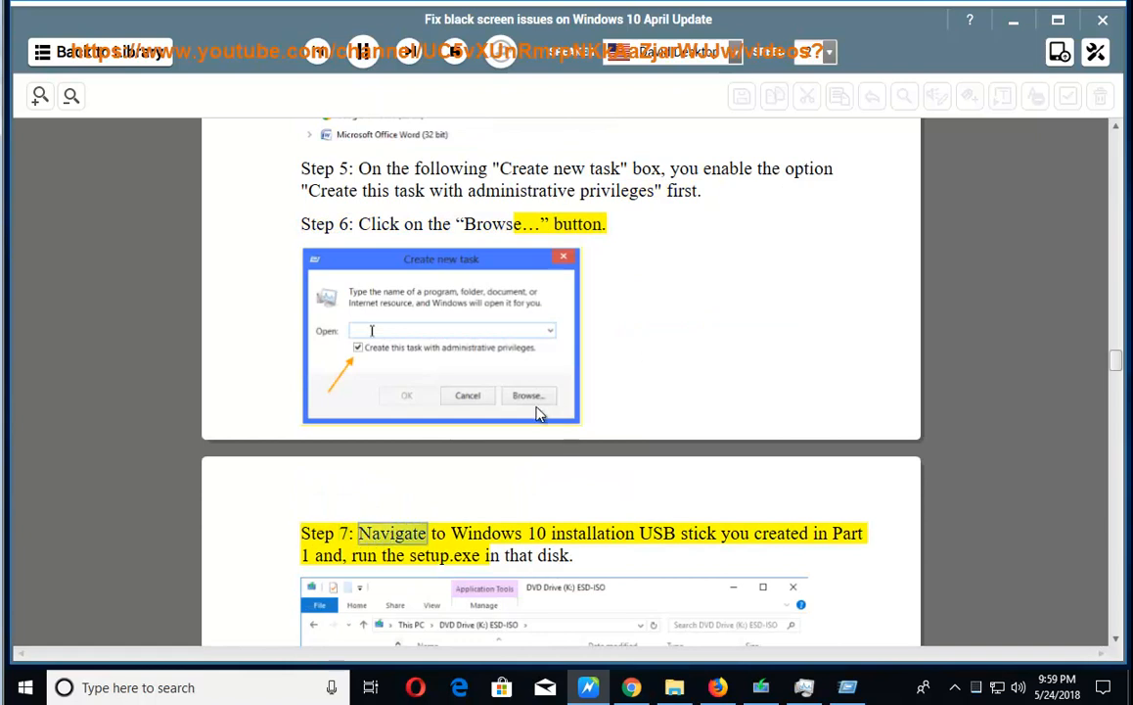
pyautogui.scroll(-3)
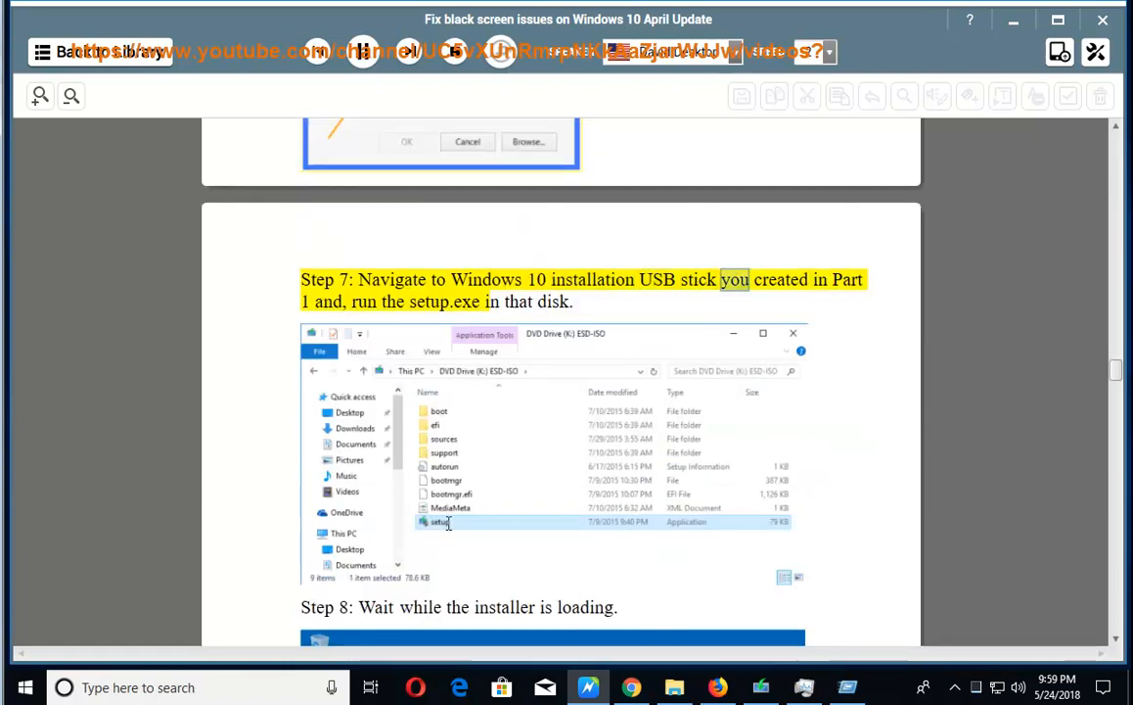
pyautogui.moveTo(505, 511)
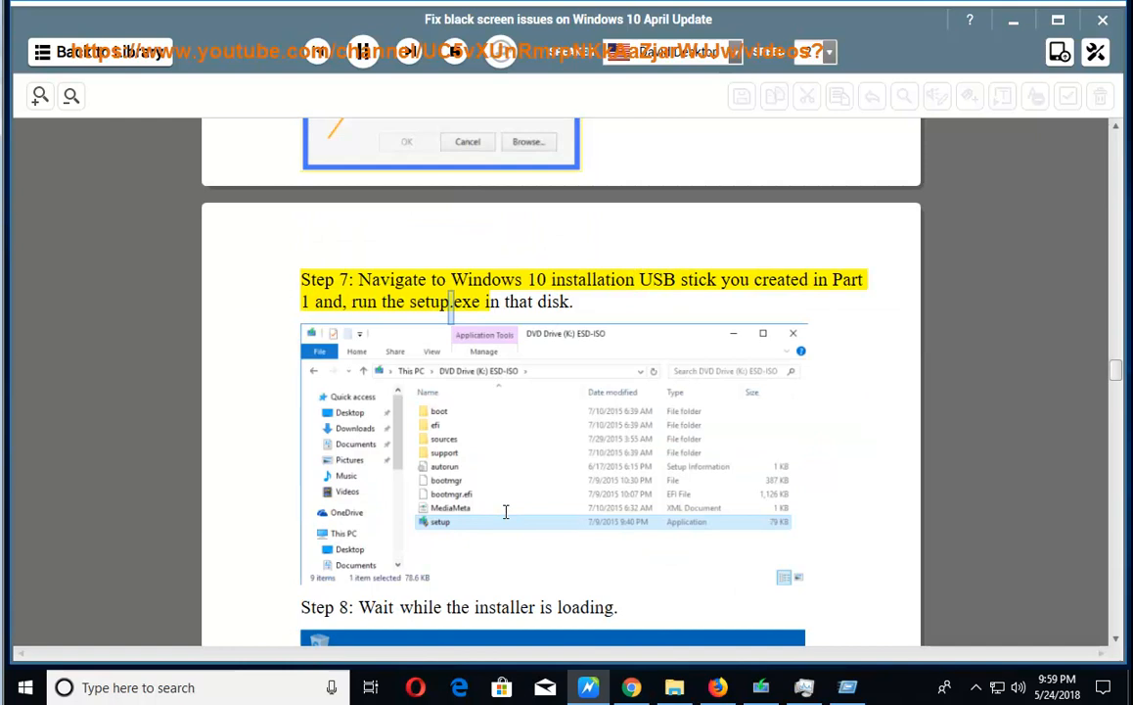
pyautogui.scroll(-3)
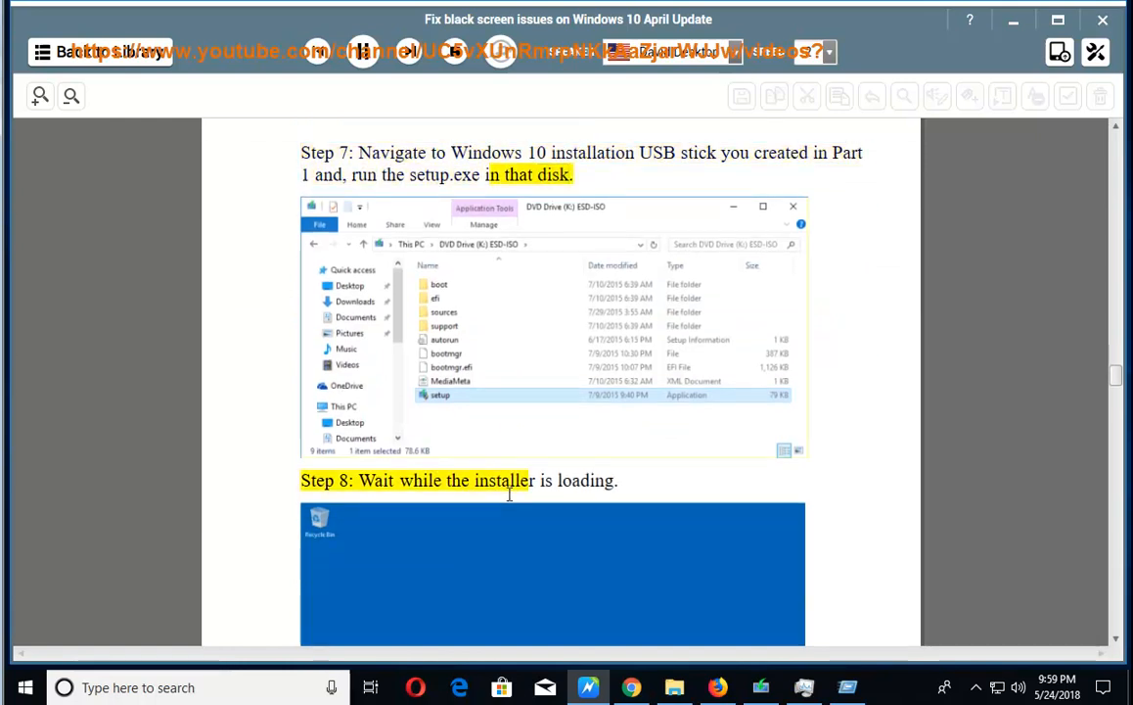
pyautogui.scroll(-3)
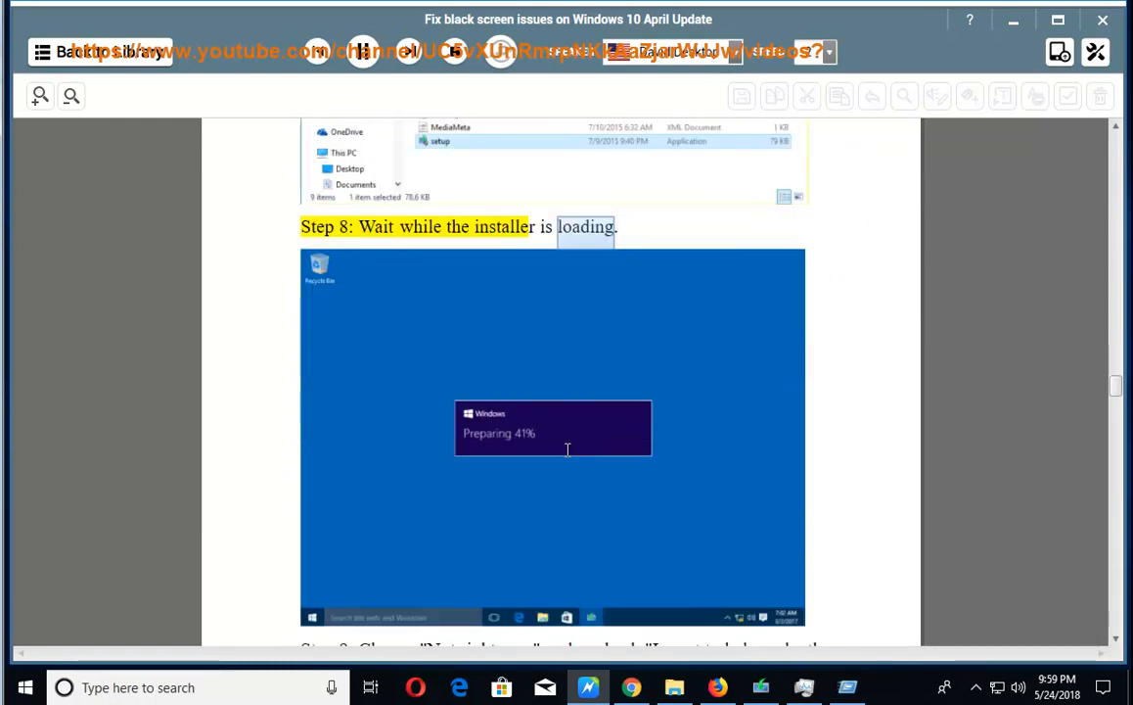
pyautogui.scroll(-3)
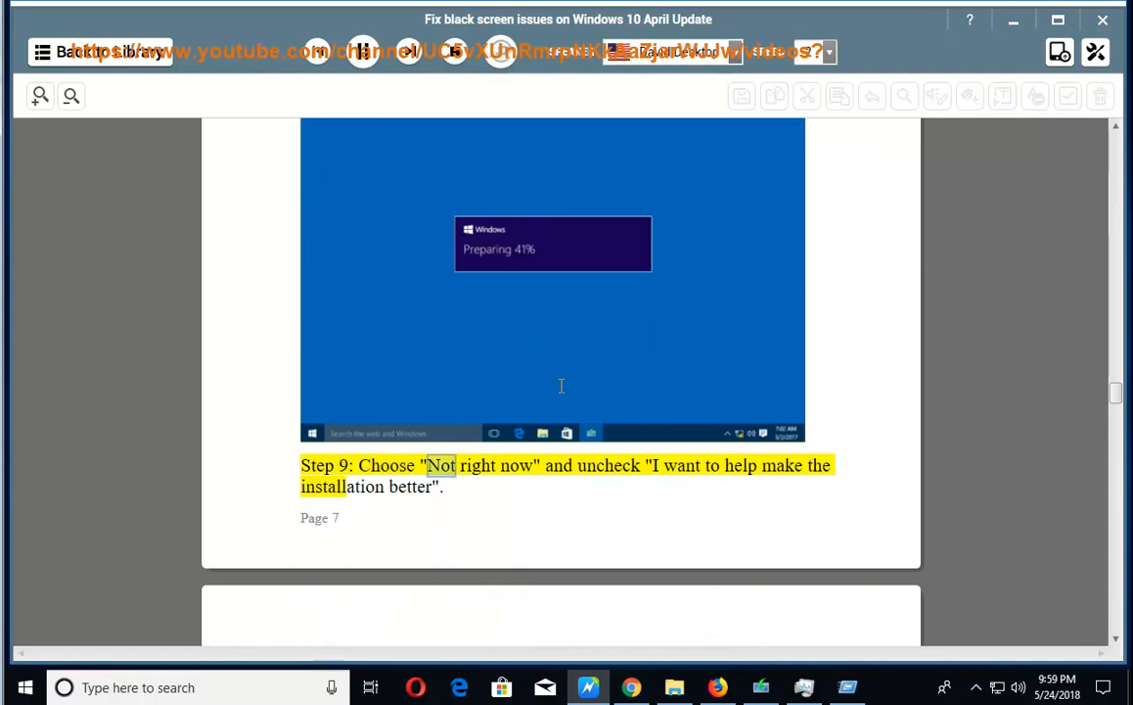
pyautogui.scroll(-3)
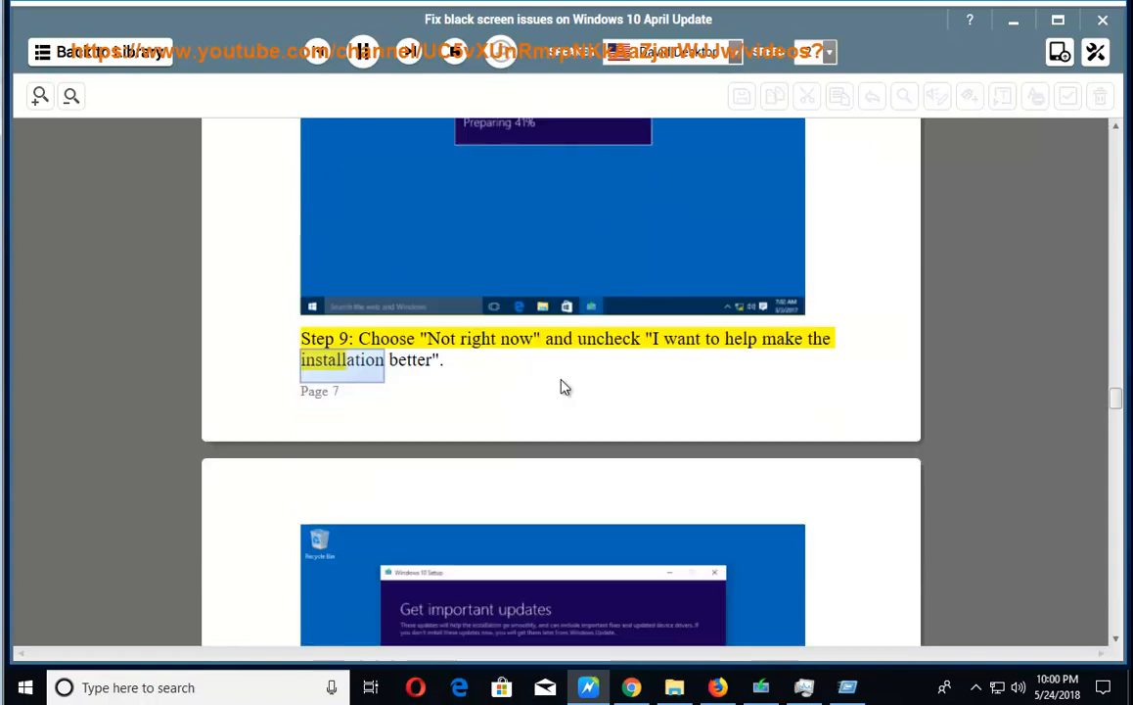
pyautogui.scroll(-3)
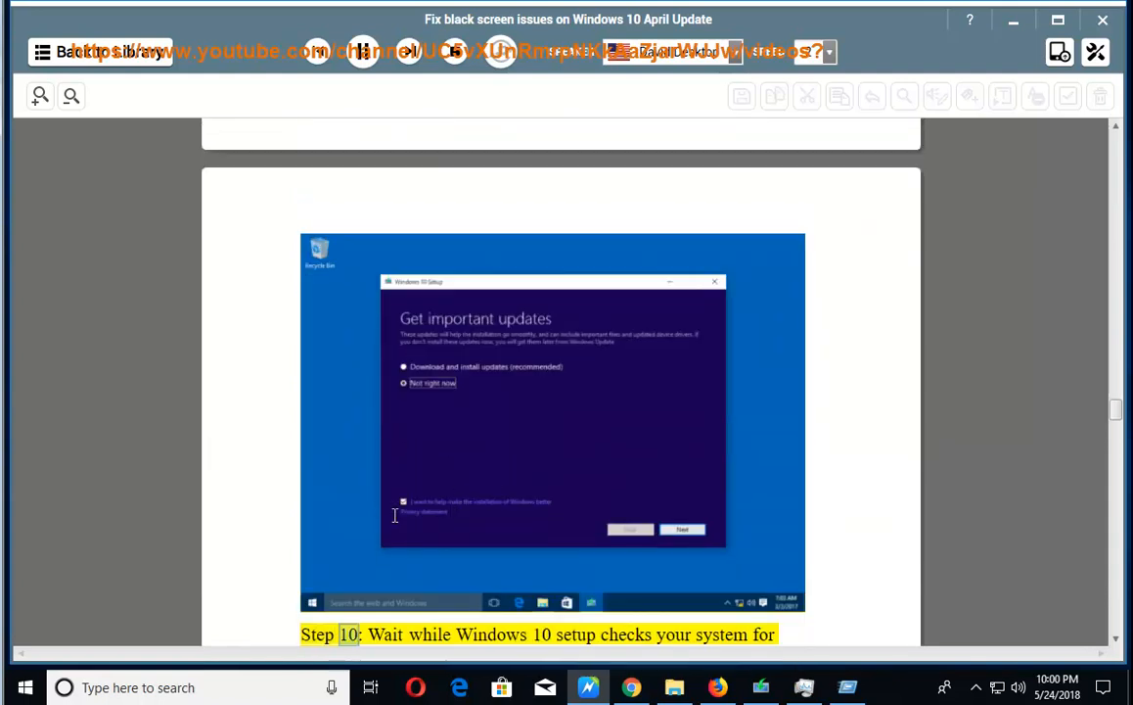
pyautogui.scroll(-3)
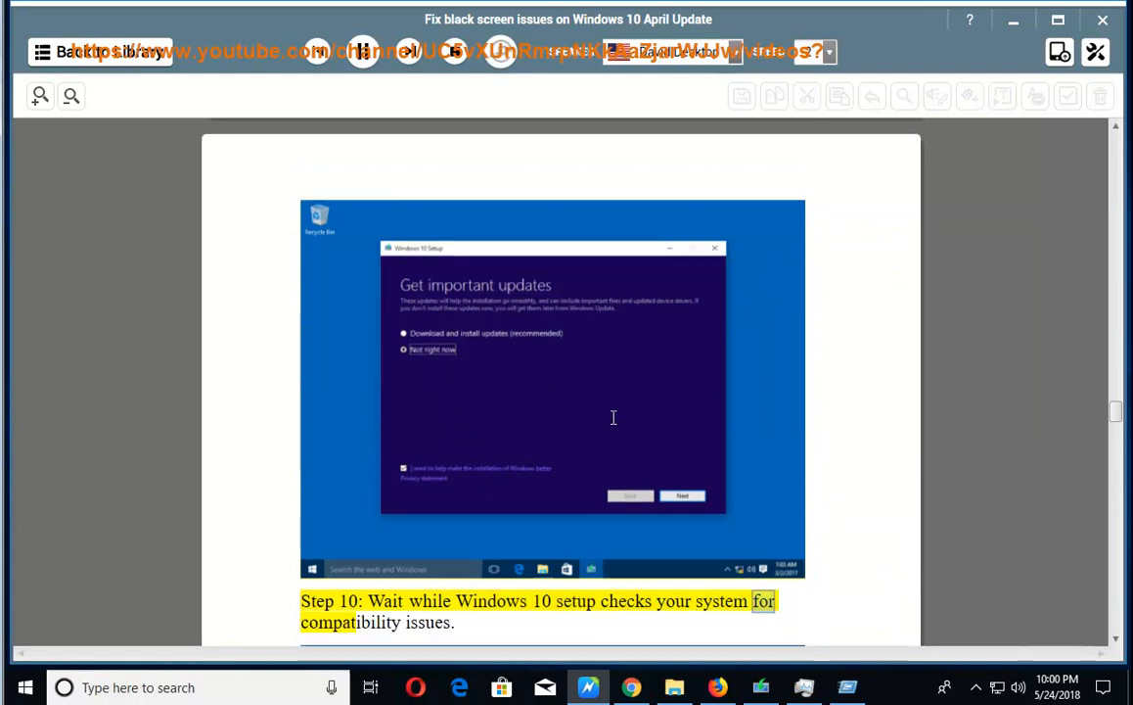
pyautogui.scroll(-3)
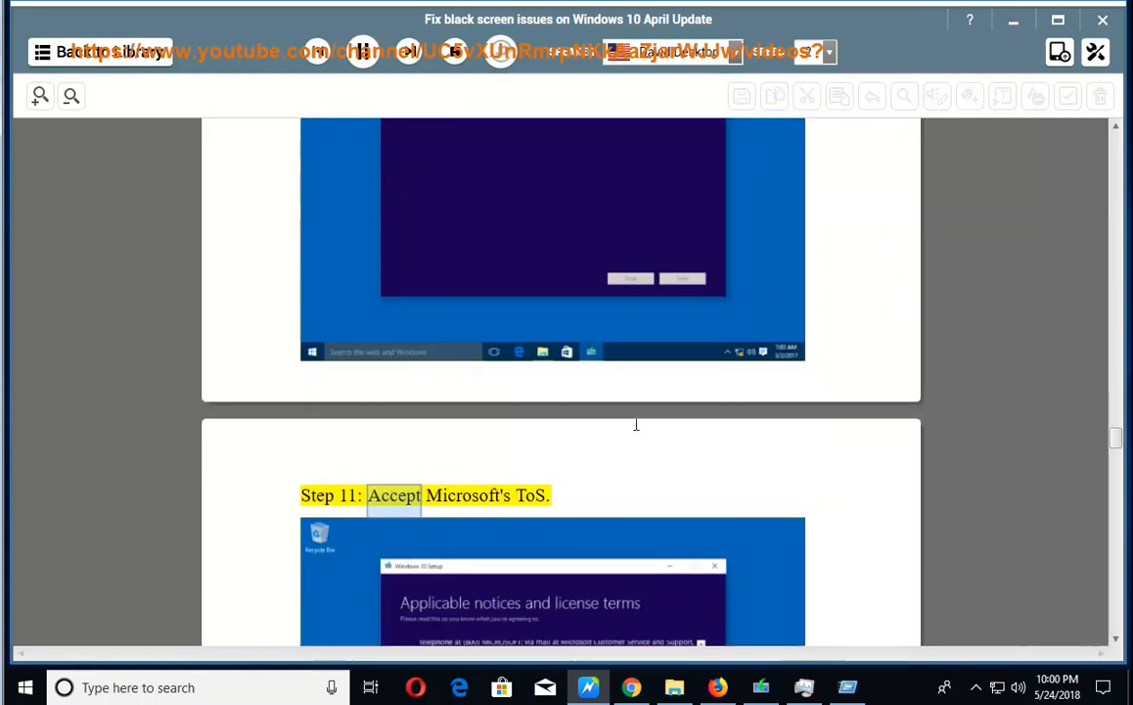
# Continue through the remaining setup steps to Step 15 on uninstalling Avast or AVG afterwards
pyautogui.scroll(-3)
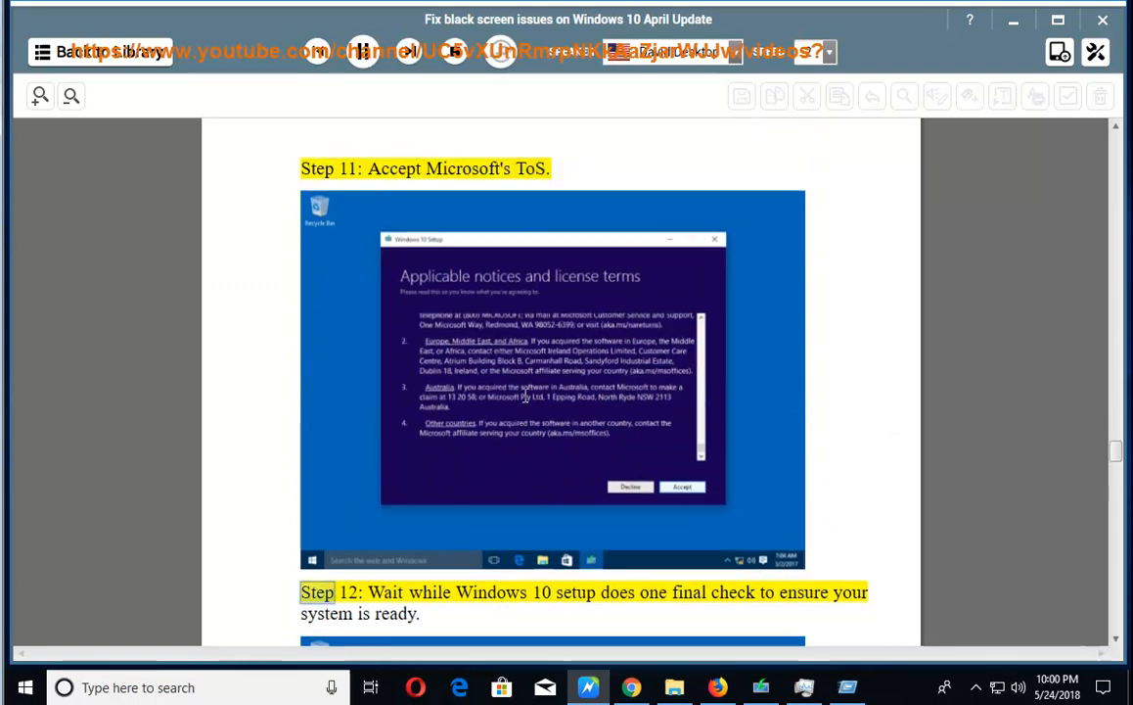
pyautogui.scroll(-3)
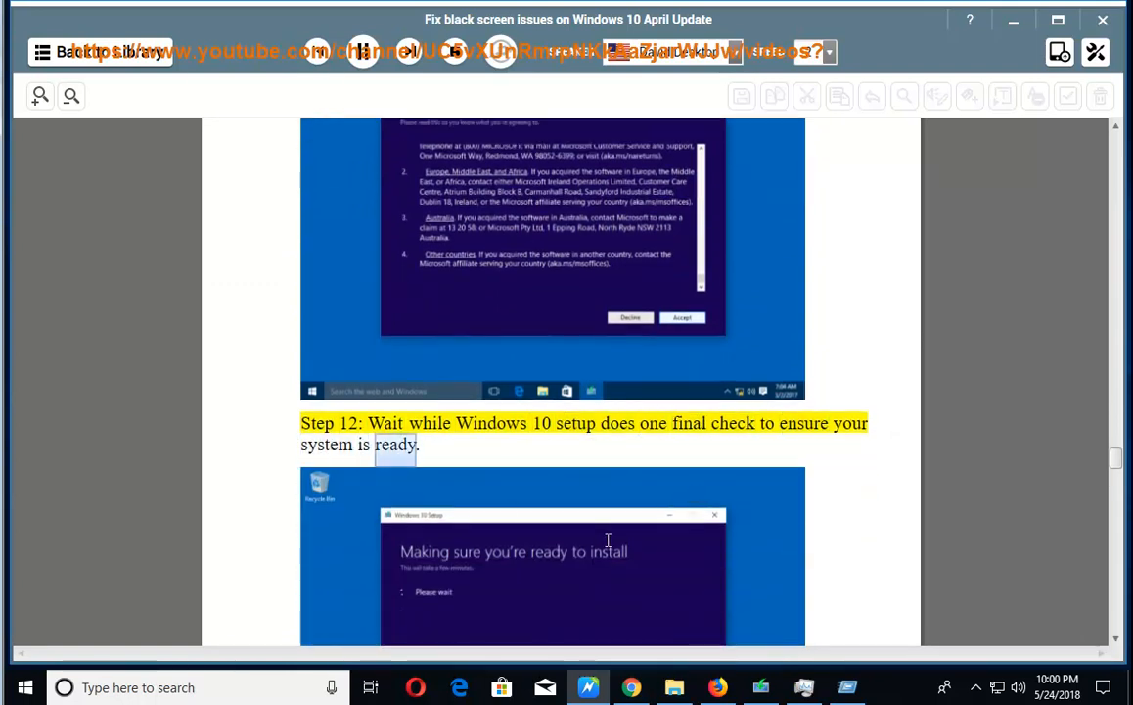
pyautogui.scroll(-3)
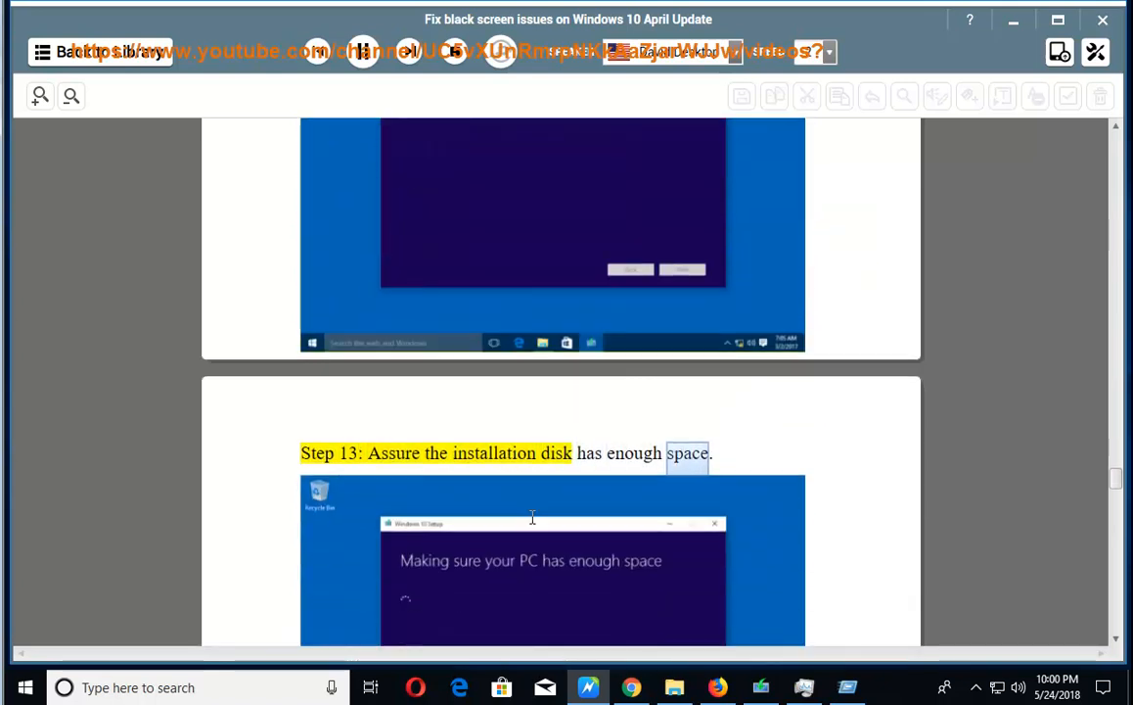
pyautogui.scroll(-3)
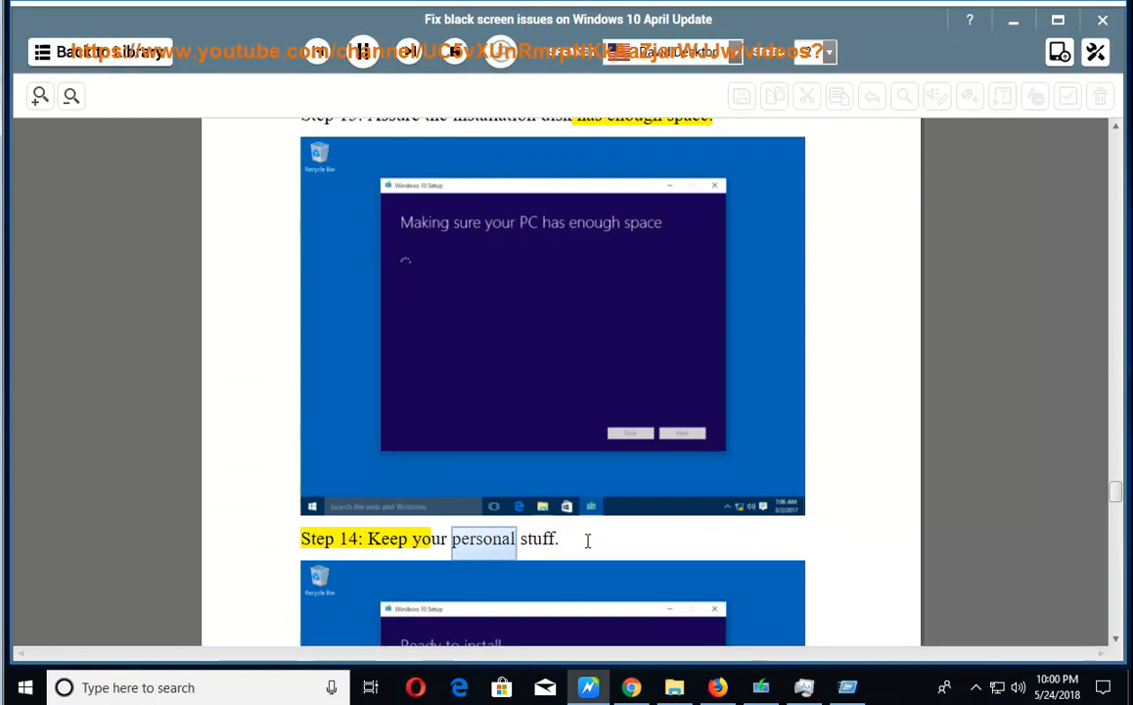
pyautogui.scroll(-3)
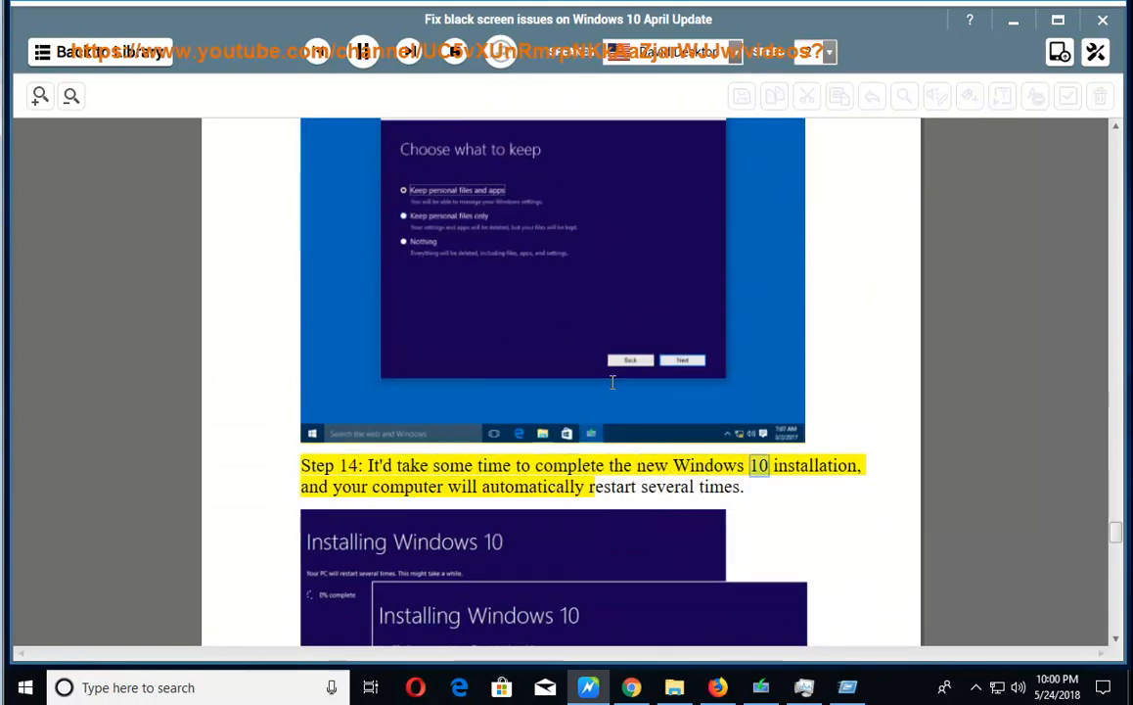
pyautogui.scroll(-3)
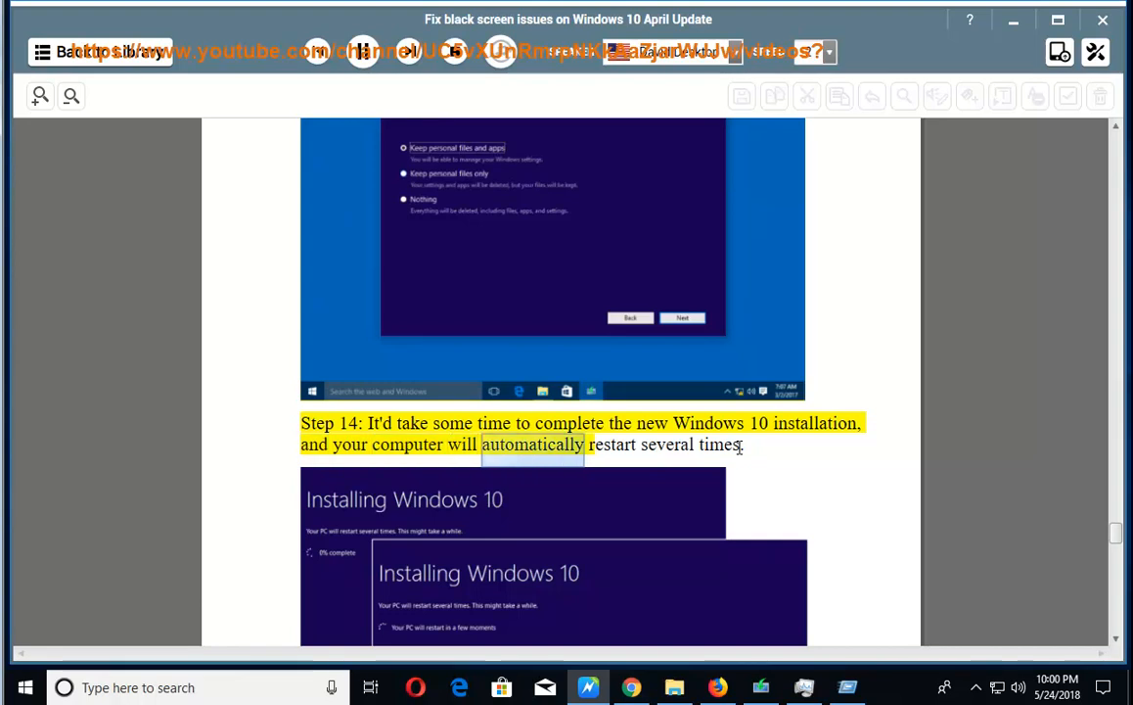
pyautogui.scroll(-3)
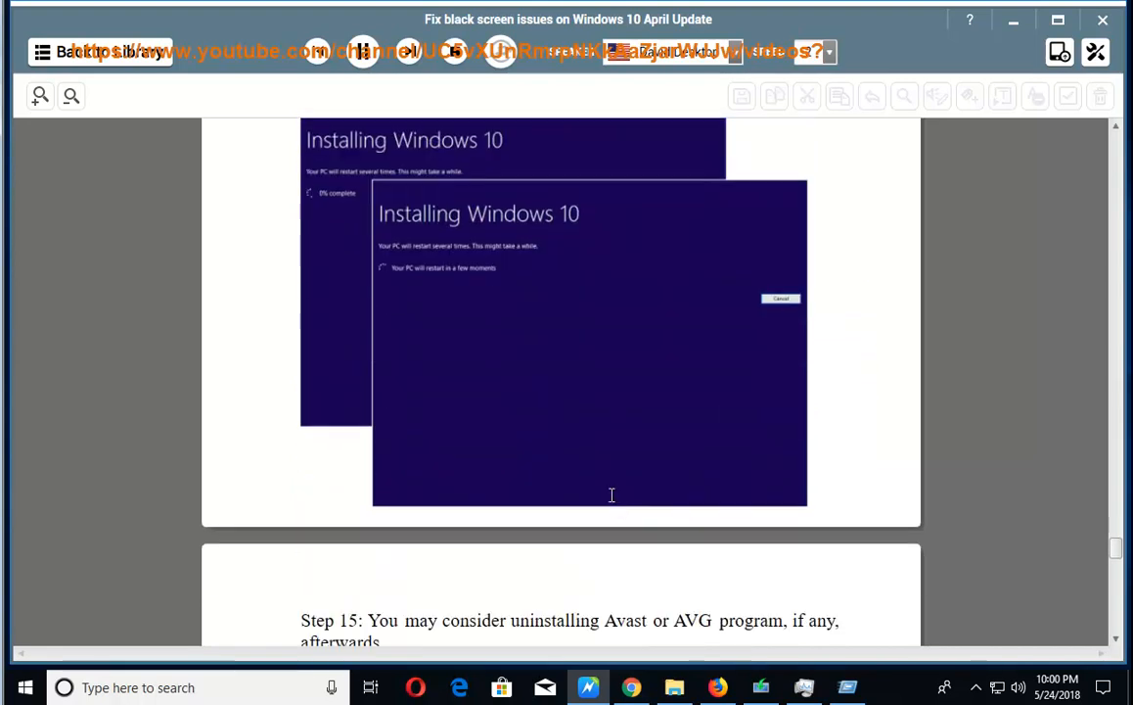
pyautogui.scroll(-3)
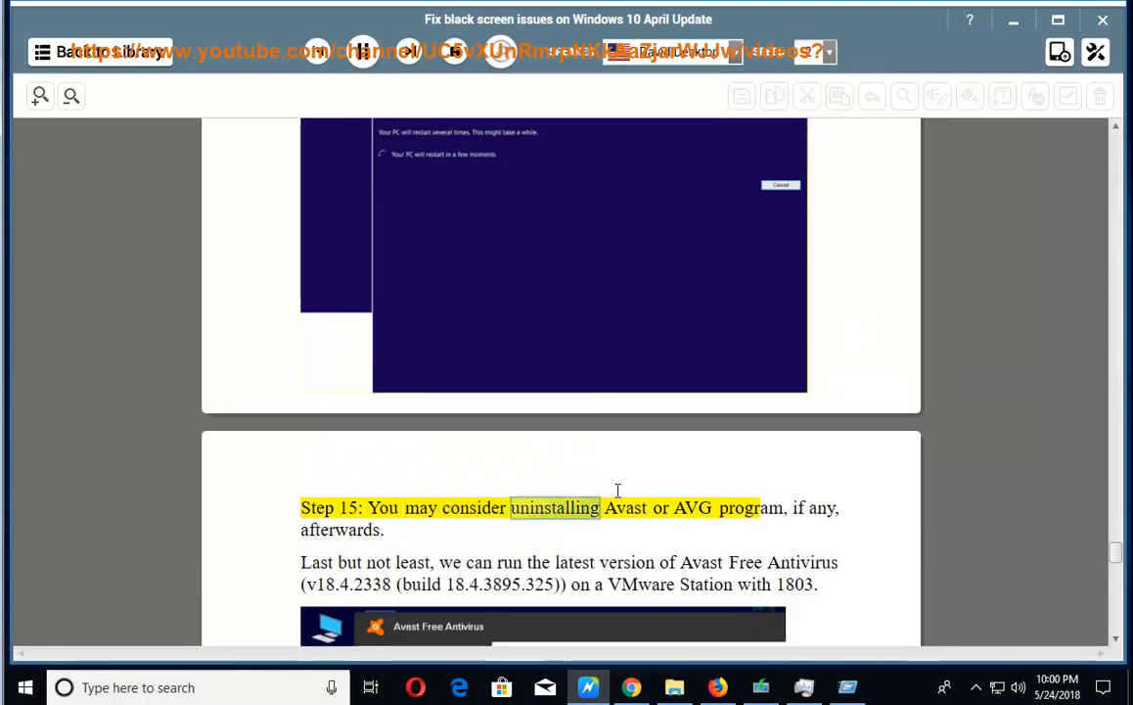
# Move reading past Step 15 into the closing note on Avast Free Antivirus v18.4.2338 running on VMware with 1803
pyautogui.doubleClick(822, 507)
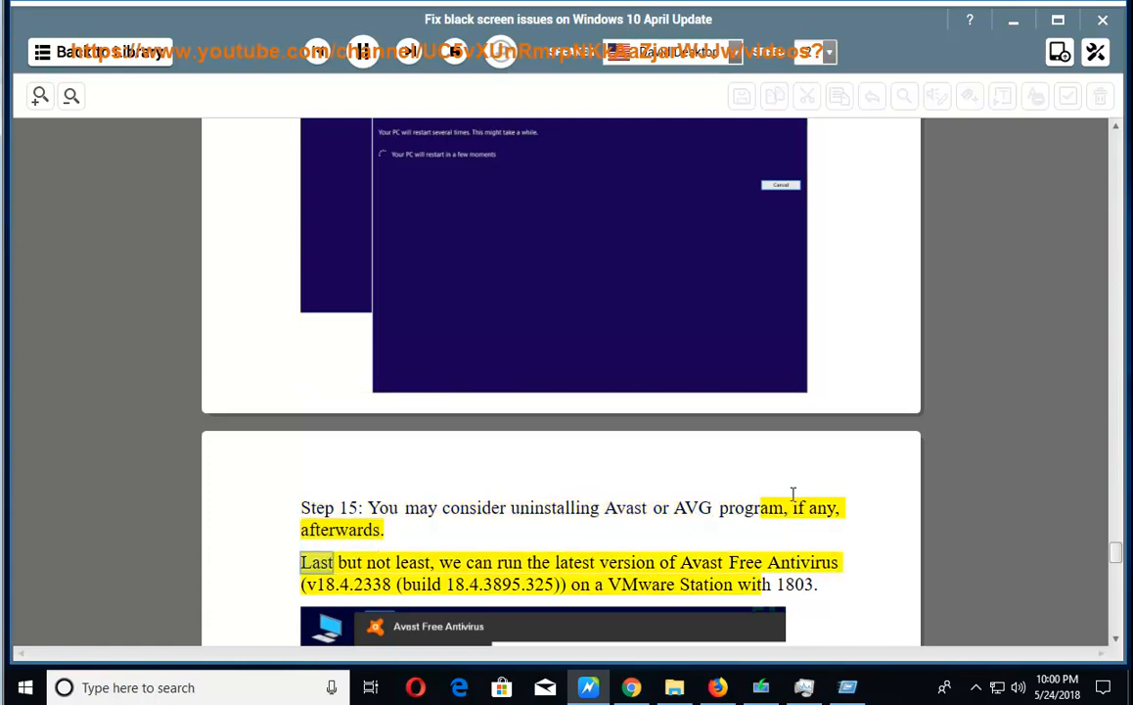
pyautogui.scroll(-3)
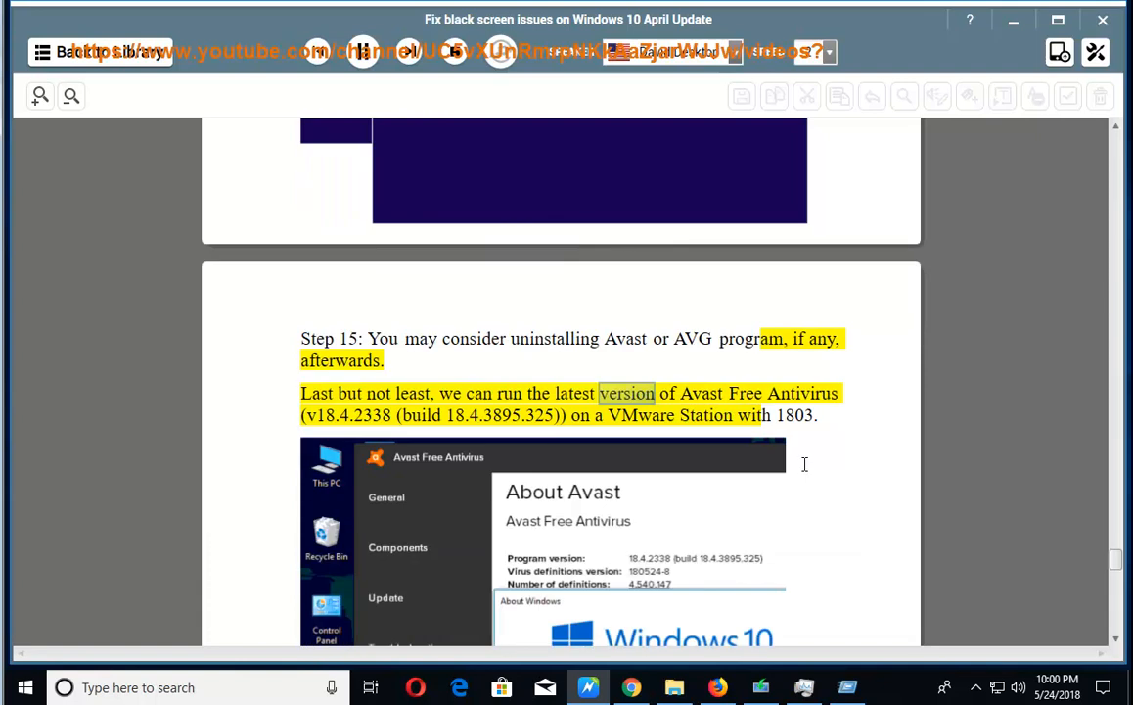
pyautogui.scroll(-3)
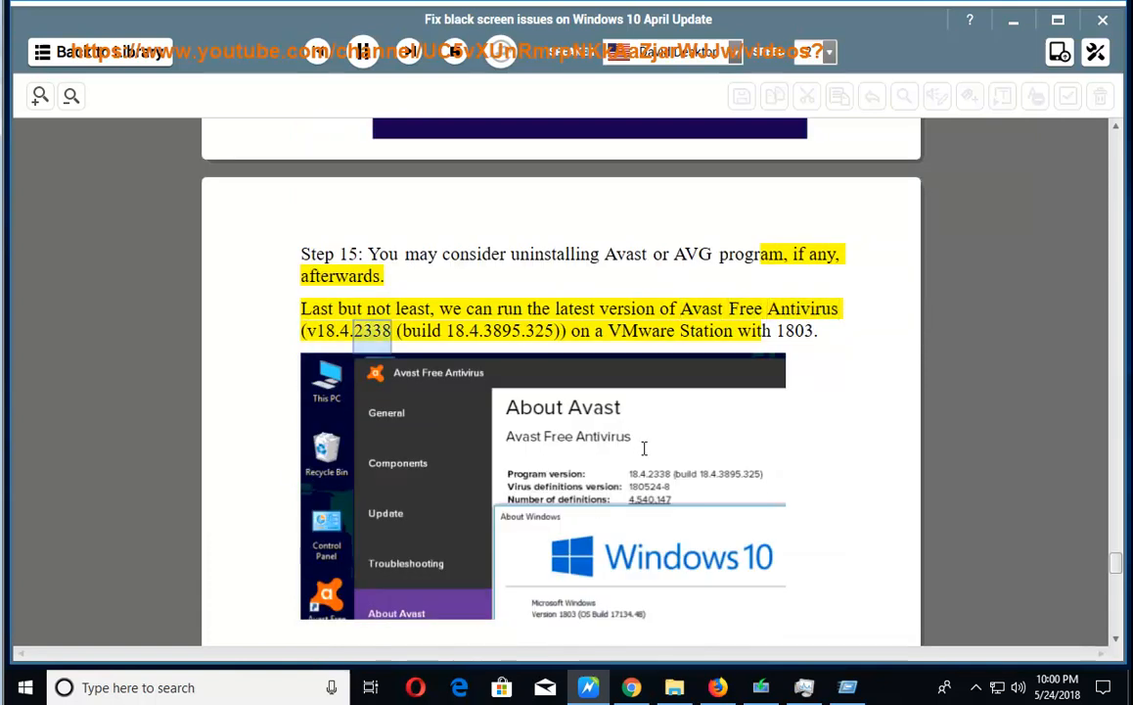
pyautogui.doubleClick(499, 329)
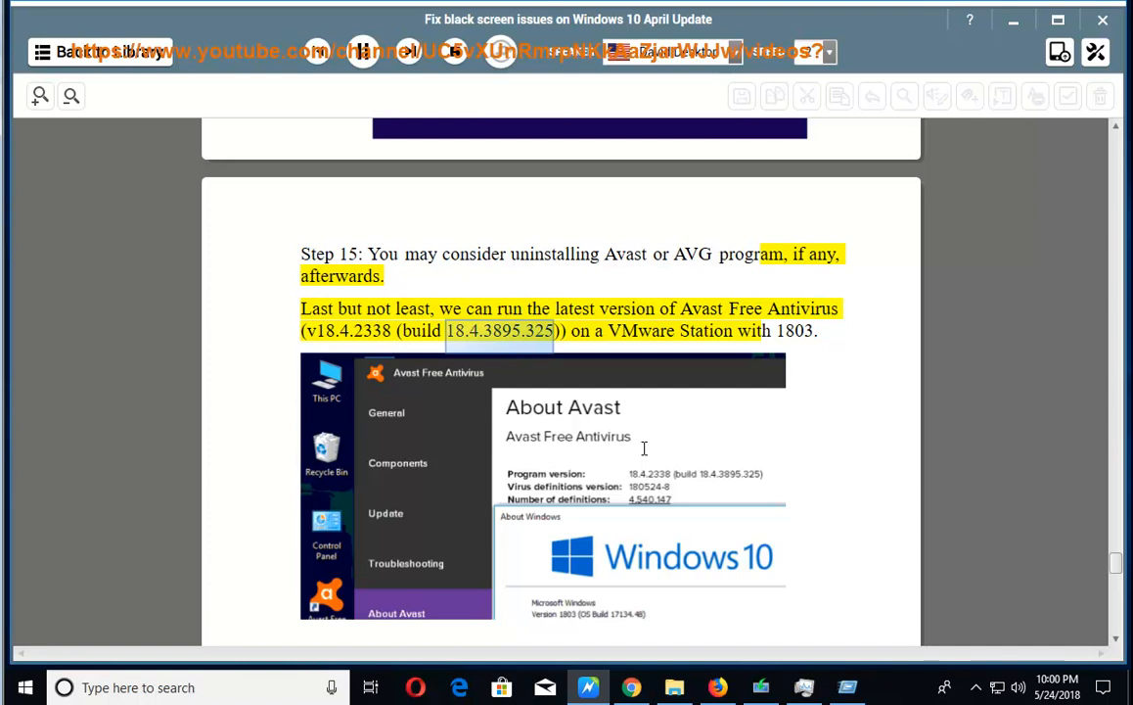
pyautogui.doubleClick(705, 329)
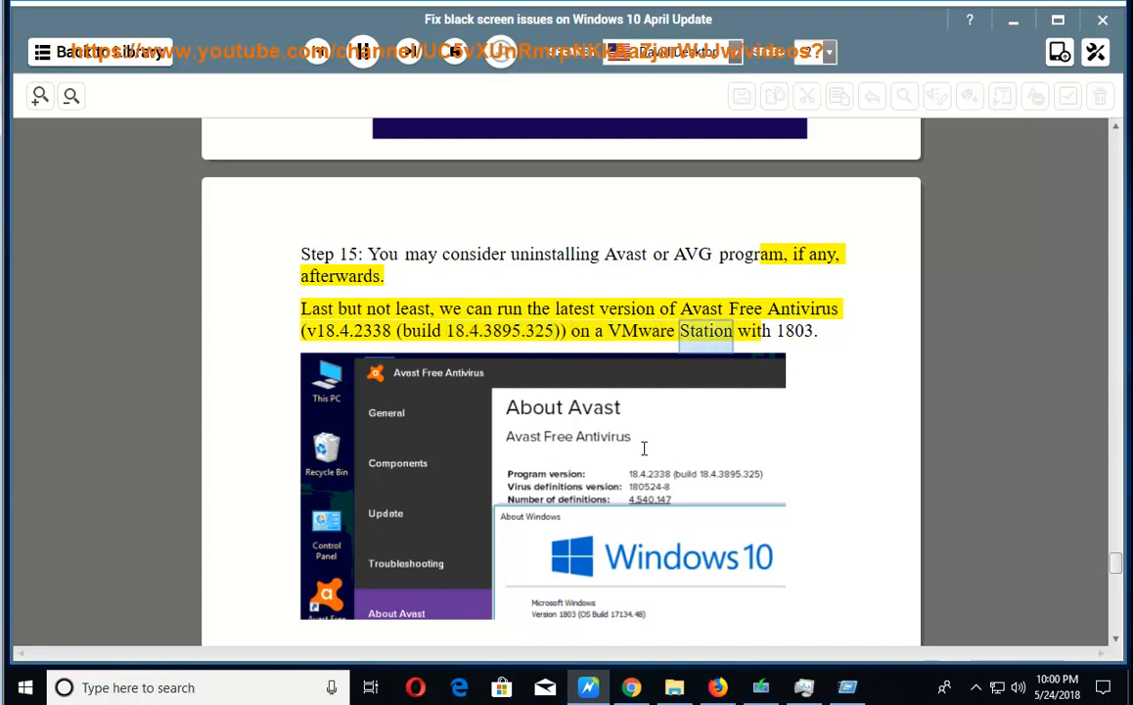